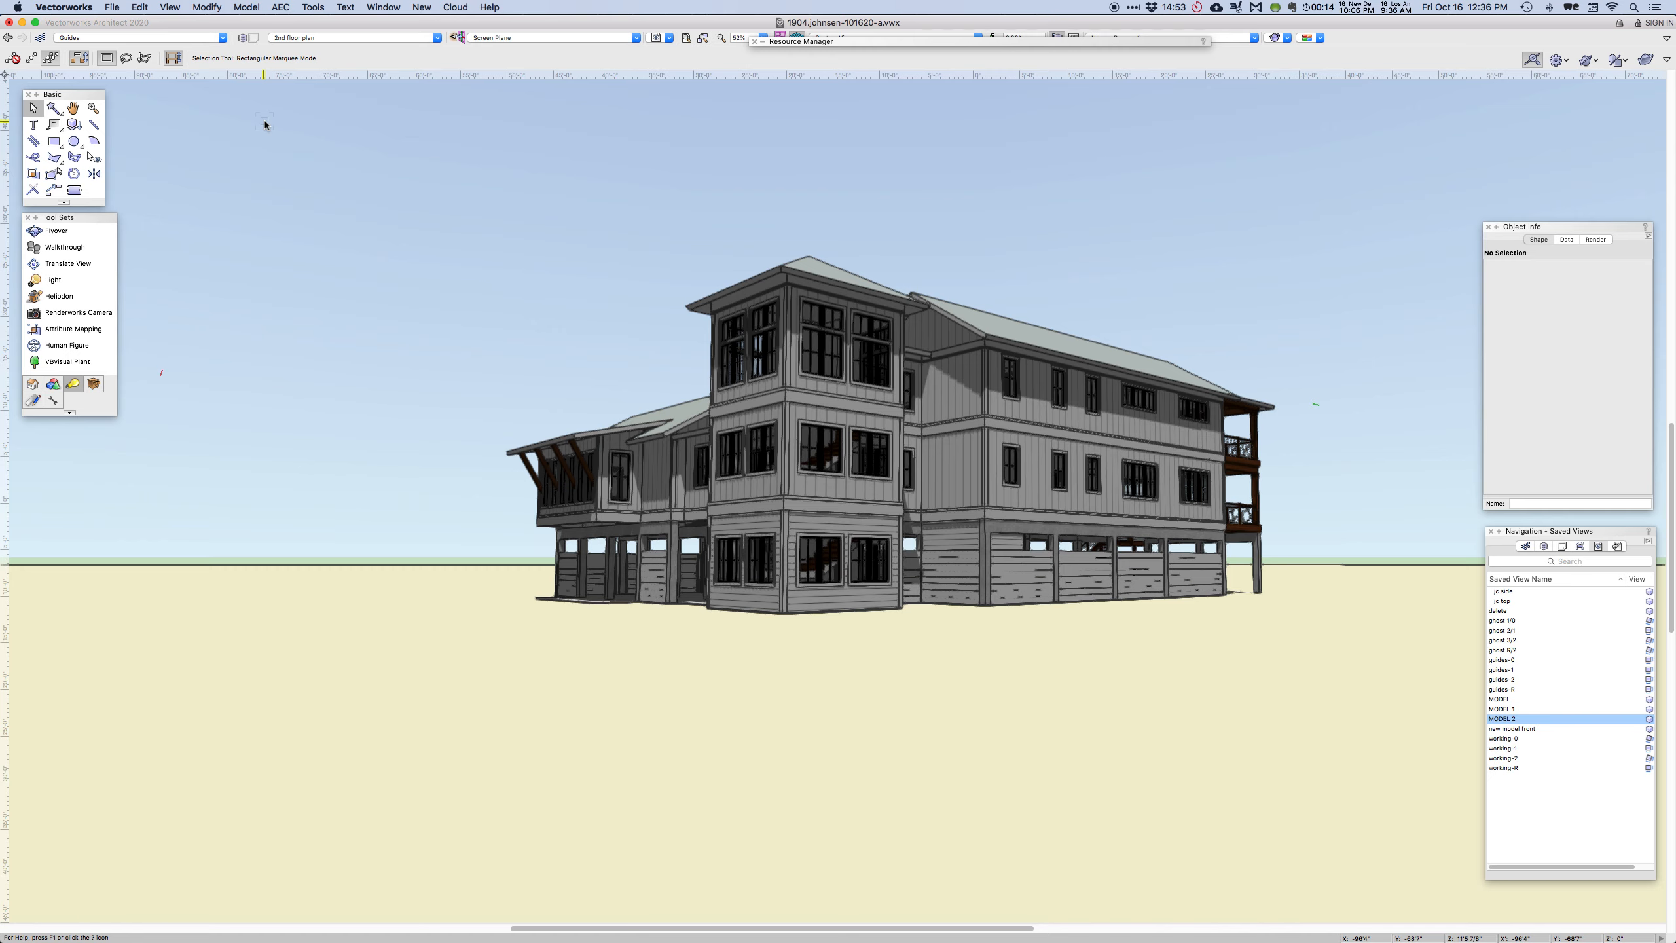
{"action": "mouse_move", "coordinate": [468, 207]}
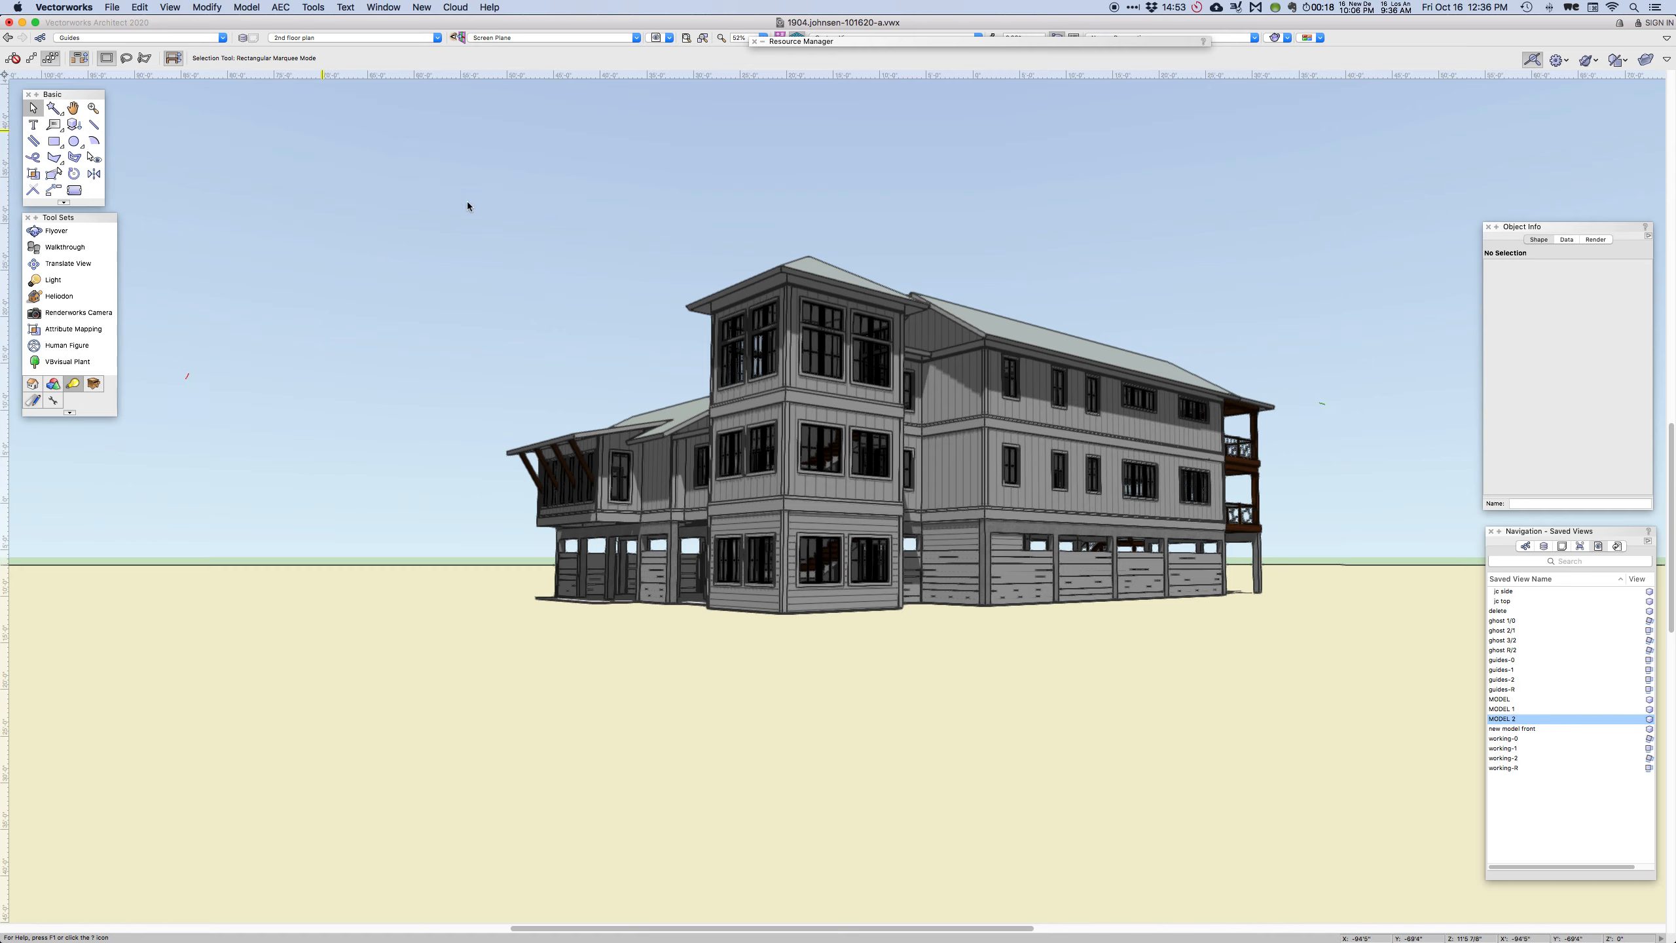
{"action": "mouse_move", "coordinate": [993, 189]}
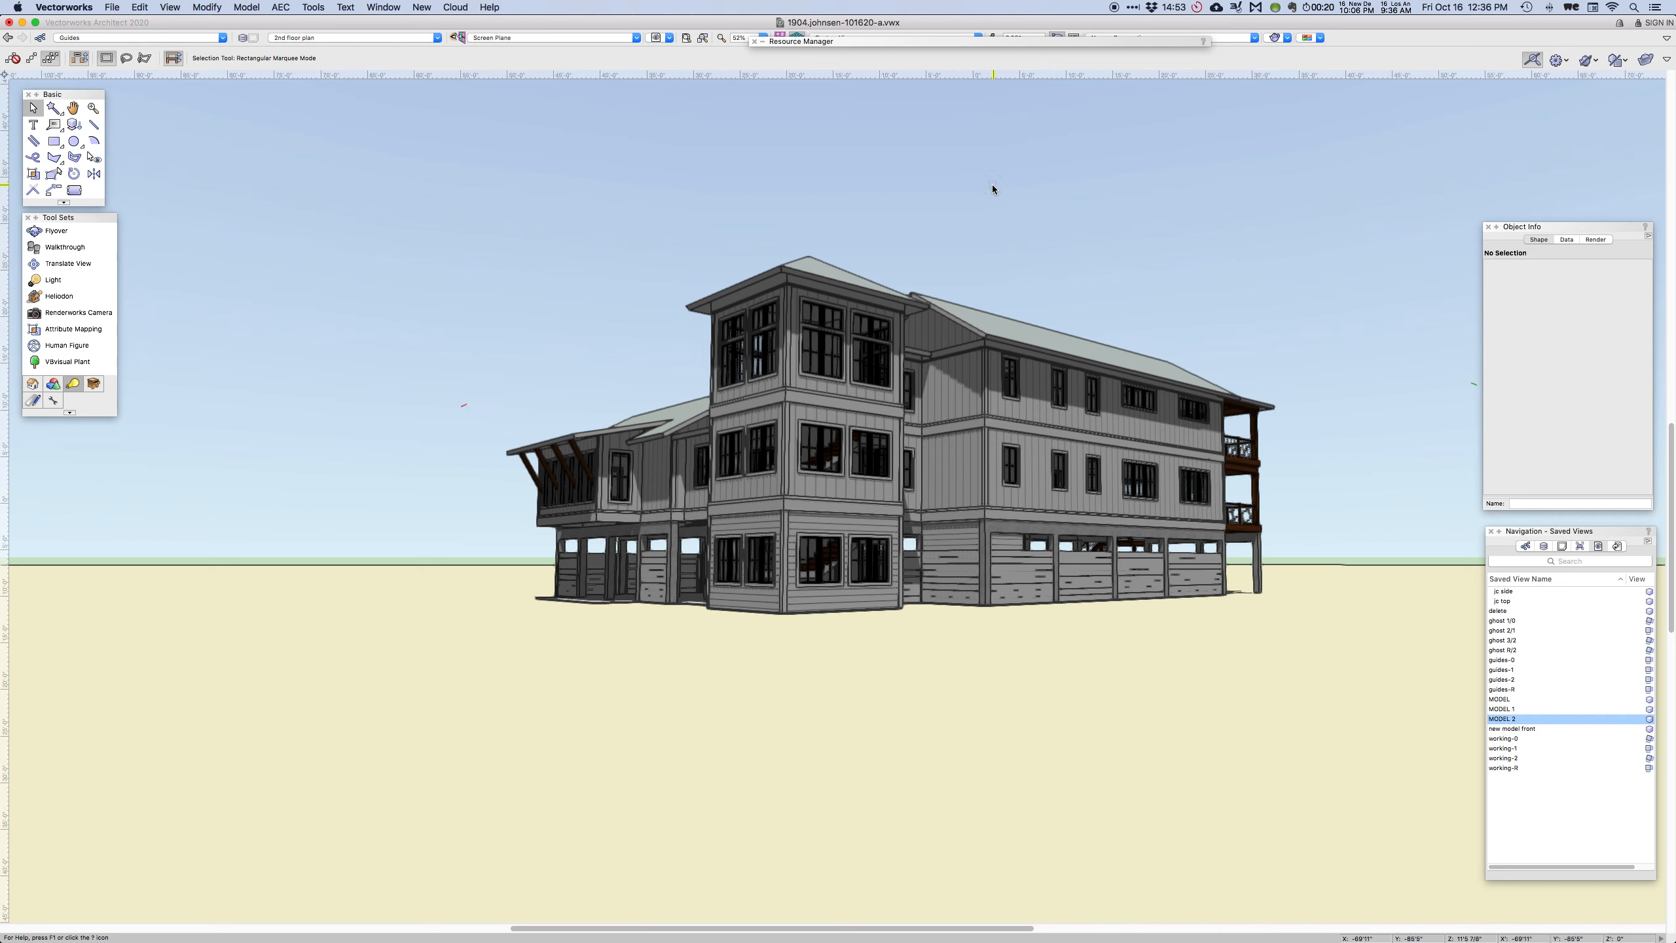
{"action": "mouse_move", "coordinate": [1203, 712]}
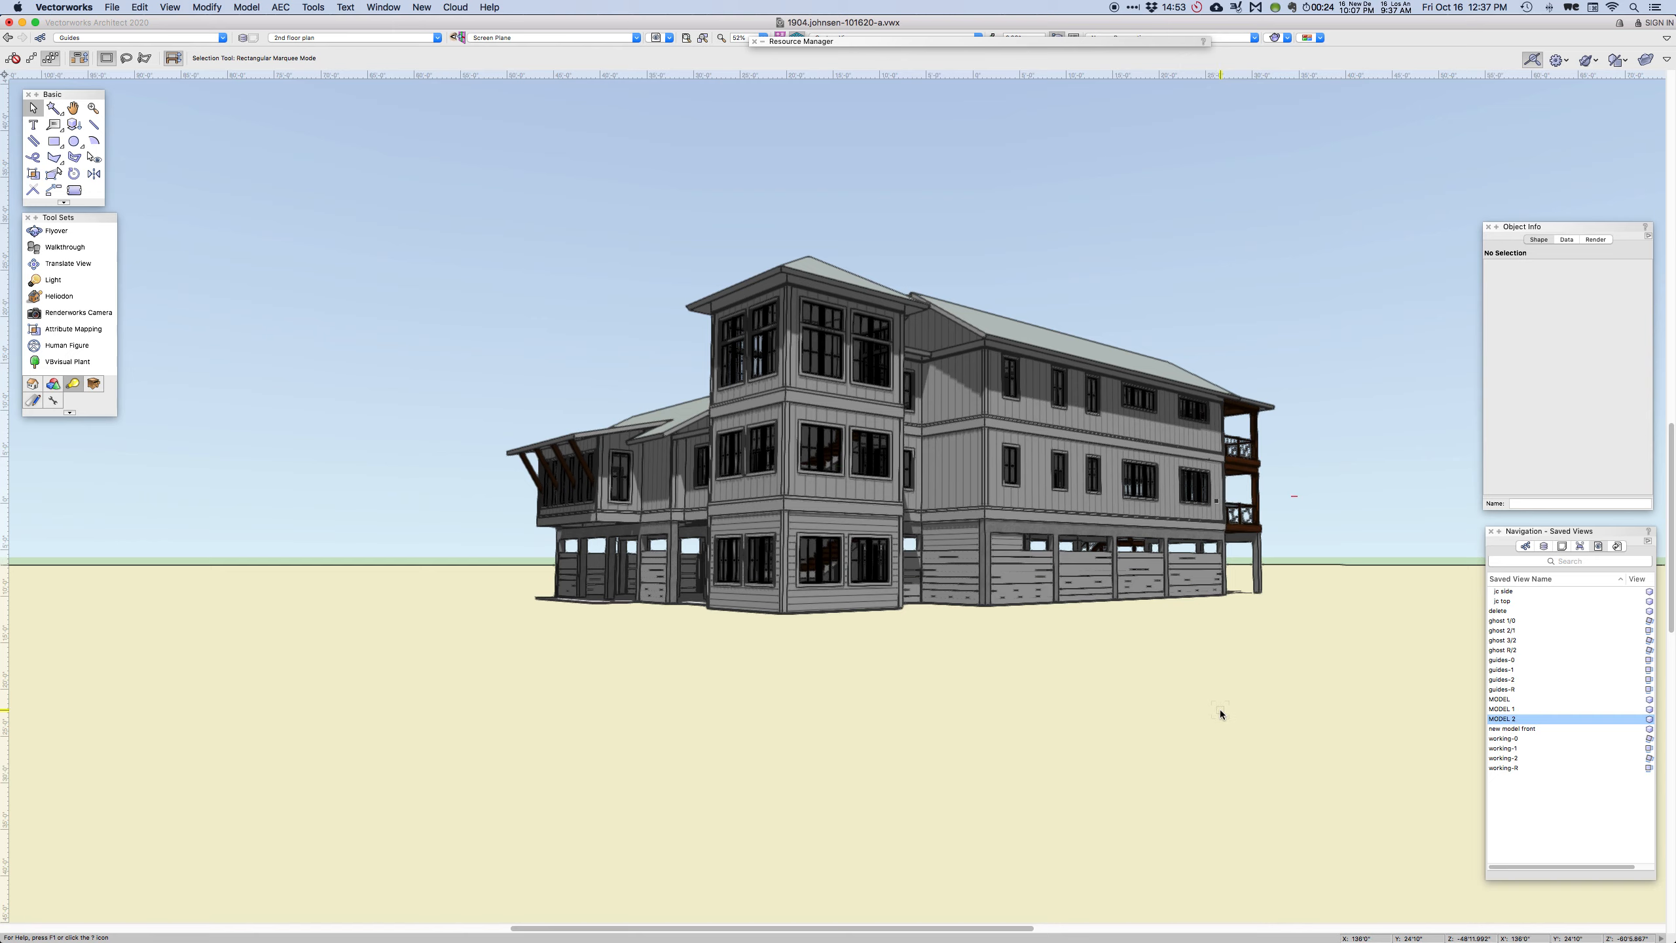
{"action": "mouse_move", "coordinate": [1091, 131]}
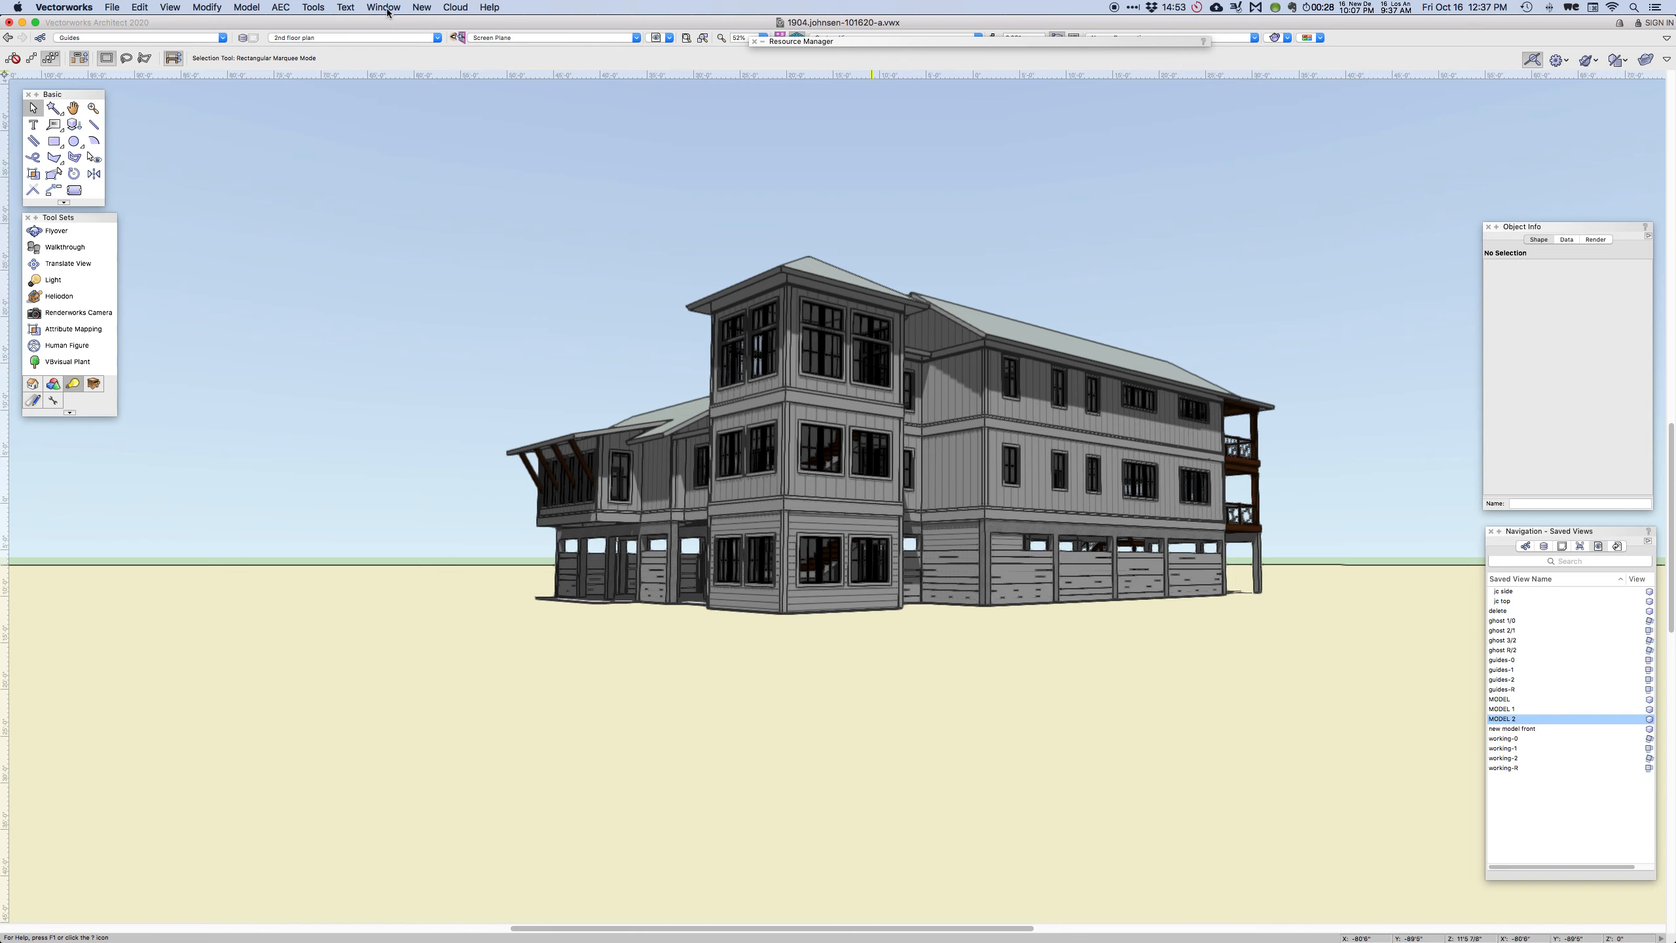
Switch to the c-shortentower design file, then back to the original a file for comparison
{"action": "left_click", "coordinate": [382, 7]}
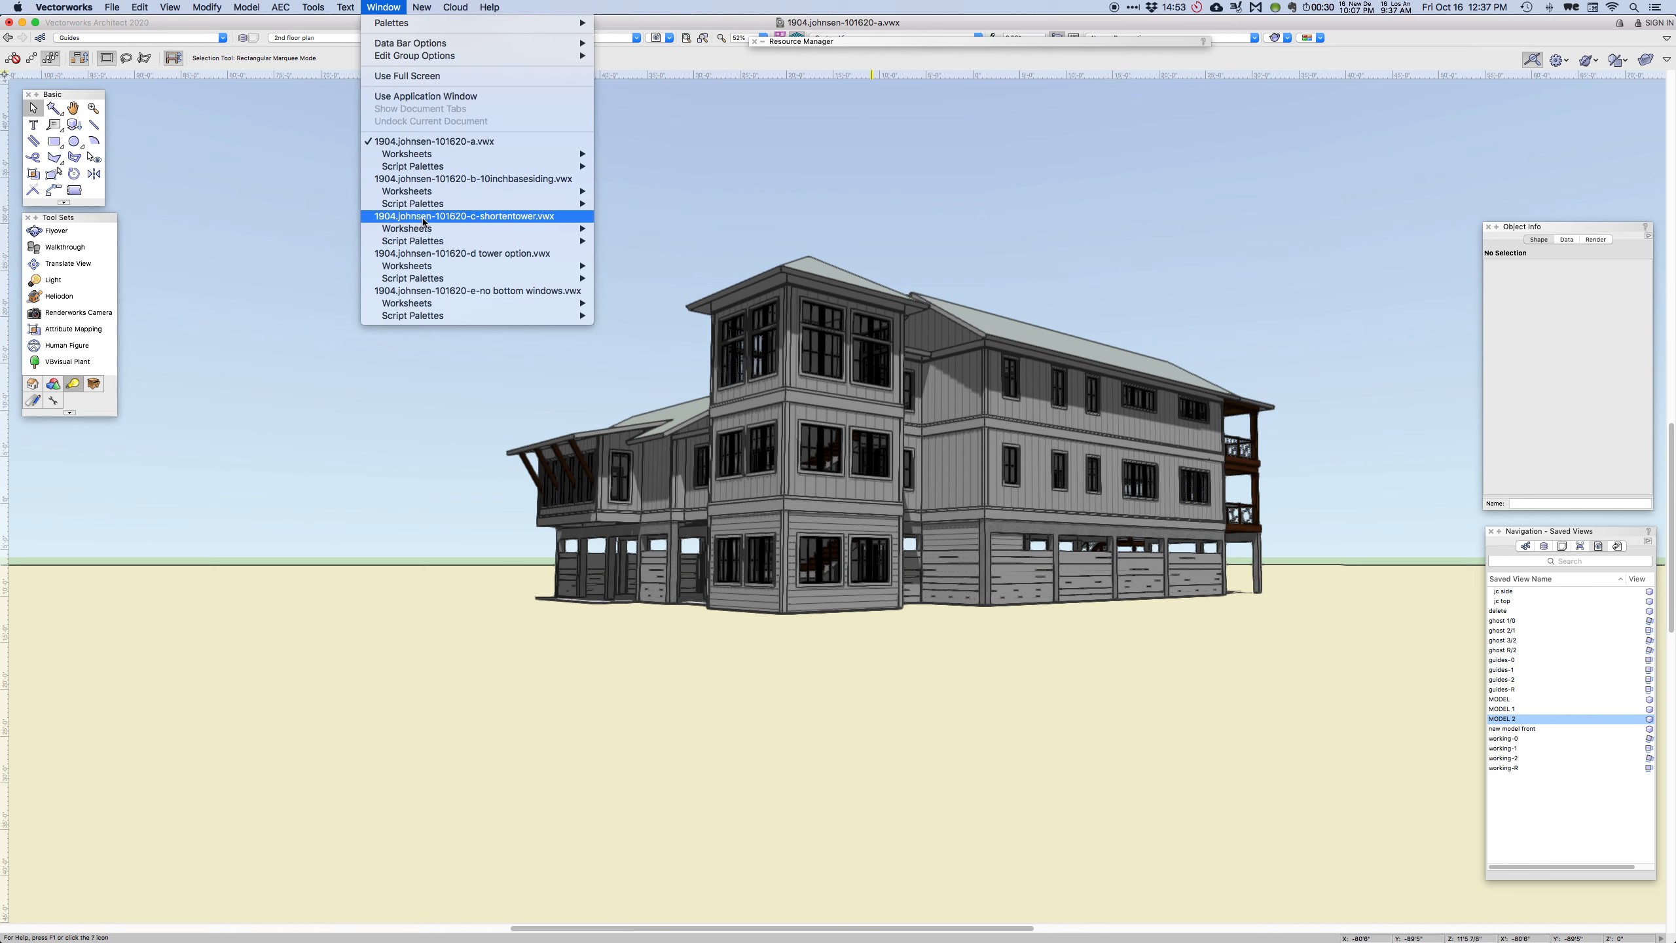
{"action": "left_click", "coordinate": [462, 216]}
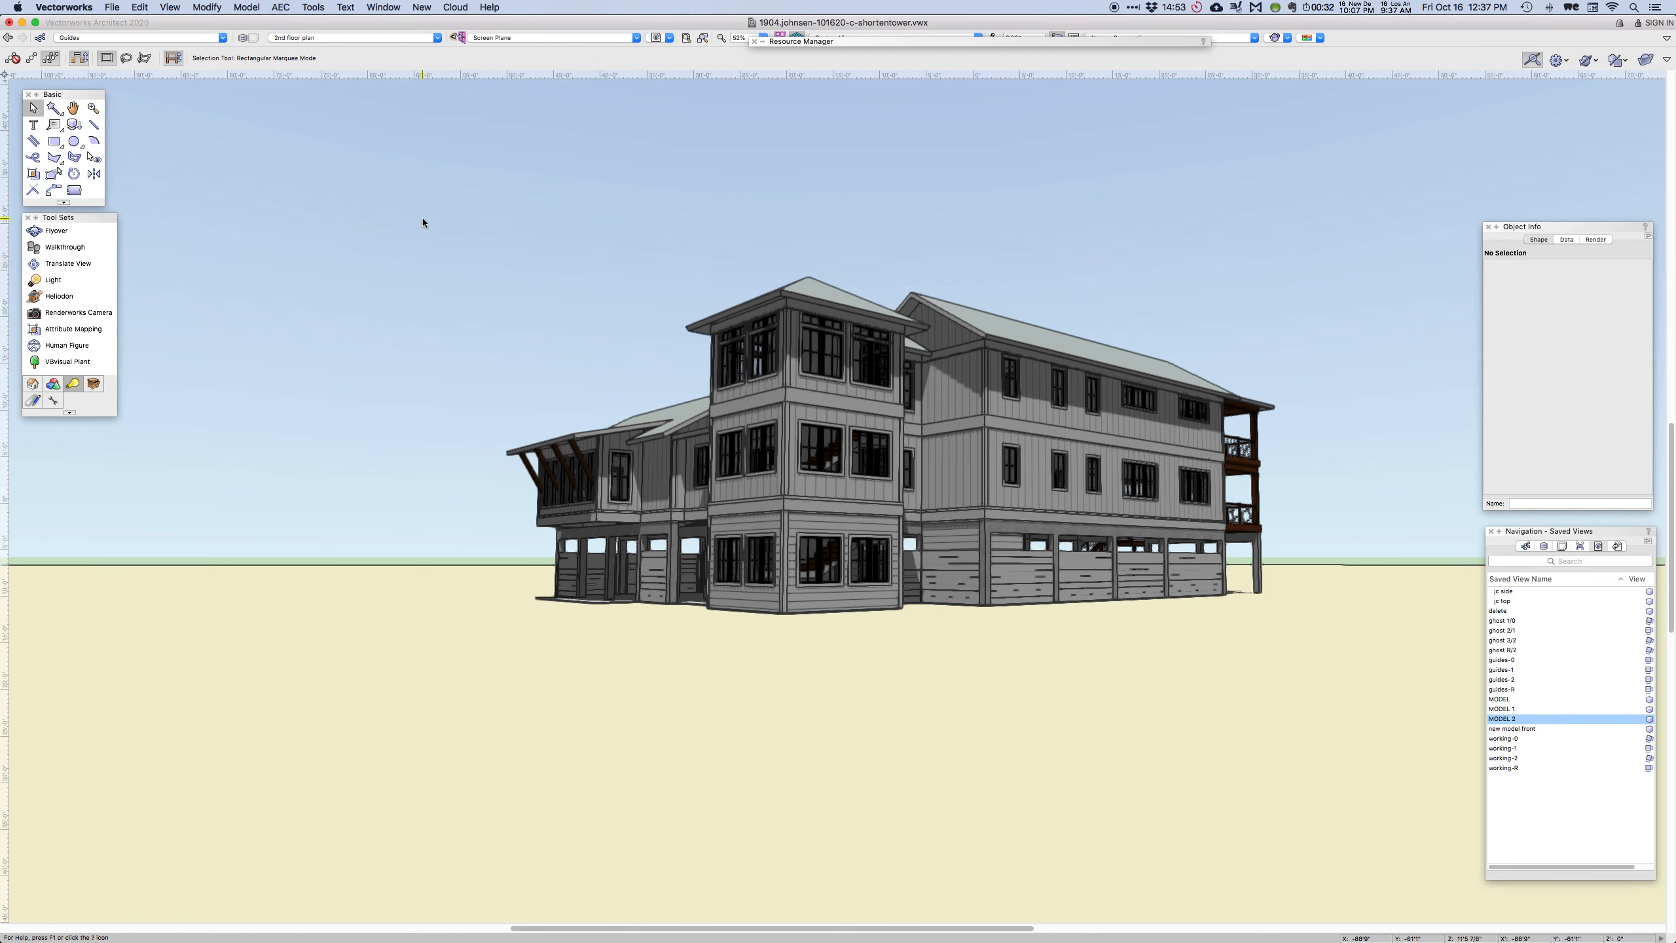
{"action": "mouse_move", "coordinate": [1179, 254]}
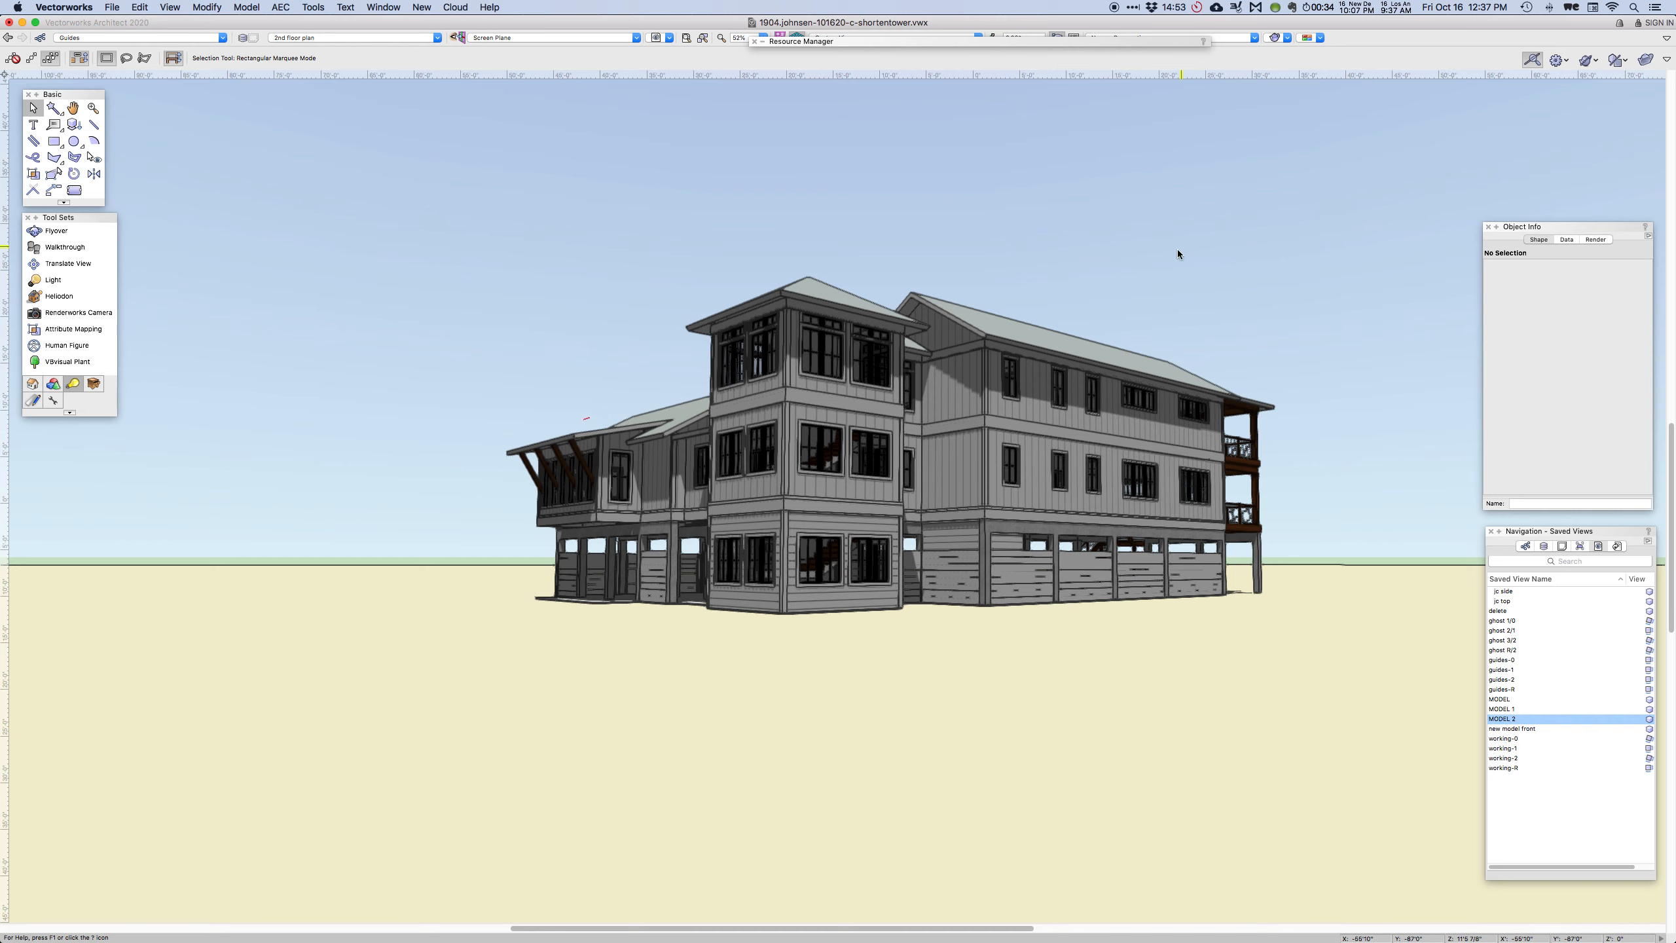
{"action": "left_click", "coordinate": [382, 6]}
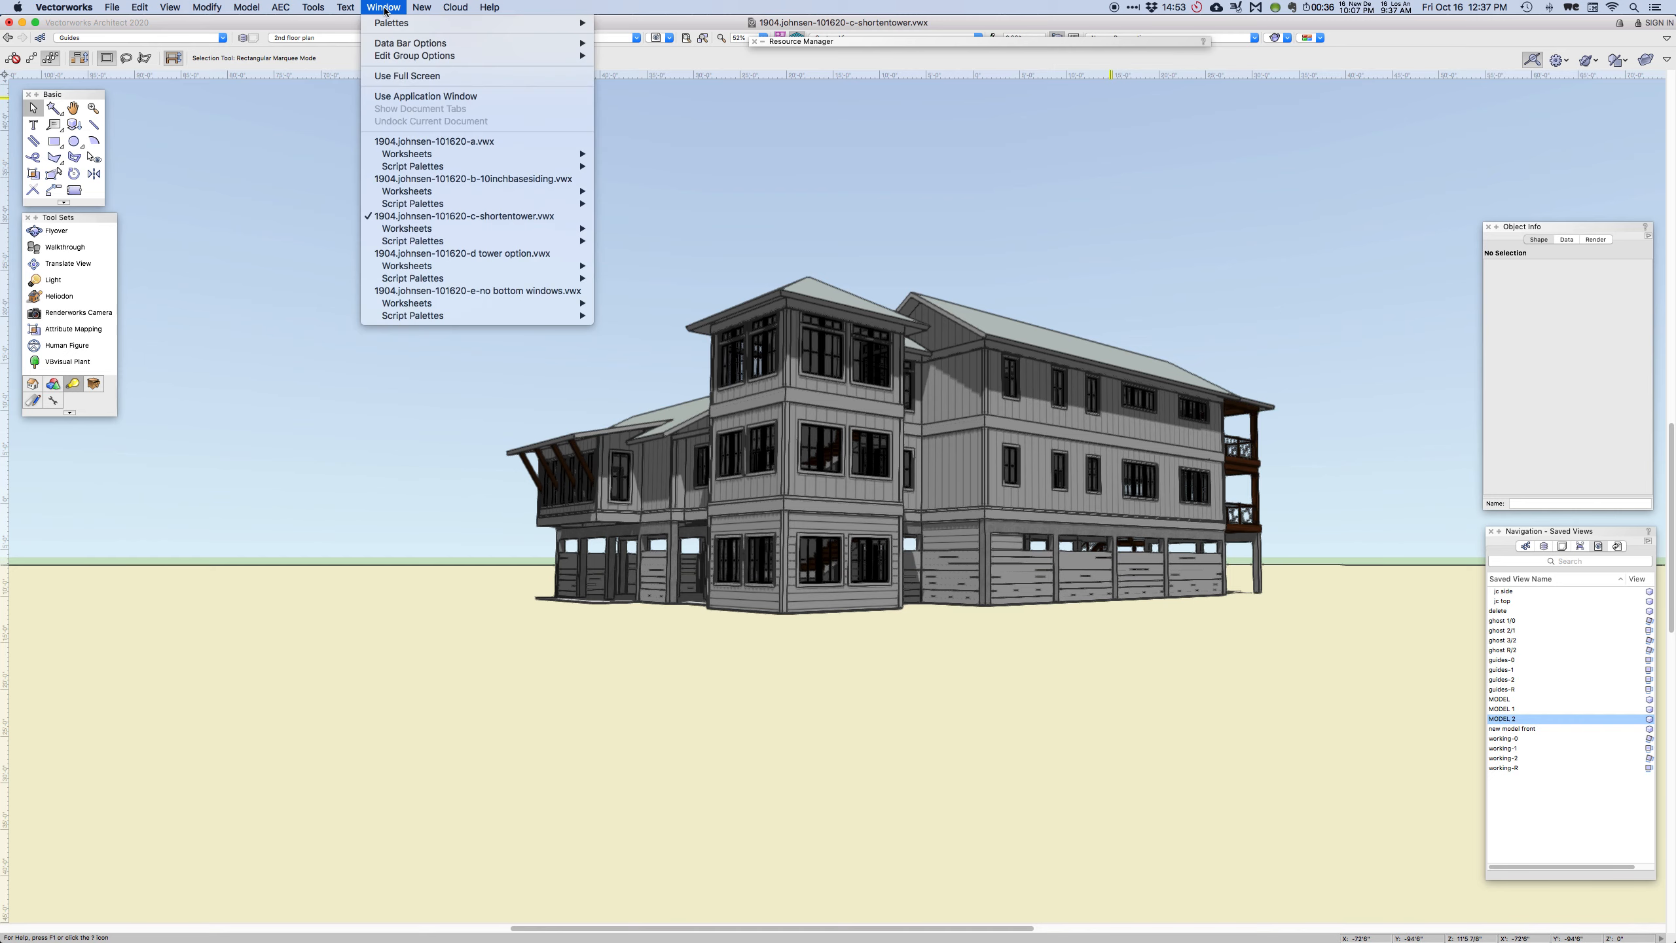
{"action": "mouse_move", "coordinate": [433, 140]}
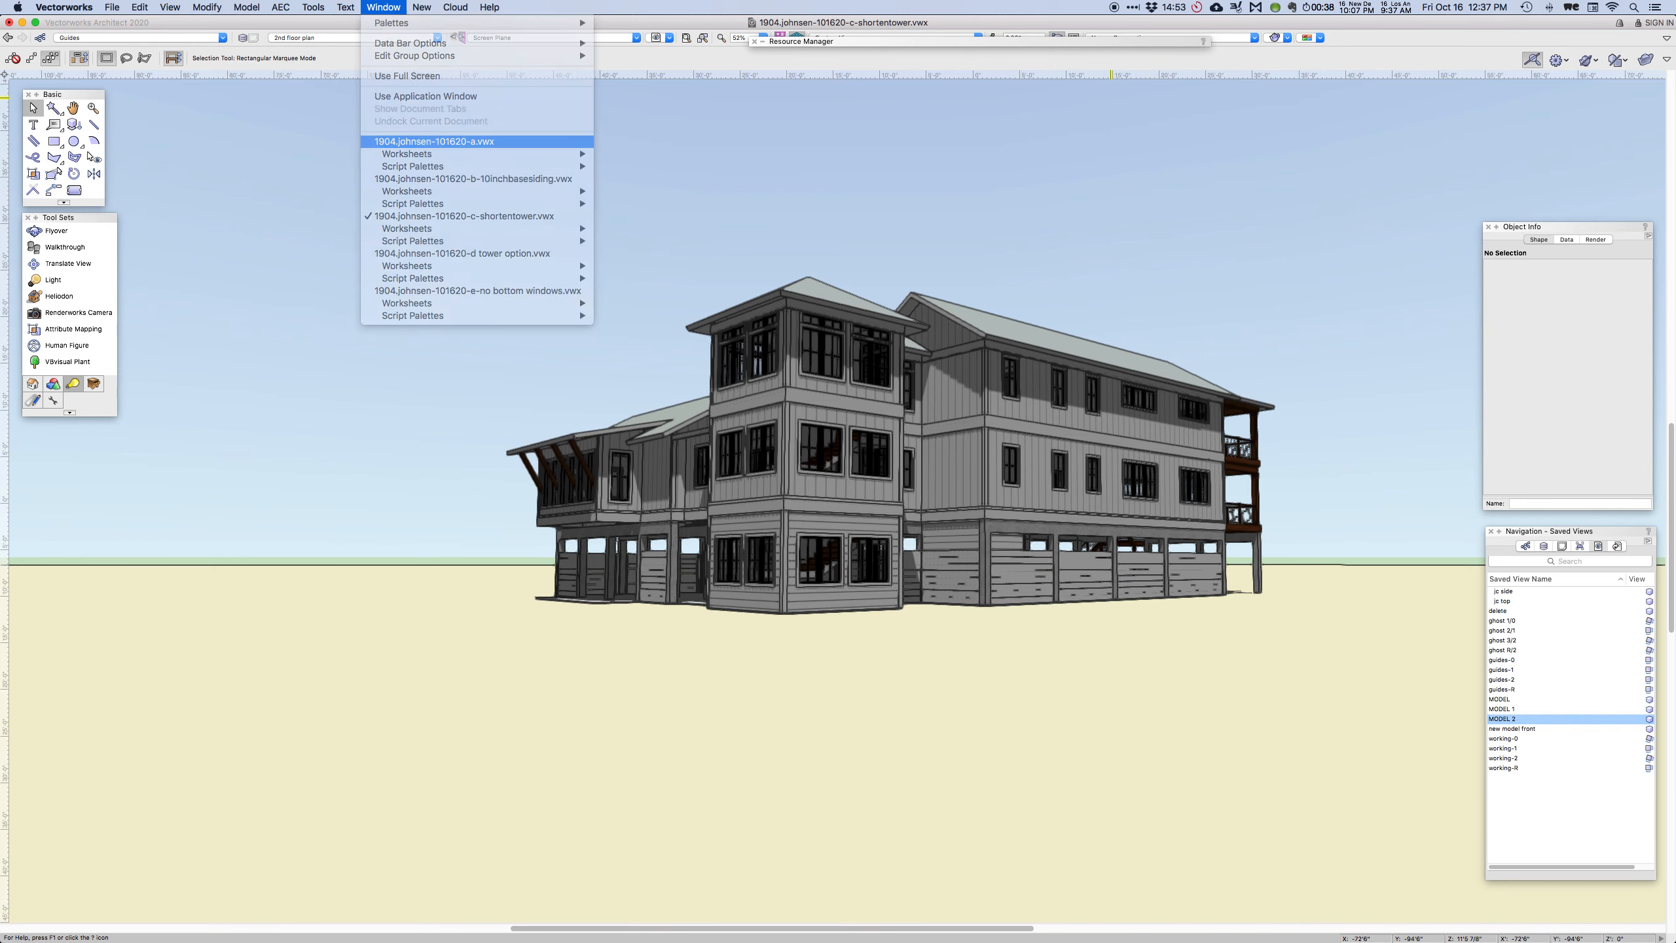
{"action": "left_click", "coordinate": [432, 141]}
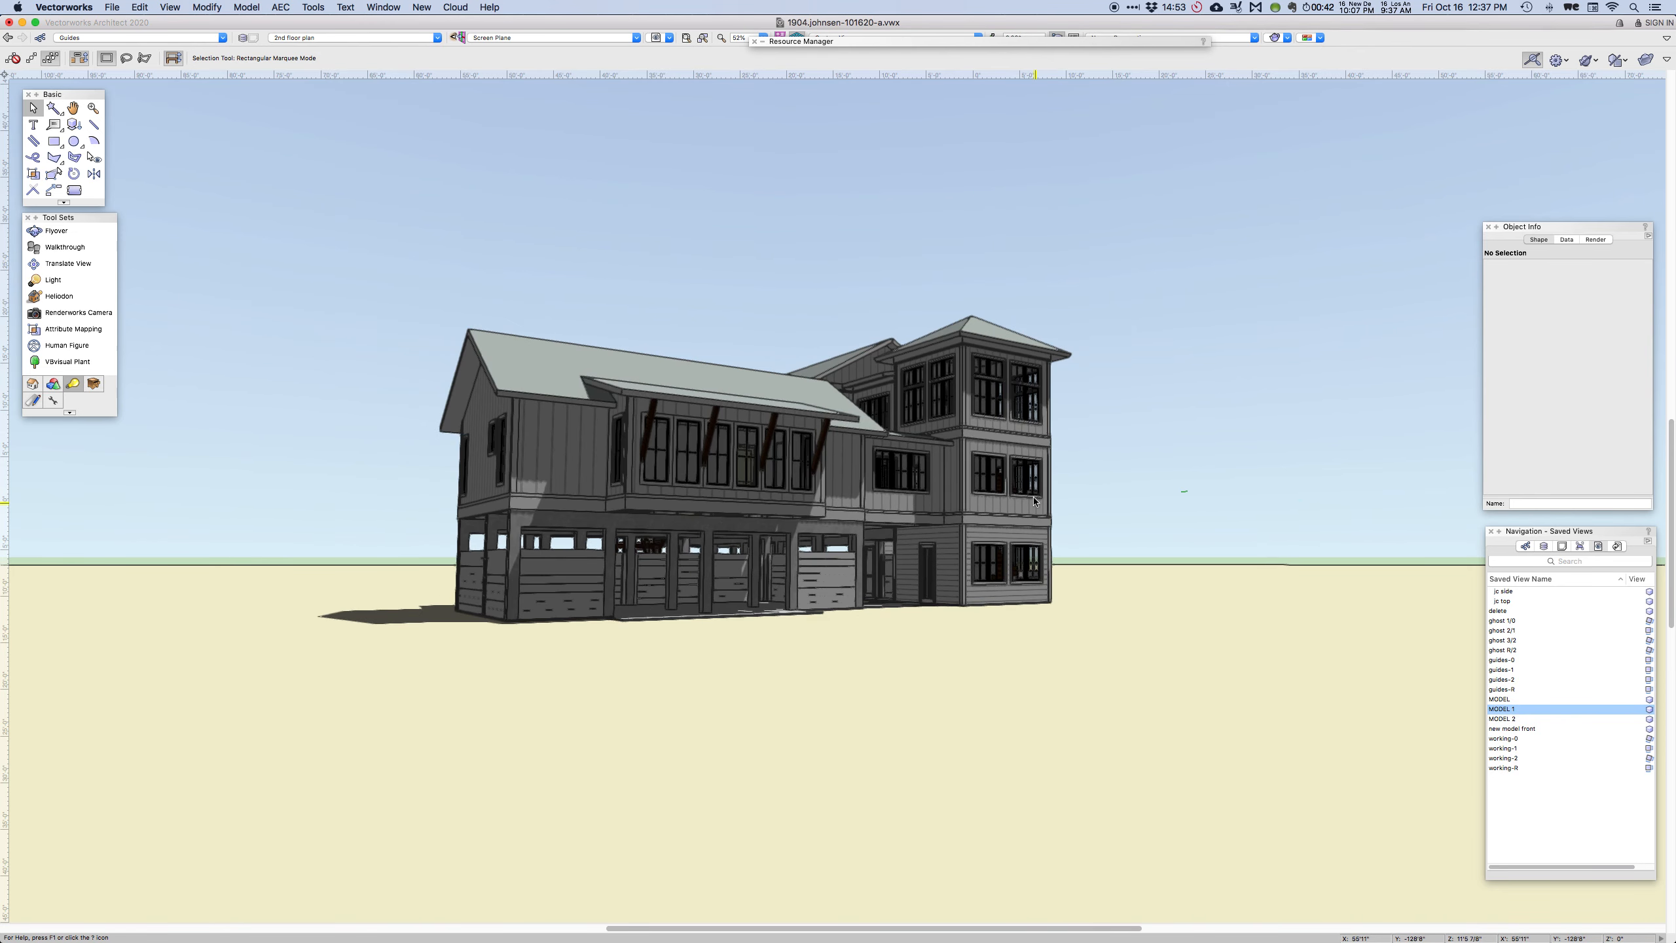
{"action": "mouse_move", "coordinate": [385, 8]}
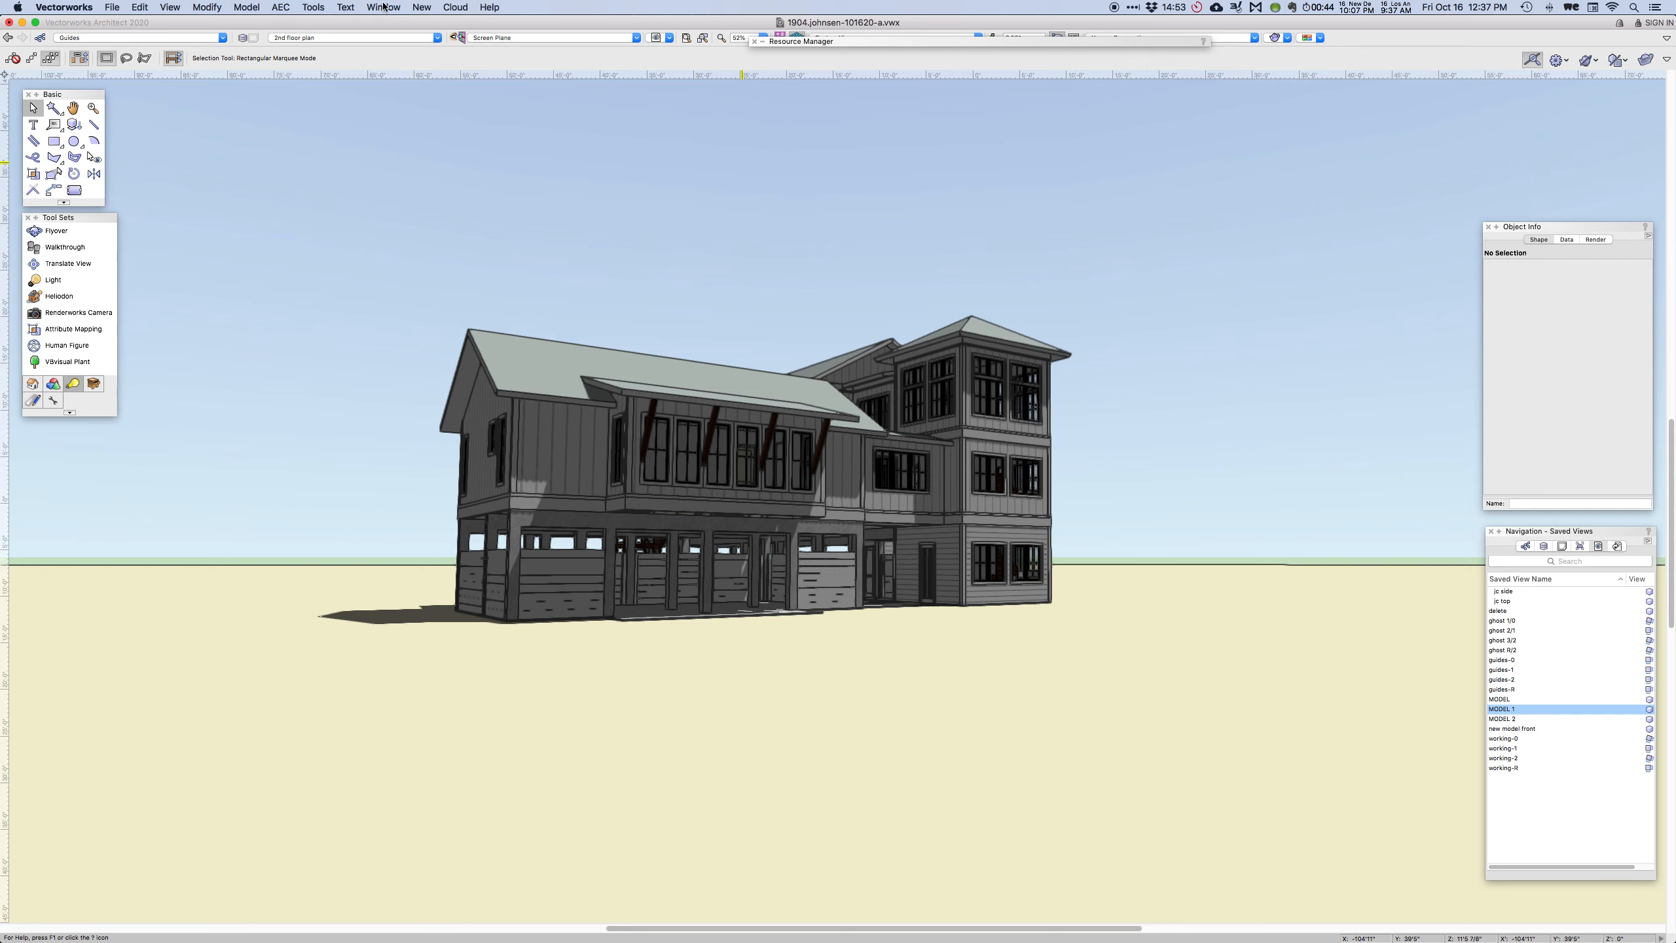
Return to the c-shortentower file and show its MODEL 2 saved corner view
{"action": "left_click", "coordinate": [383, 8]}
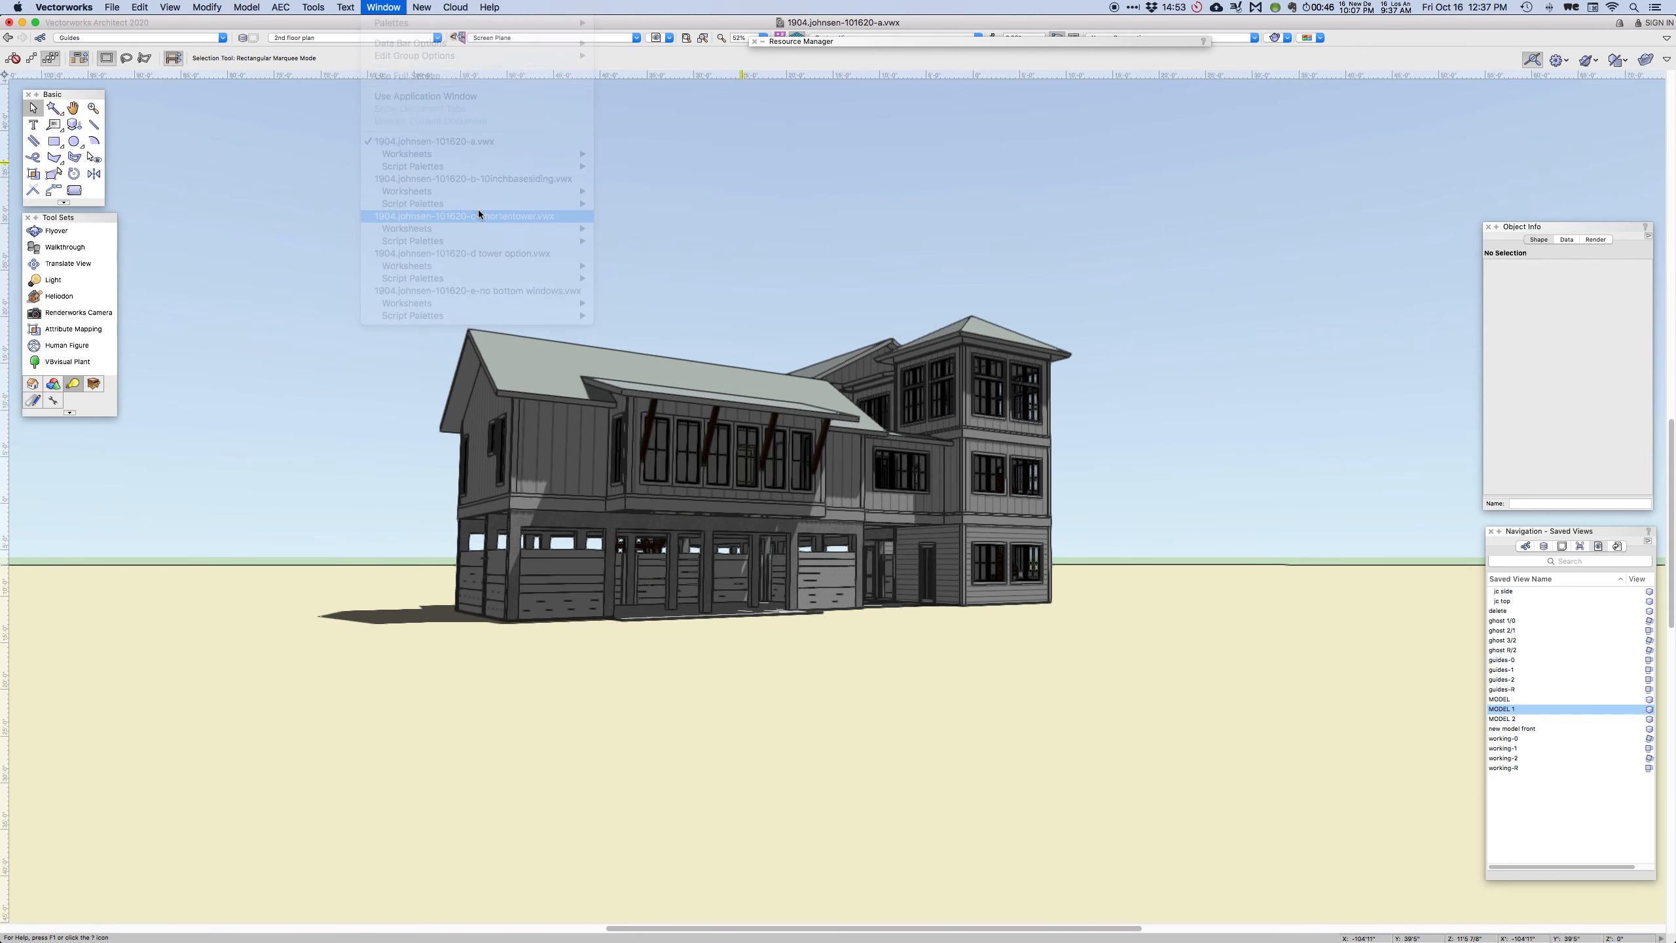
{"action": "left_click", "coordinate": [478, 214]}
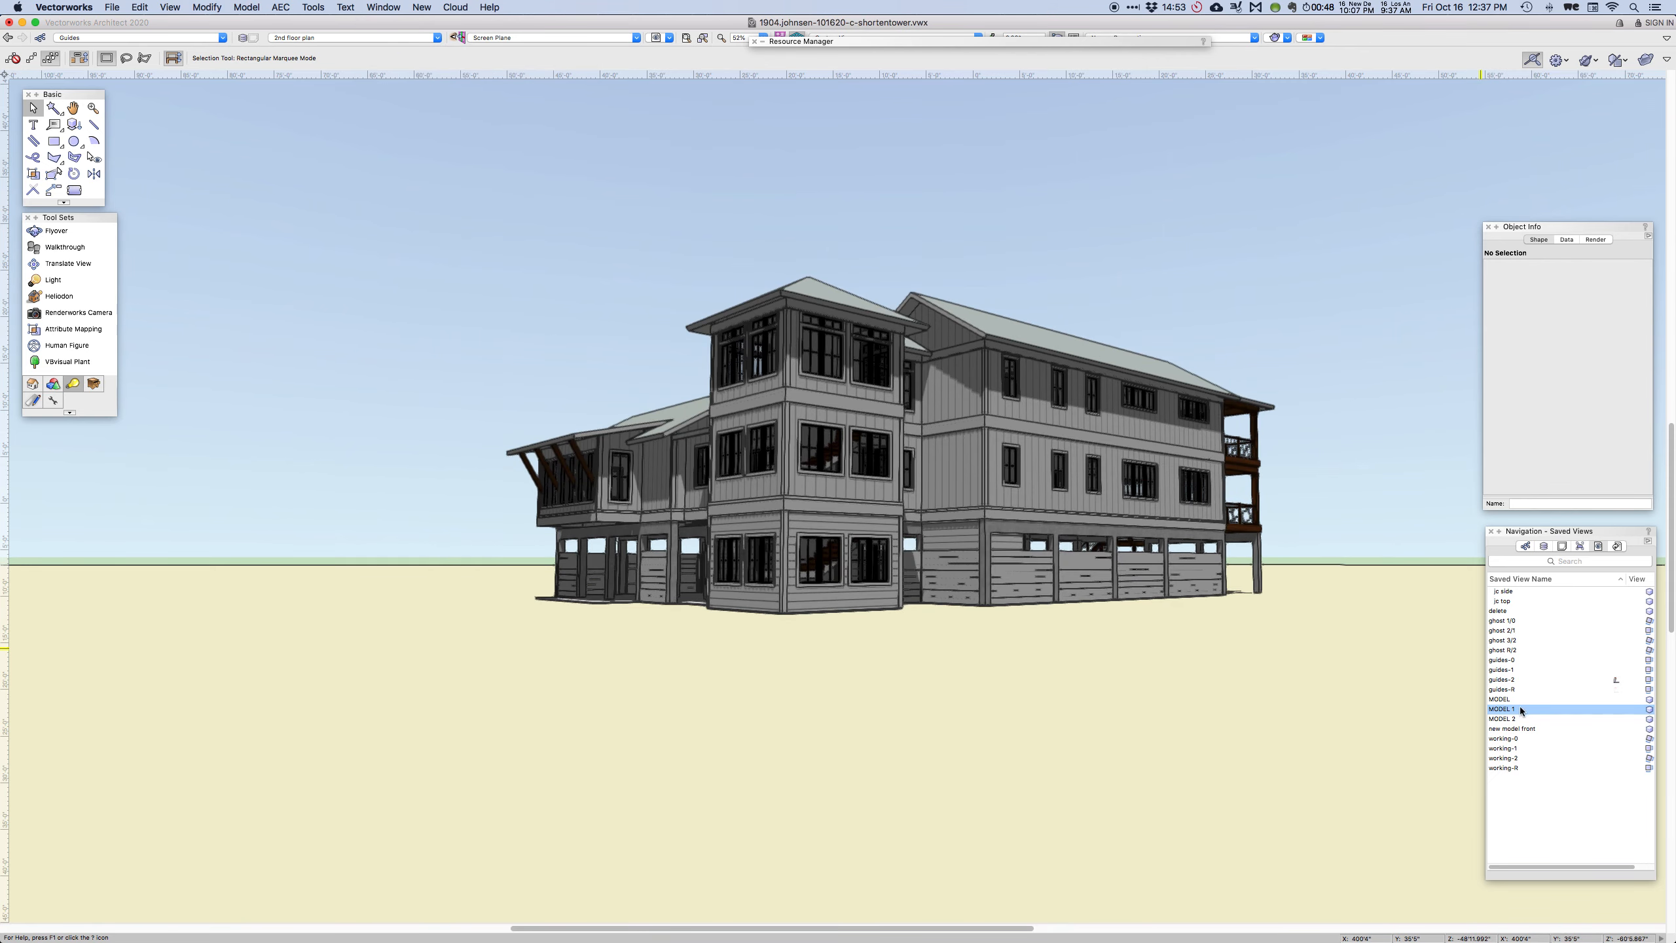
{"action": "left_click", "coordinate": [1508, 719]}
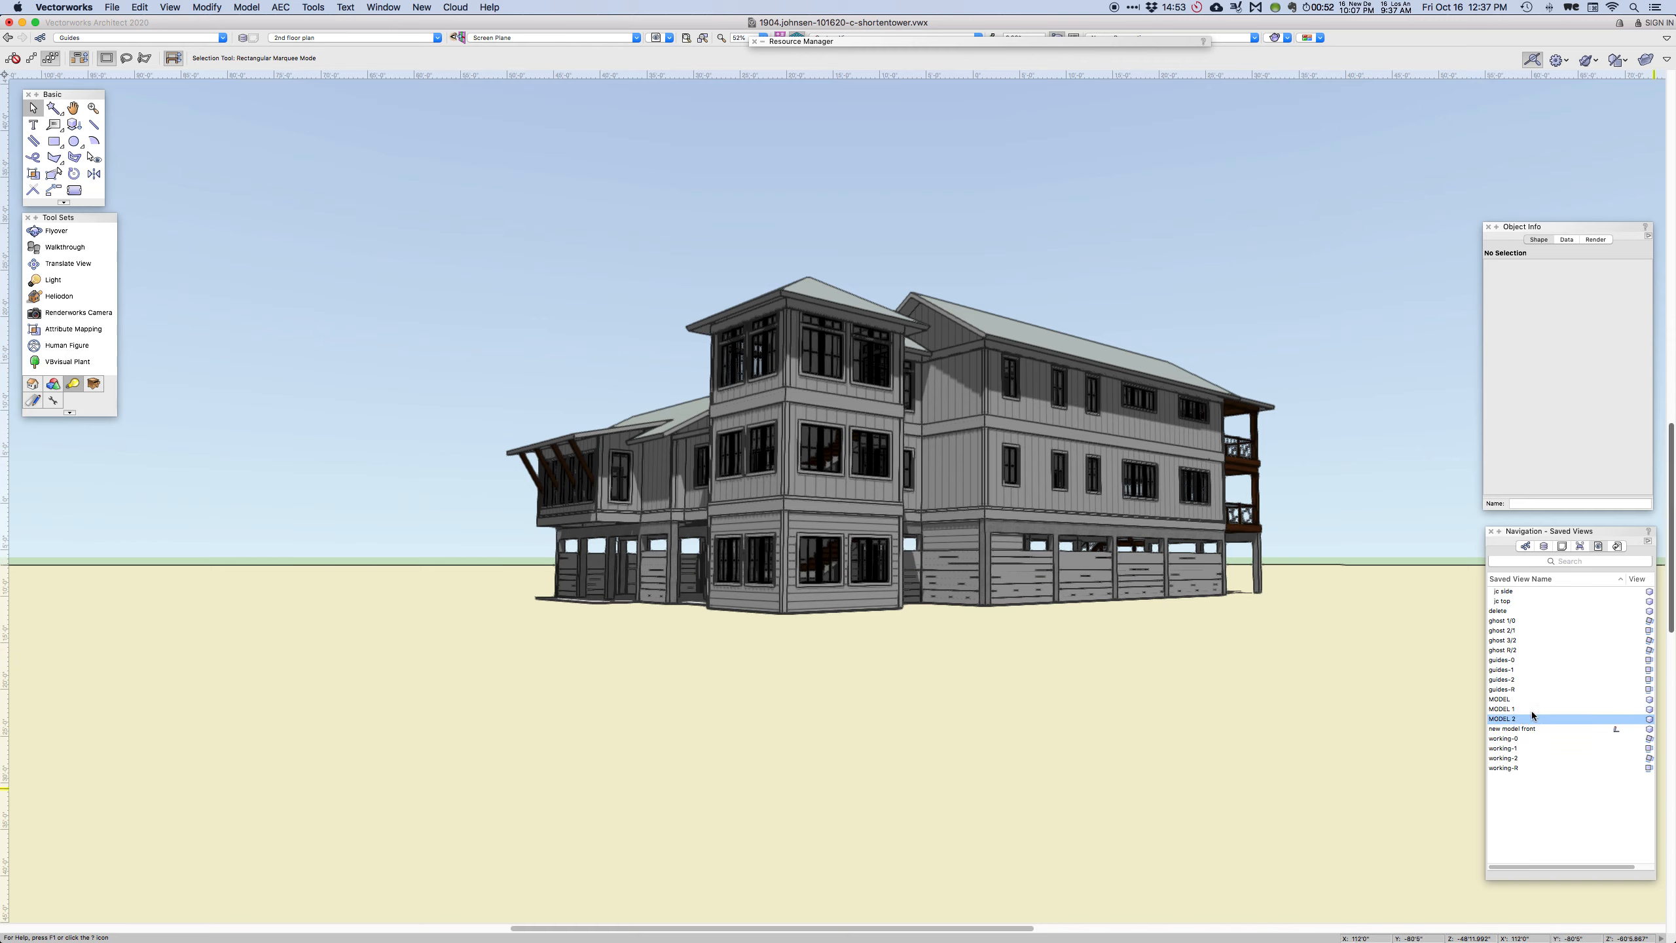
Show the MODEL 1 saved view, compare with the a file, and return to c-shortentower
{"action": "double_click", "coordinate": [1501, 708]}
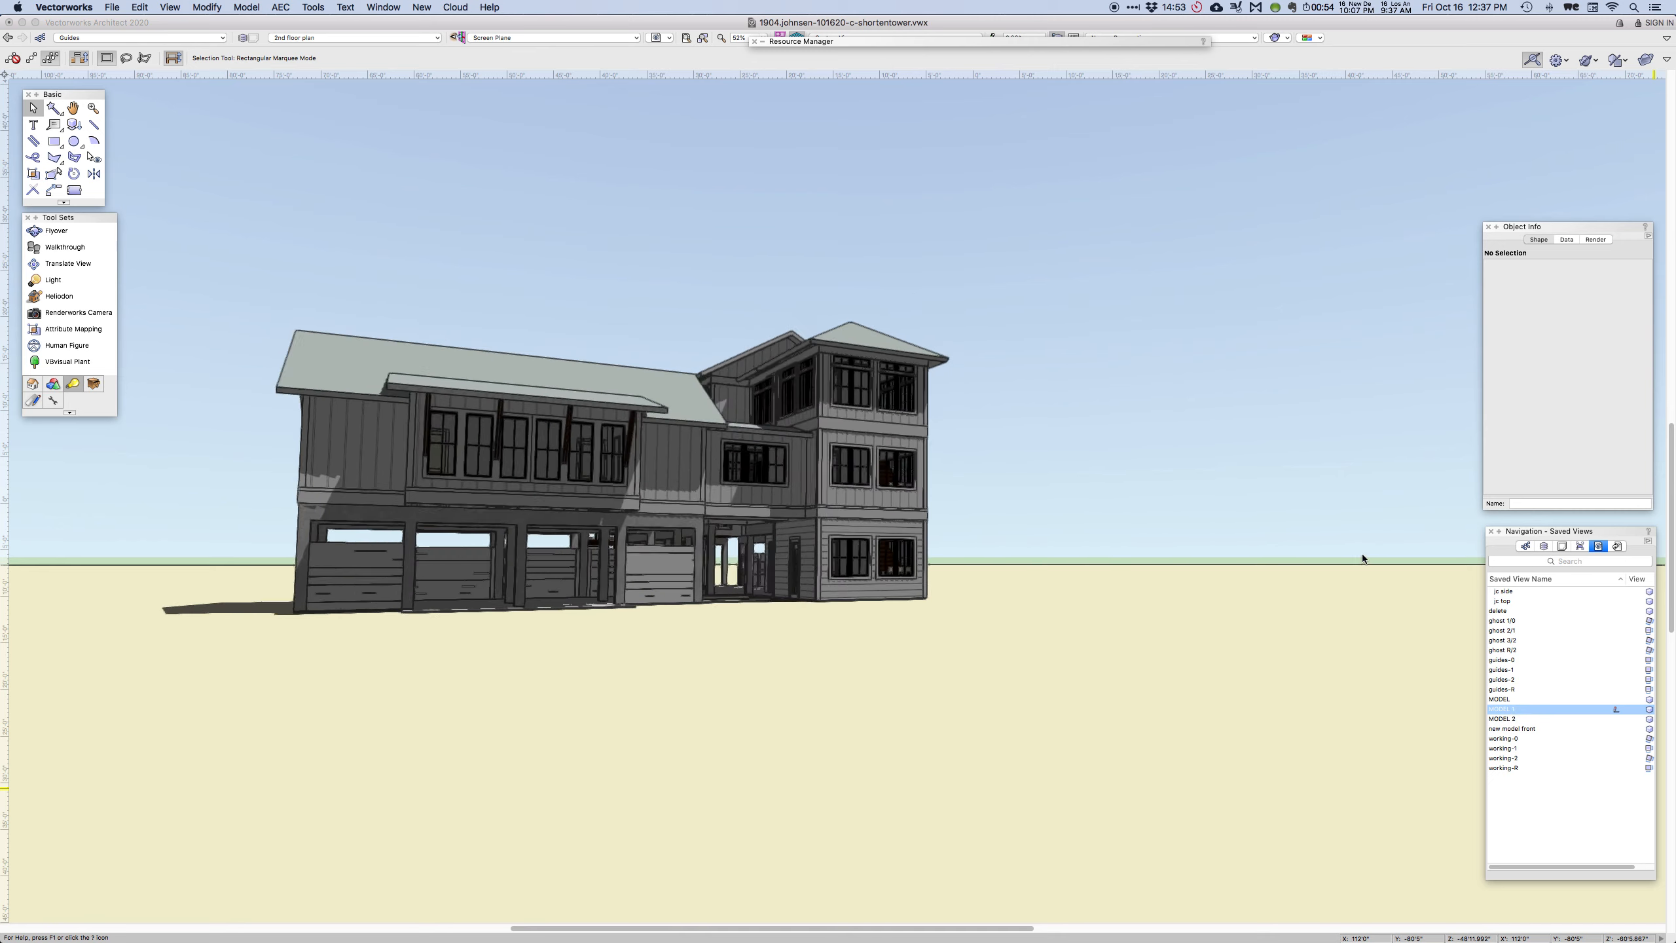
{"action": "left_click", "coordinate": [383, 7]}
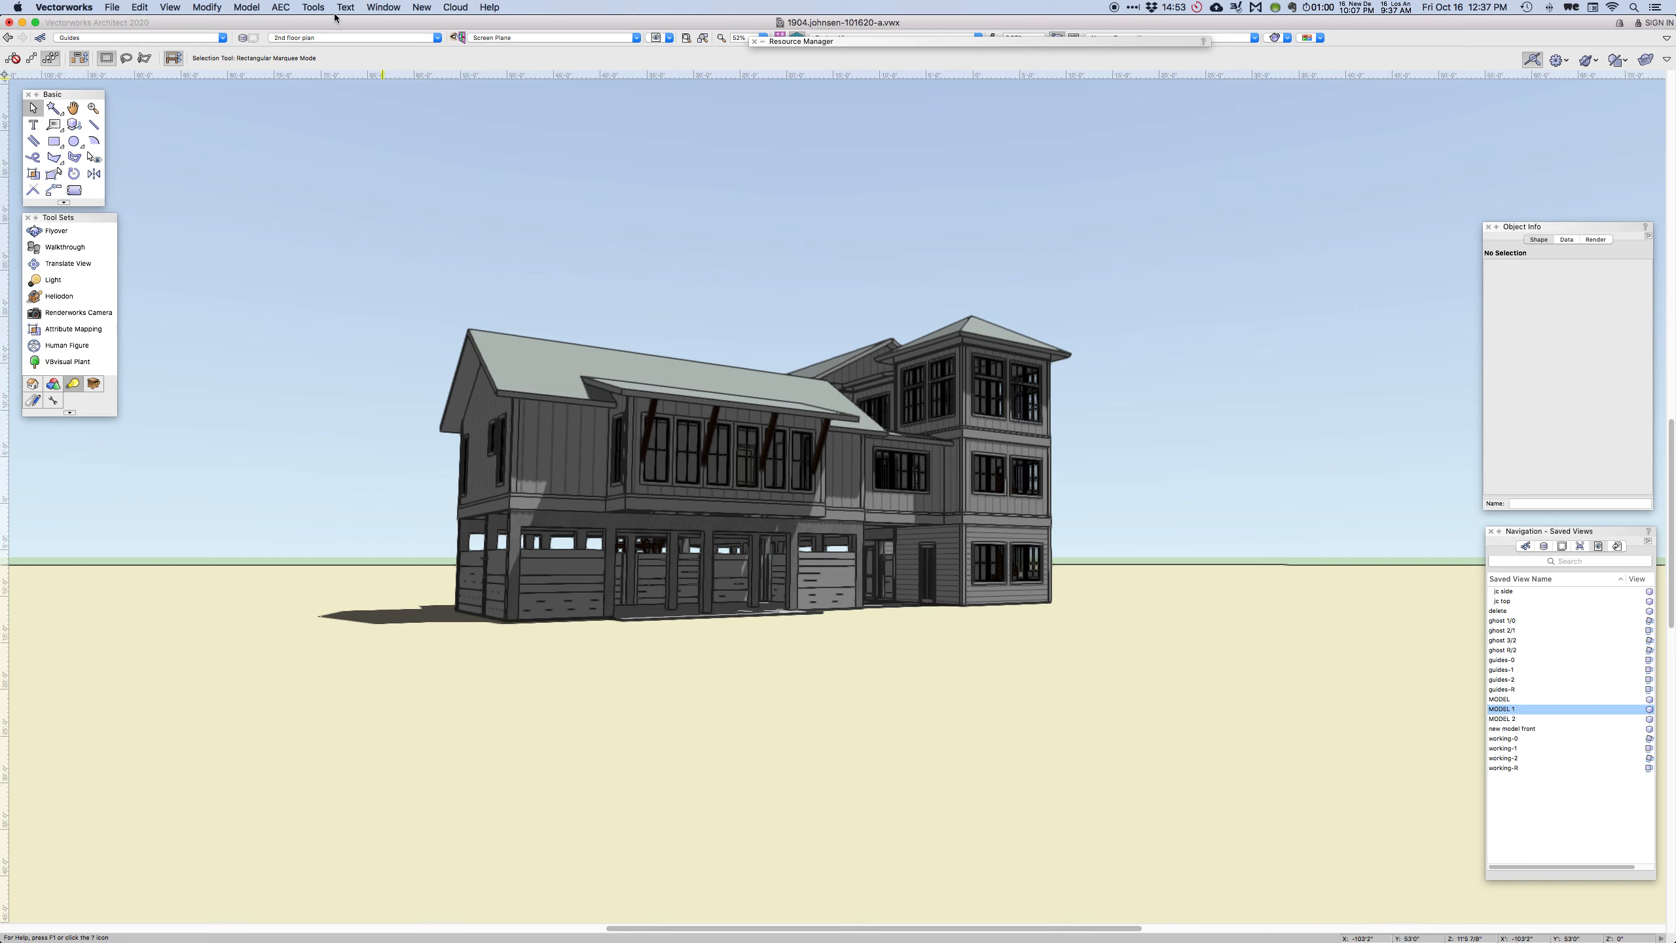
{"action": "left_click", "coordinate": [382, 8]}
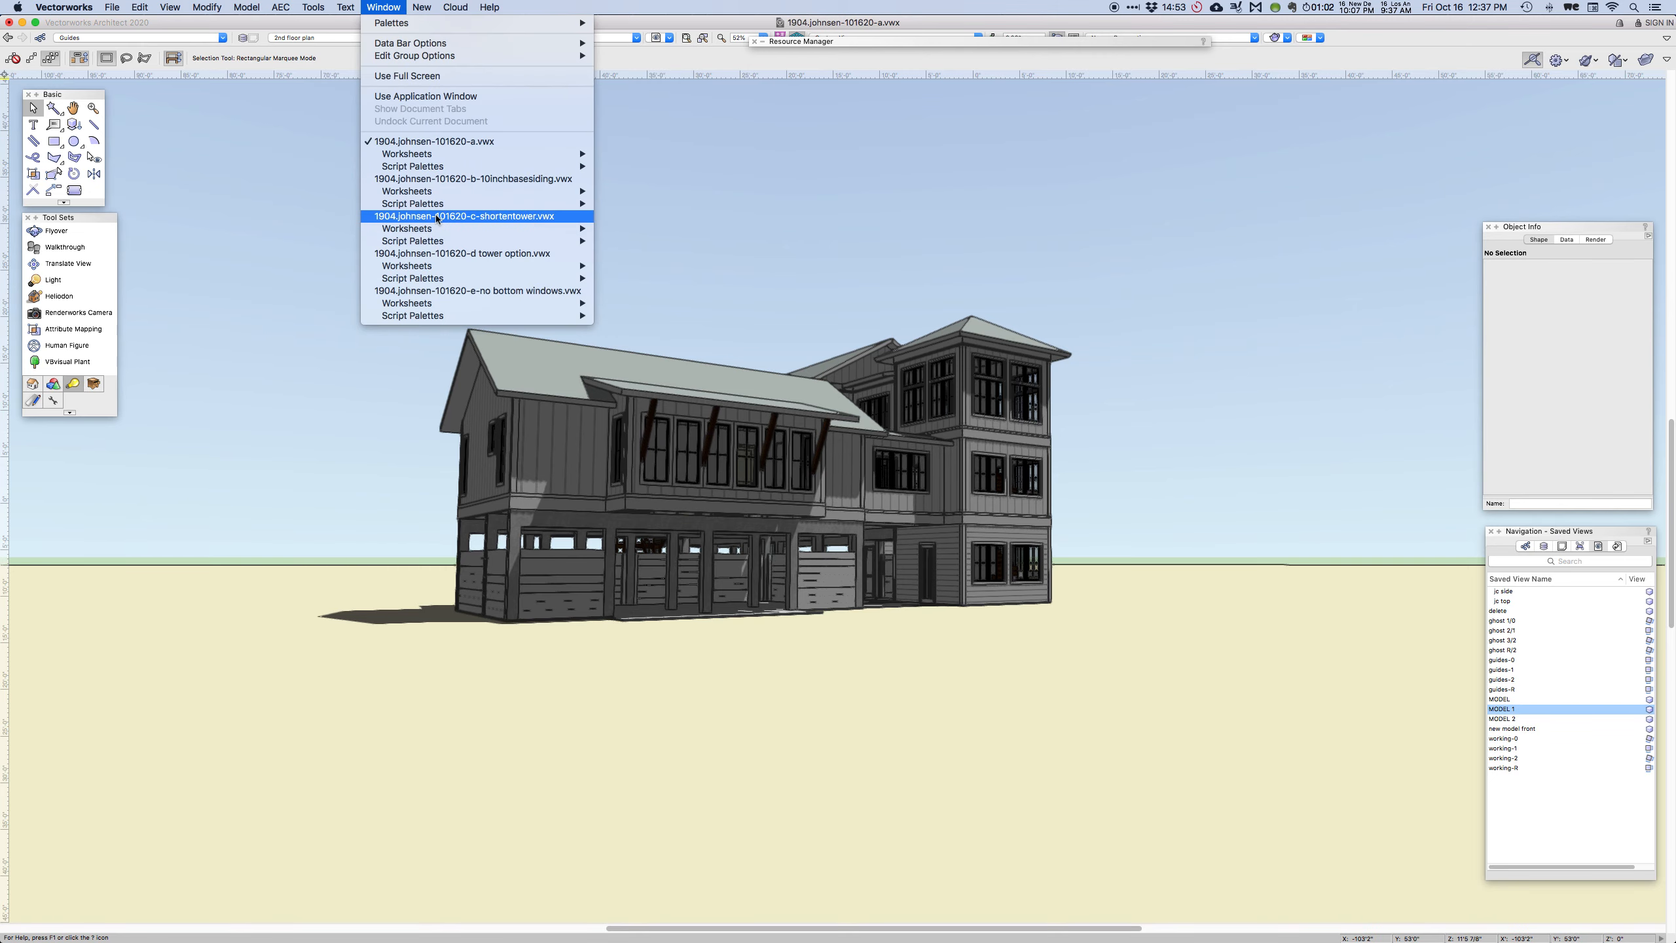
{"action": "left_click", "coordinate": [462, 217]}
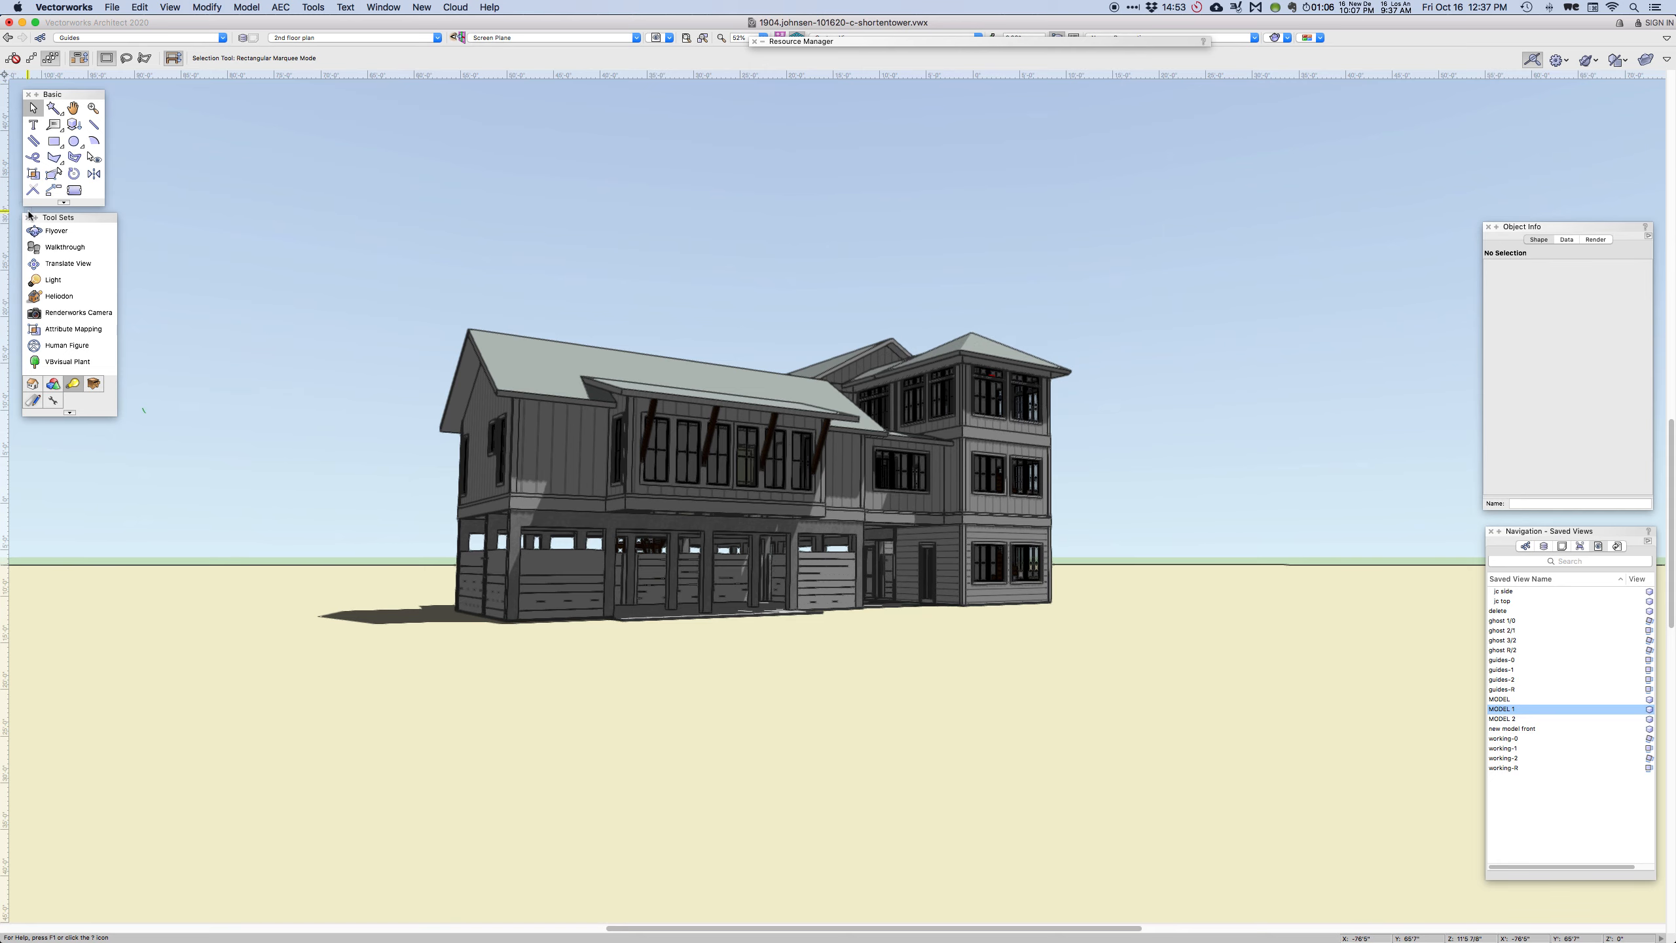
View the shorter-tower house from overhead, showing the hipped tower roof and pool
{"action": "left_click", "coordinate": [35, 231]}
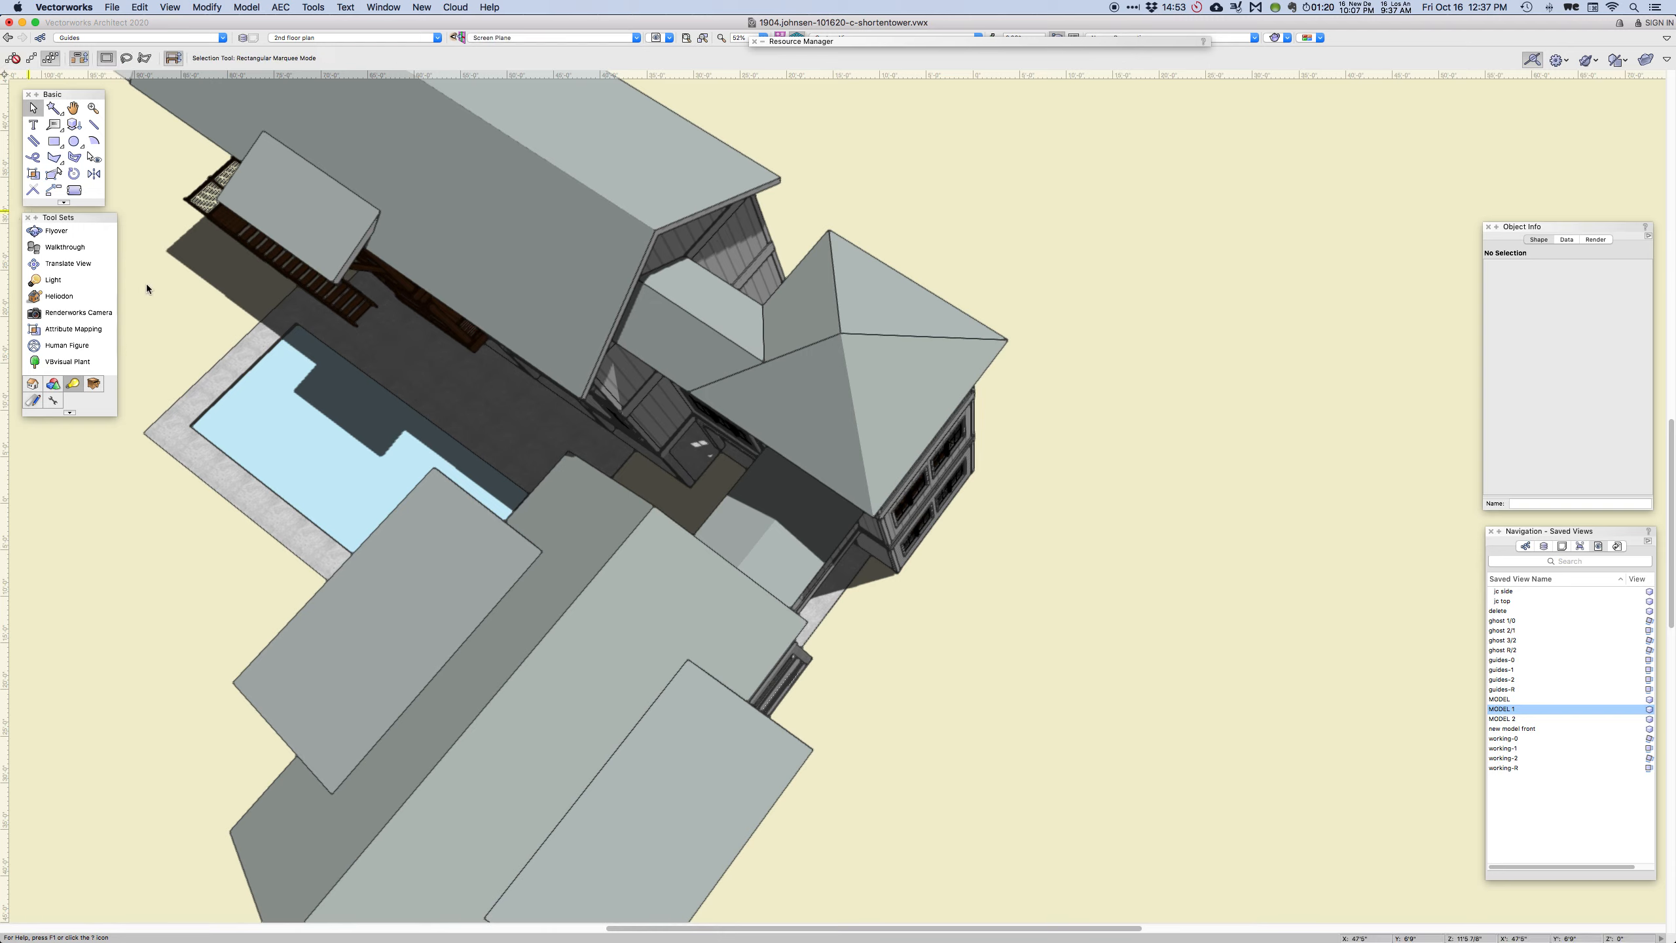
{"action": "mouse_move", "coordinate": [980, 432]}
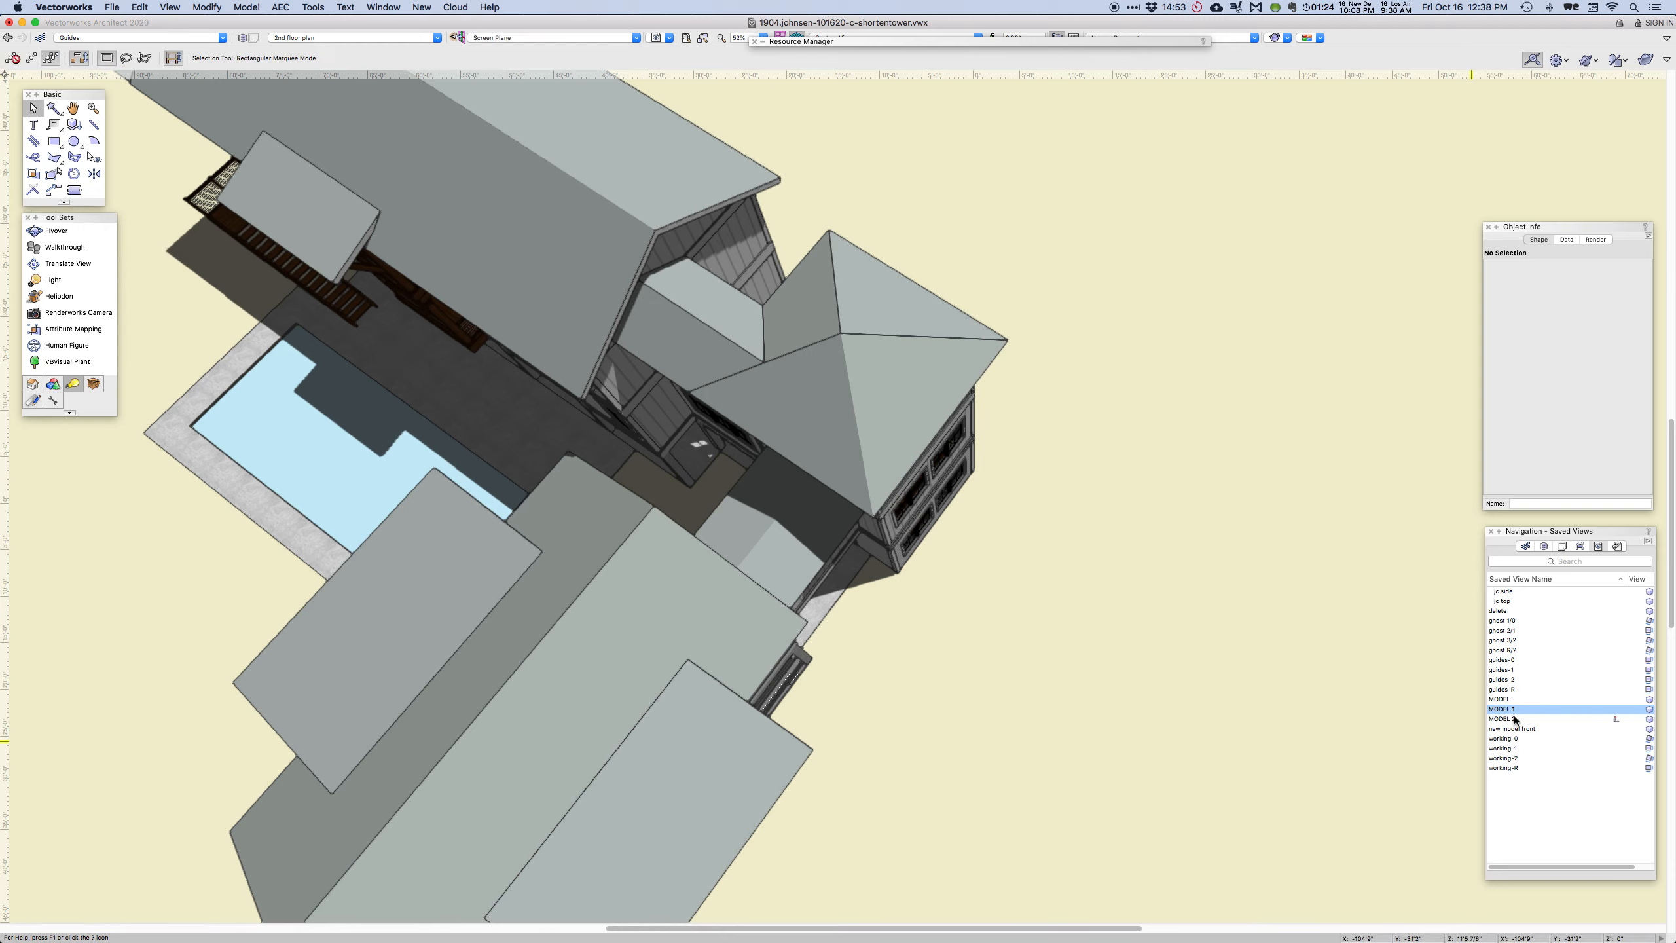
{"action": "left_click", "coordinate": [1502, 719]}
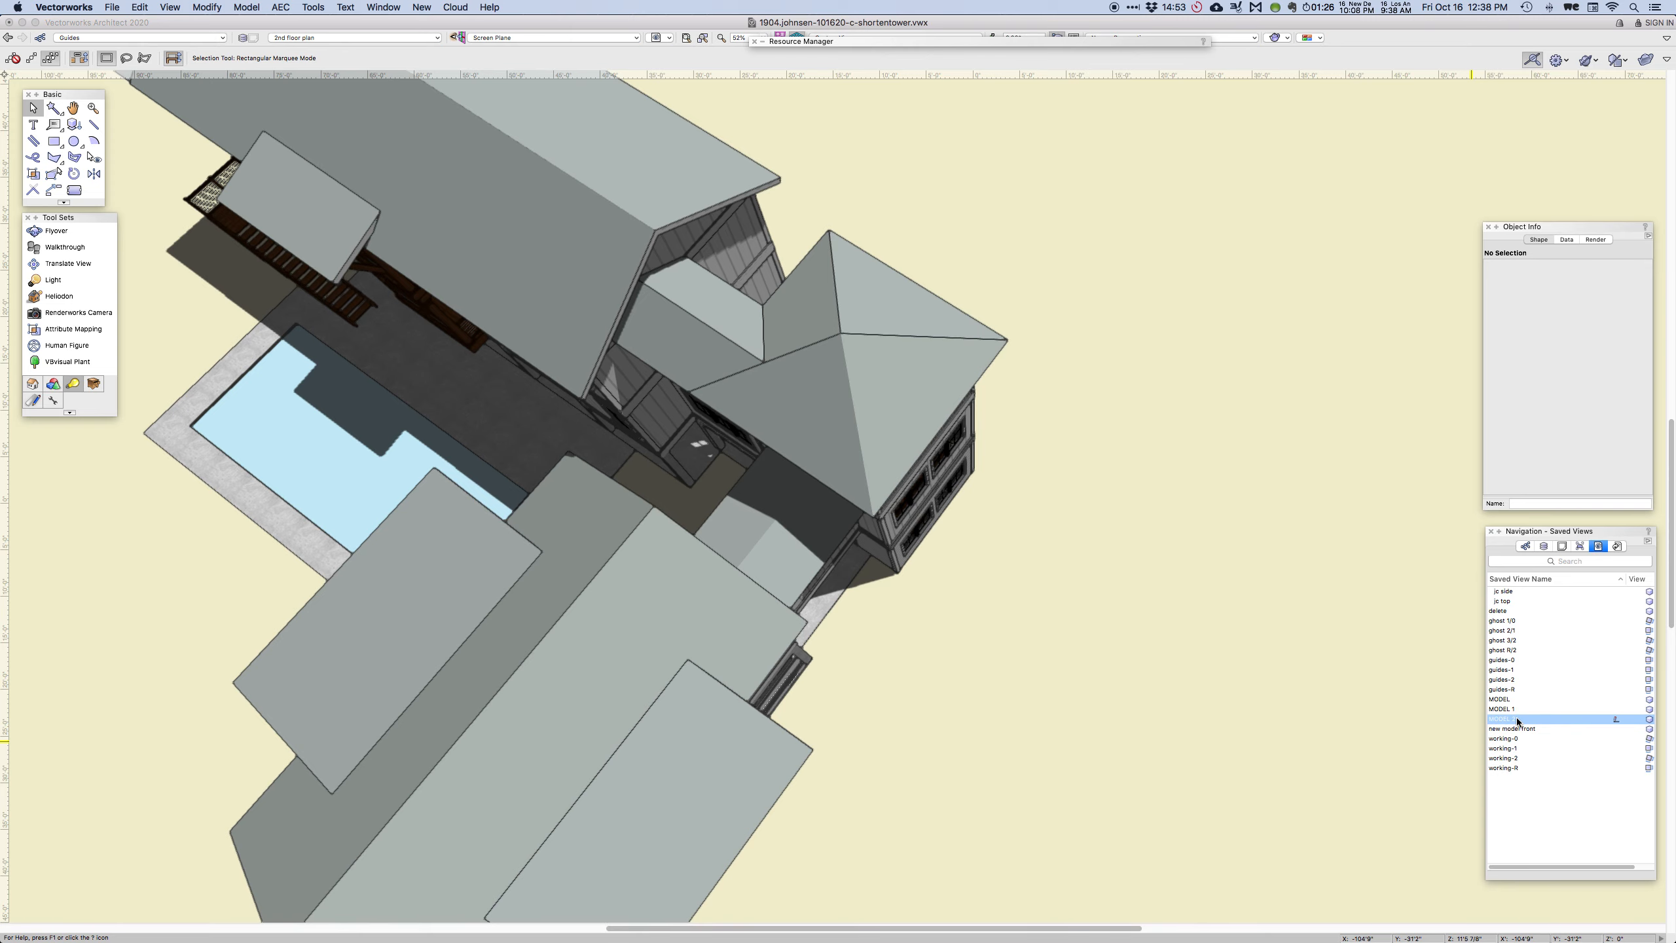
Restore the MODEL 2 saved view showing the long rear side with porches
{"action": "double_click", "coordinate": [1502, 719]}
{"action": "type", "text": "MODEL 2"}
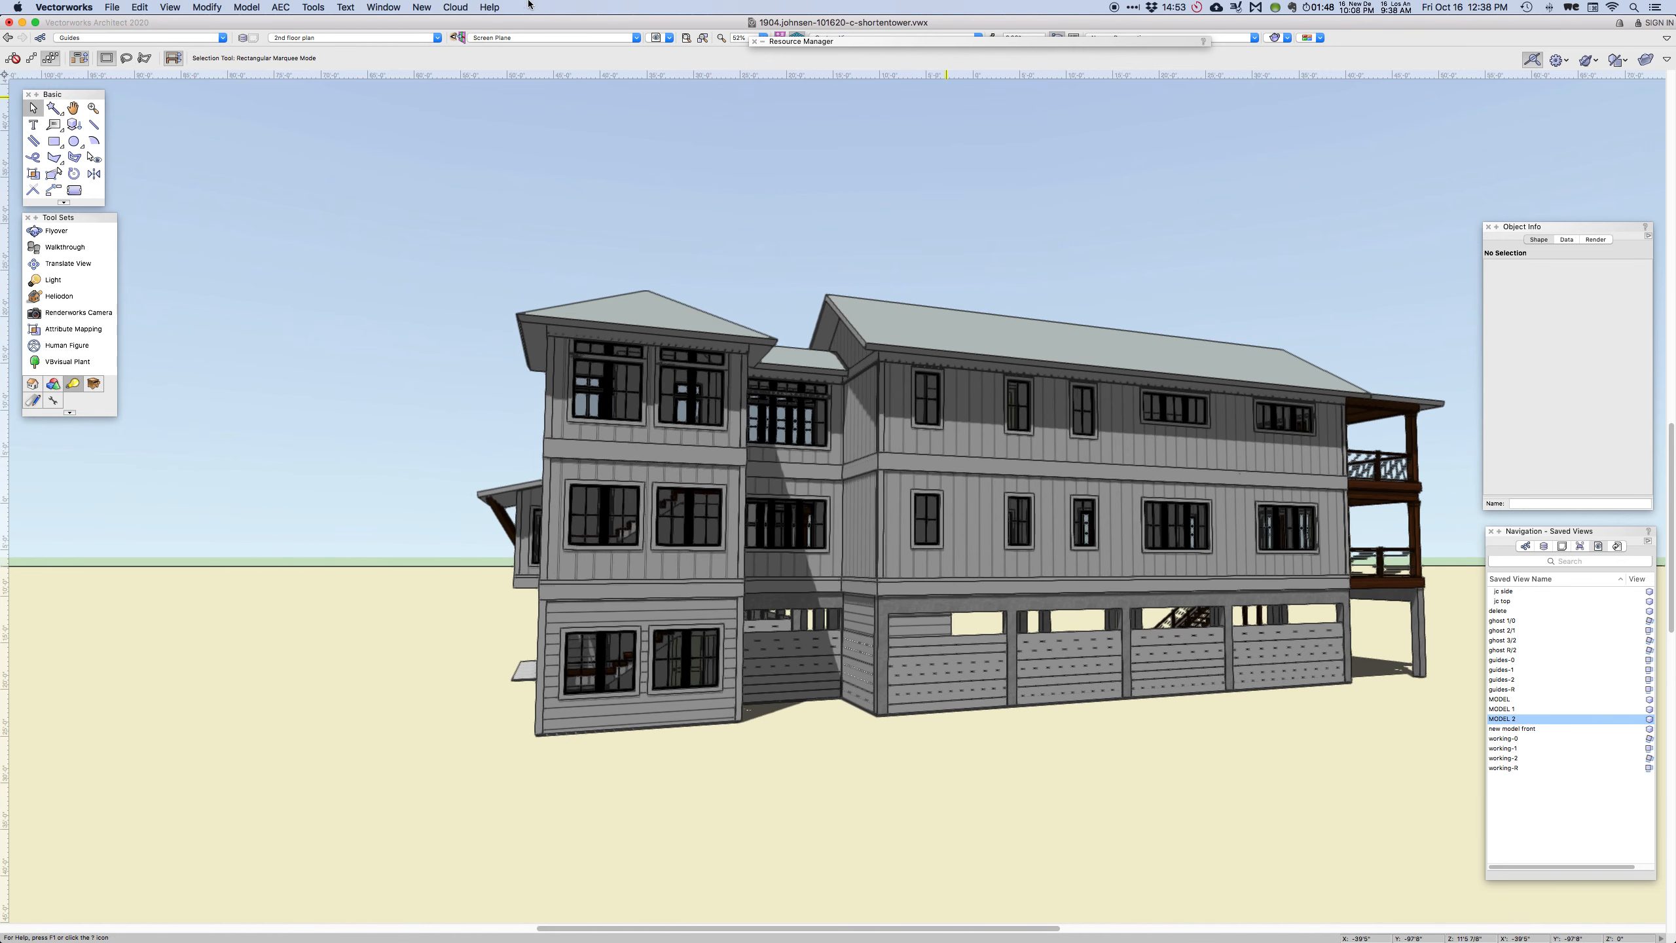
Switch to the 10-inch base siding file and orbit to an end view, tower at right
{"action": "left_click", "coordinate": [381, 8]}
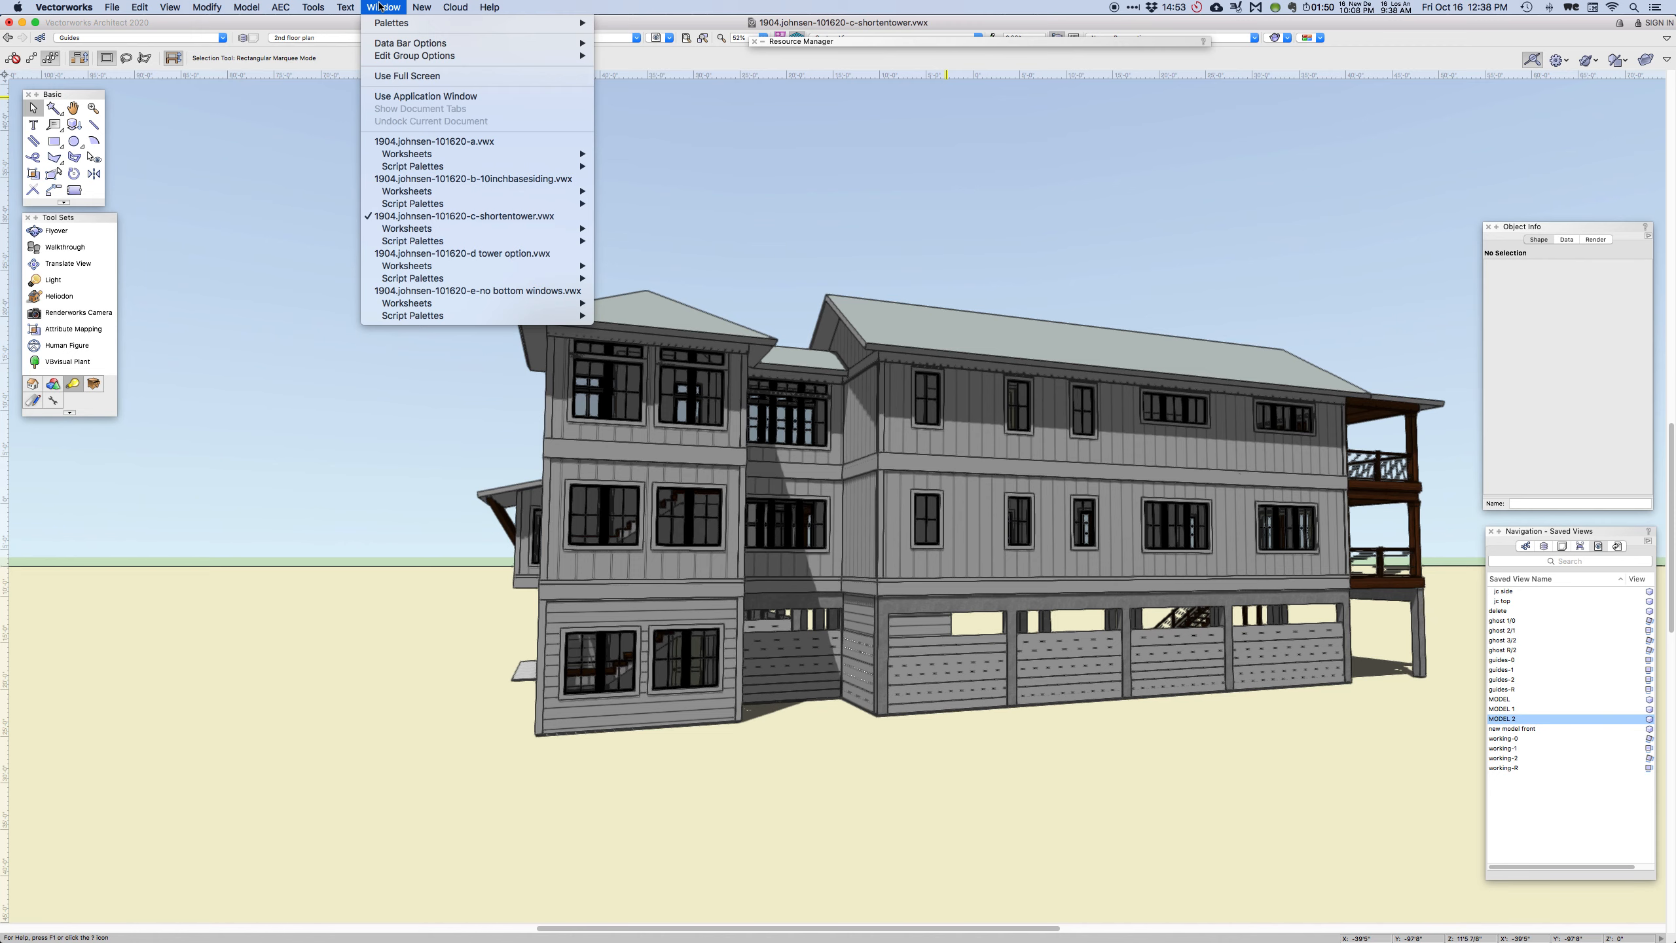
{"action": "mouse_move", "coordinate": [475, 178]}
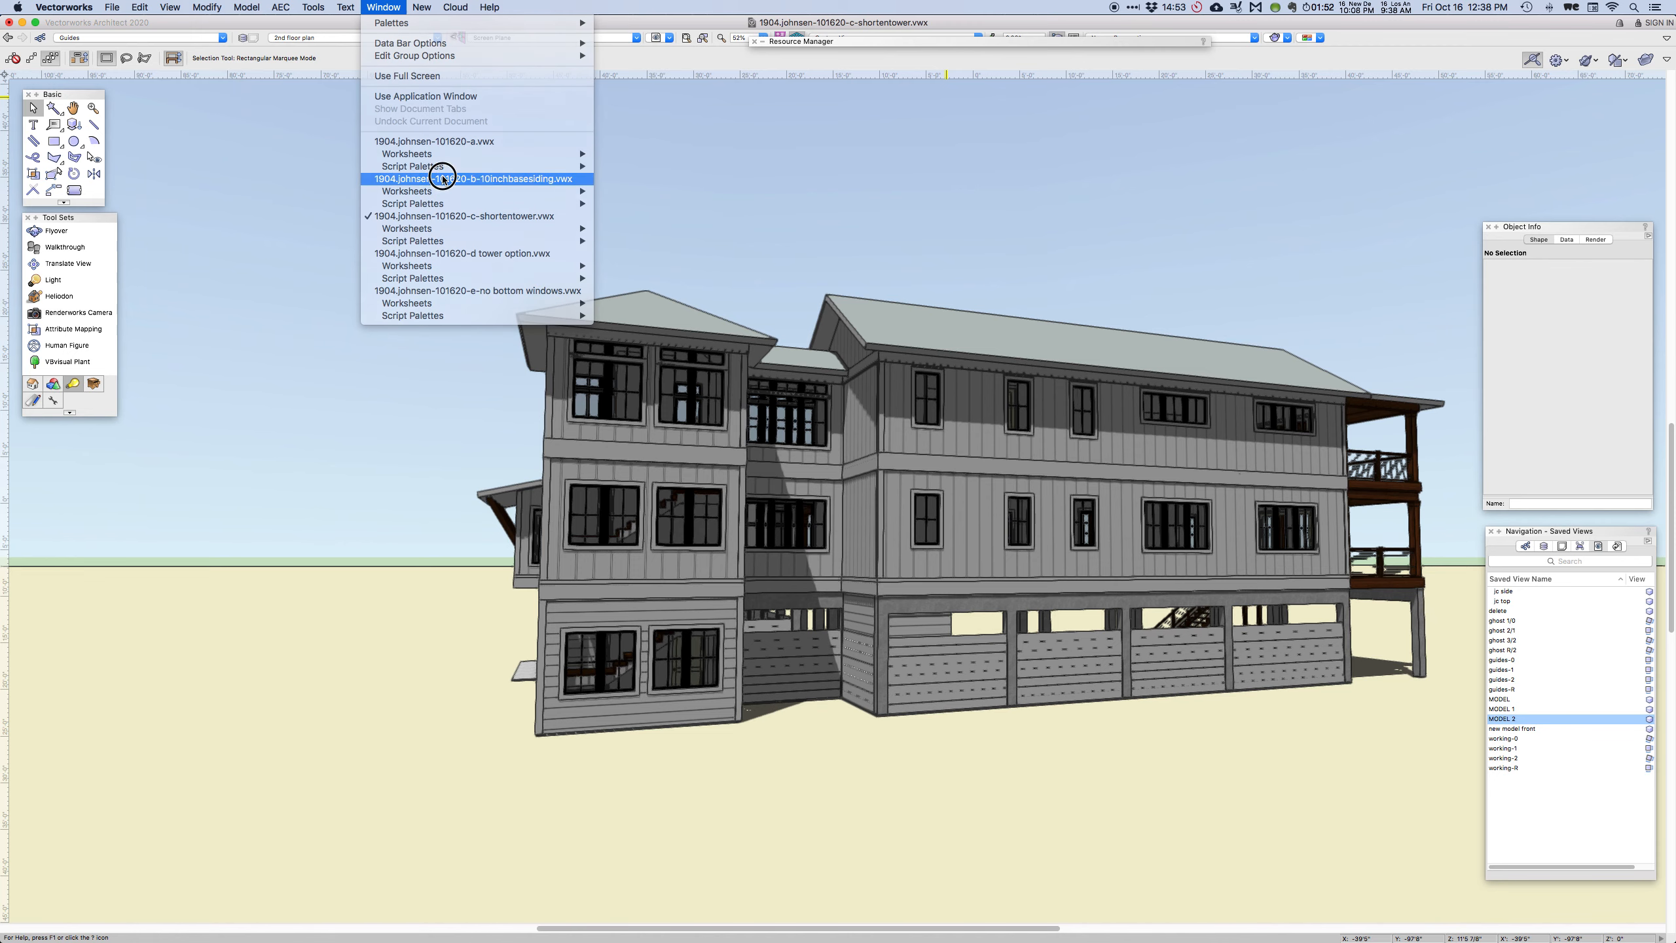
{"action": "left_click", "coordinate": [476, 178]}
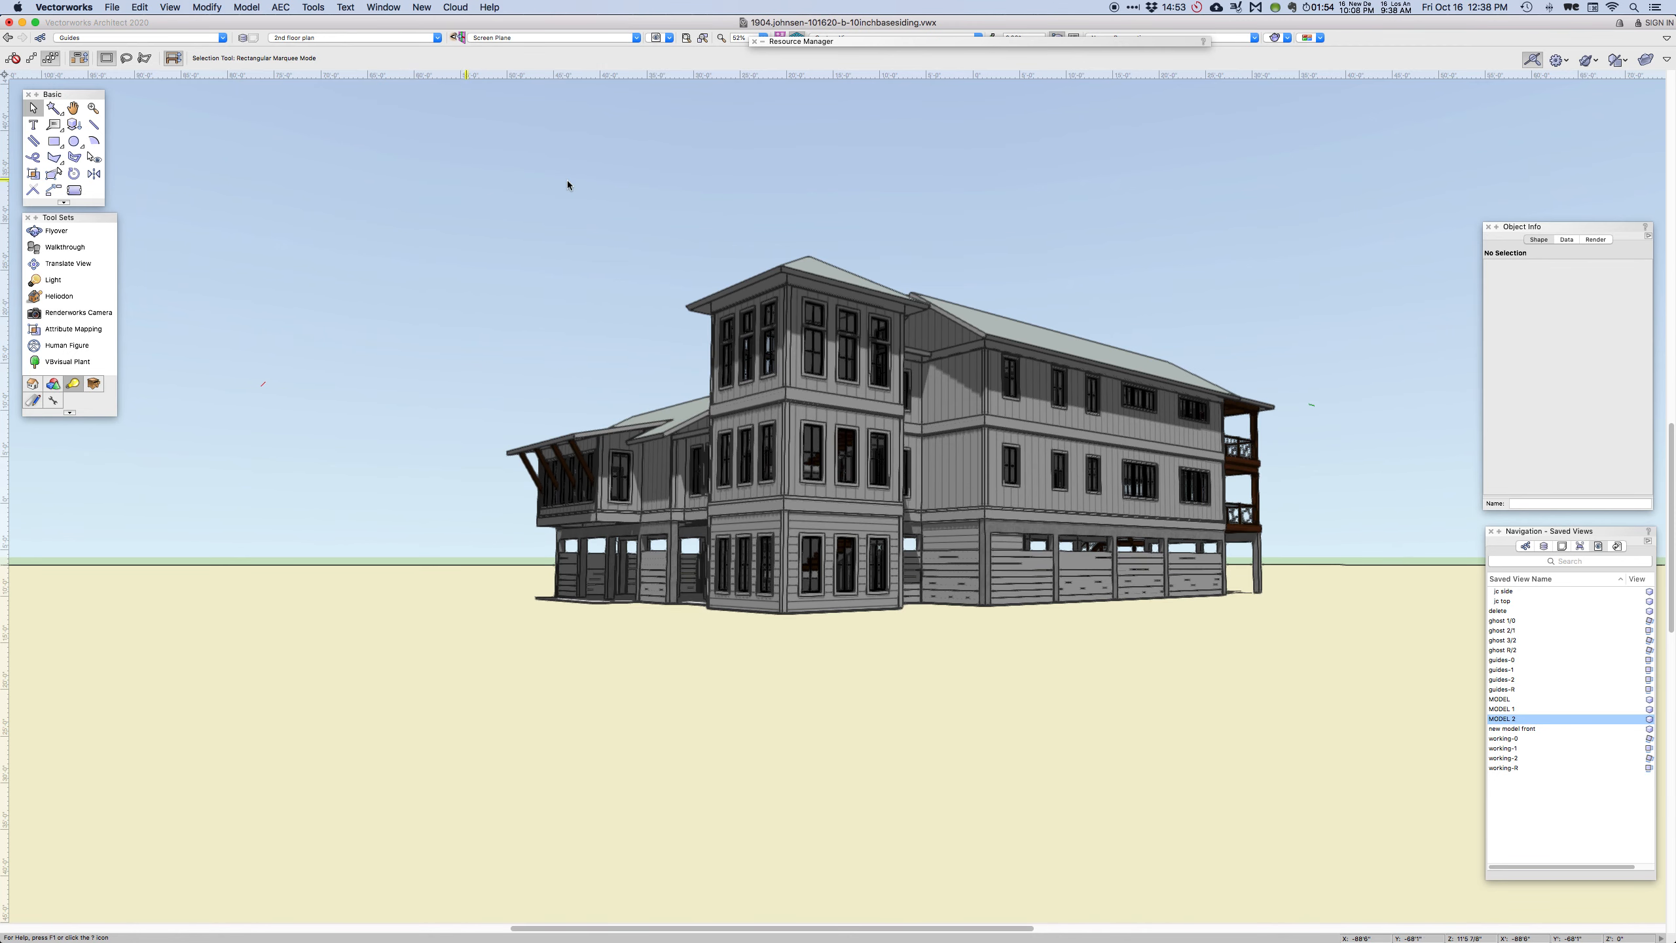
{"action": "mouse_move", "coordinate": [1334, 171]}
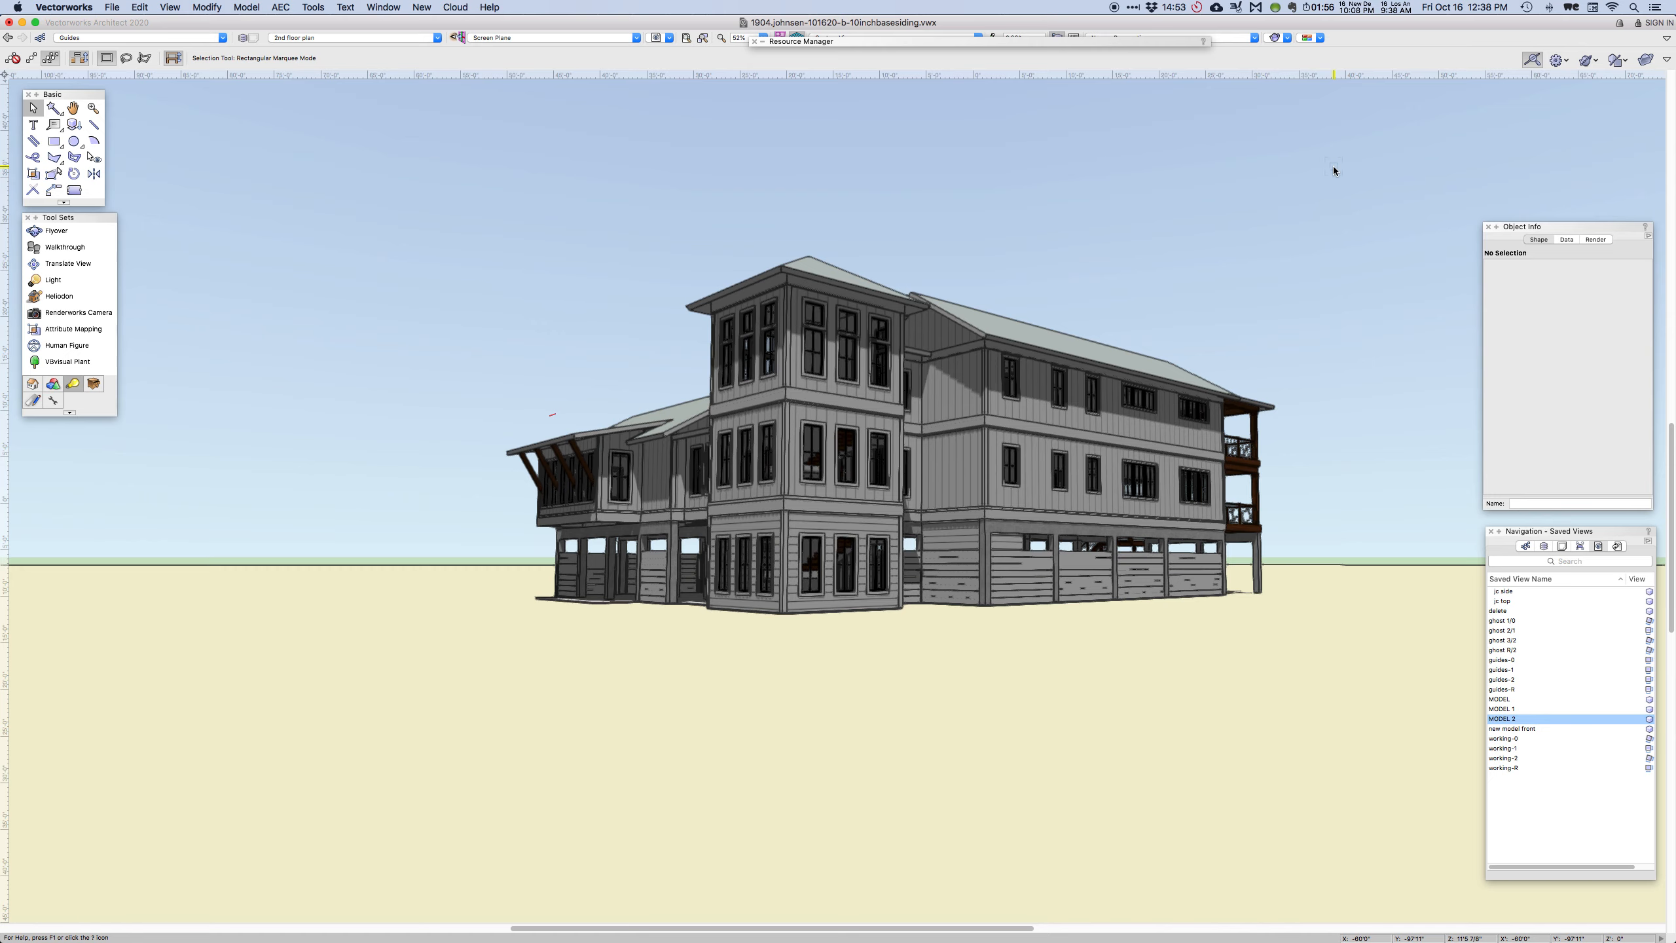
{"action": "mouse_move", "coordinate": [1167, 266]}
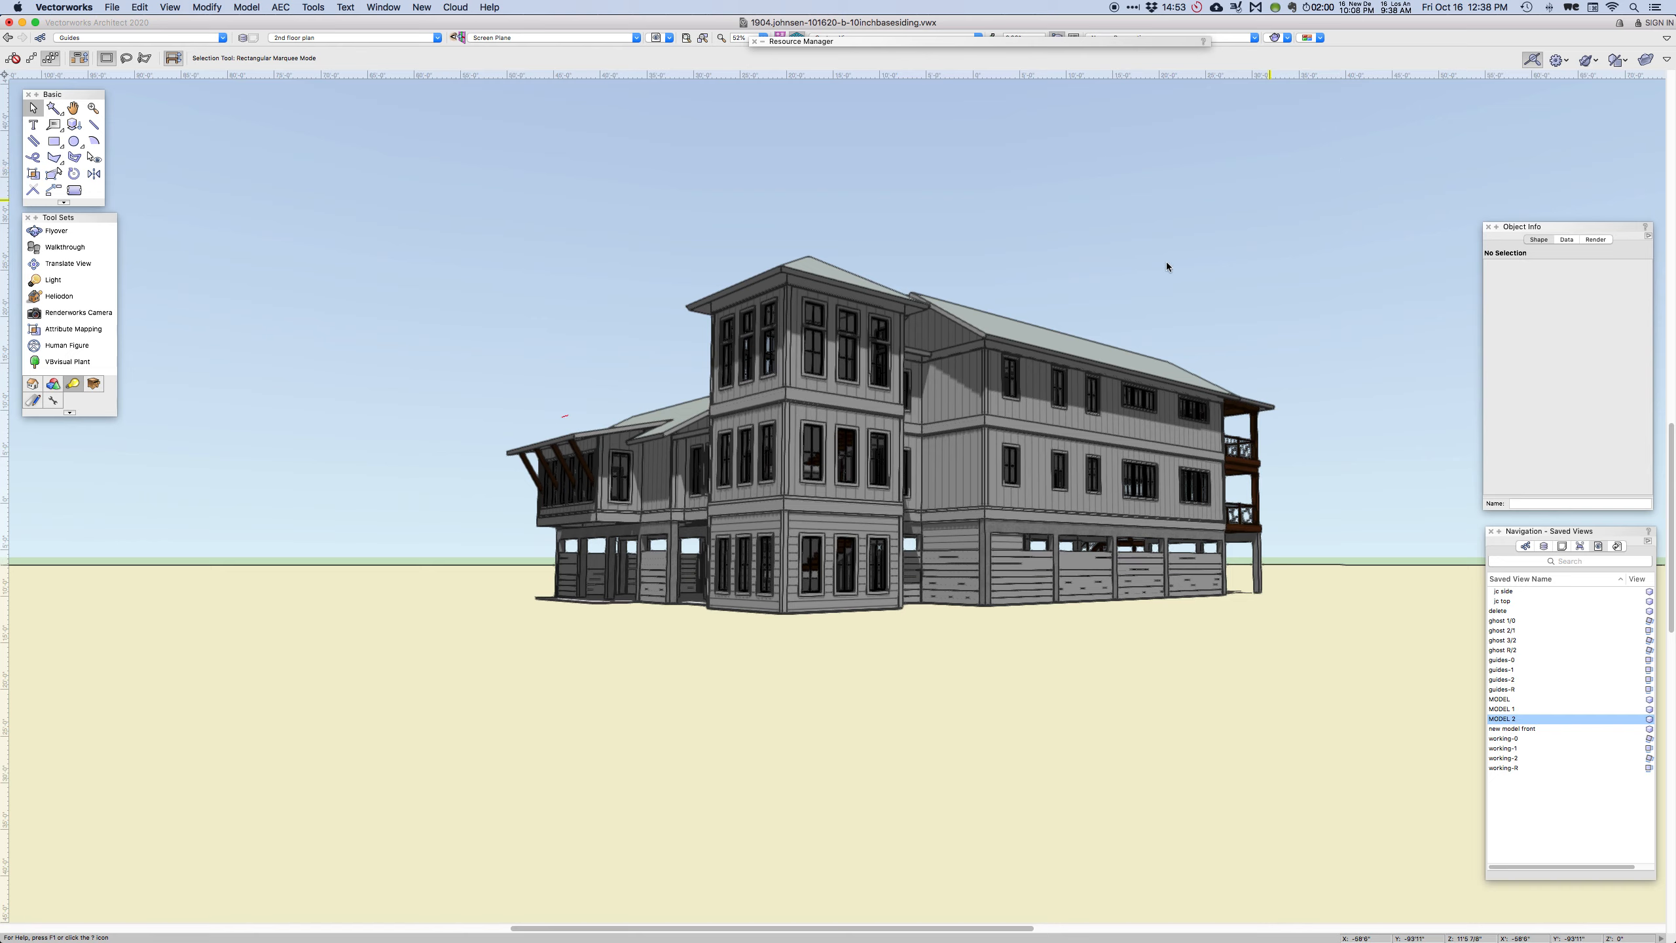
{"action": "mouse_move", "coordinate": [1294, 599]}
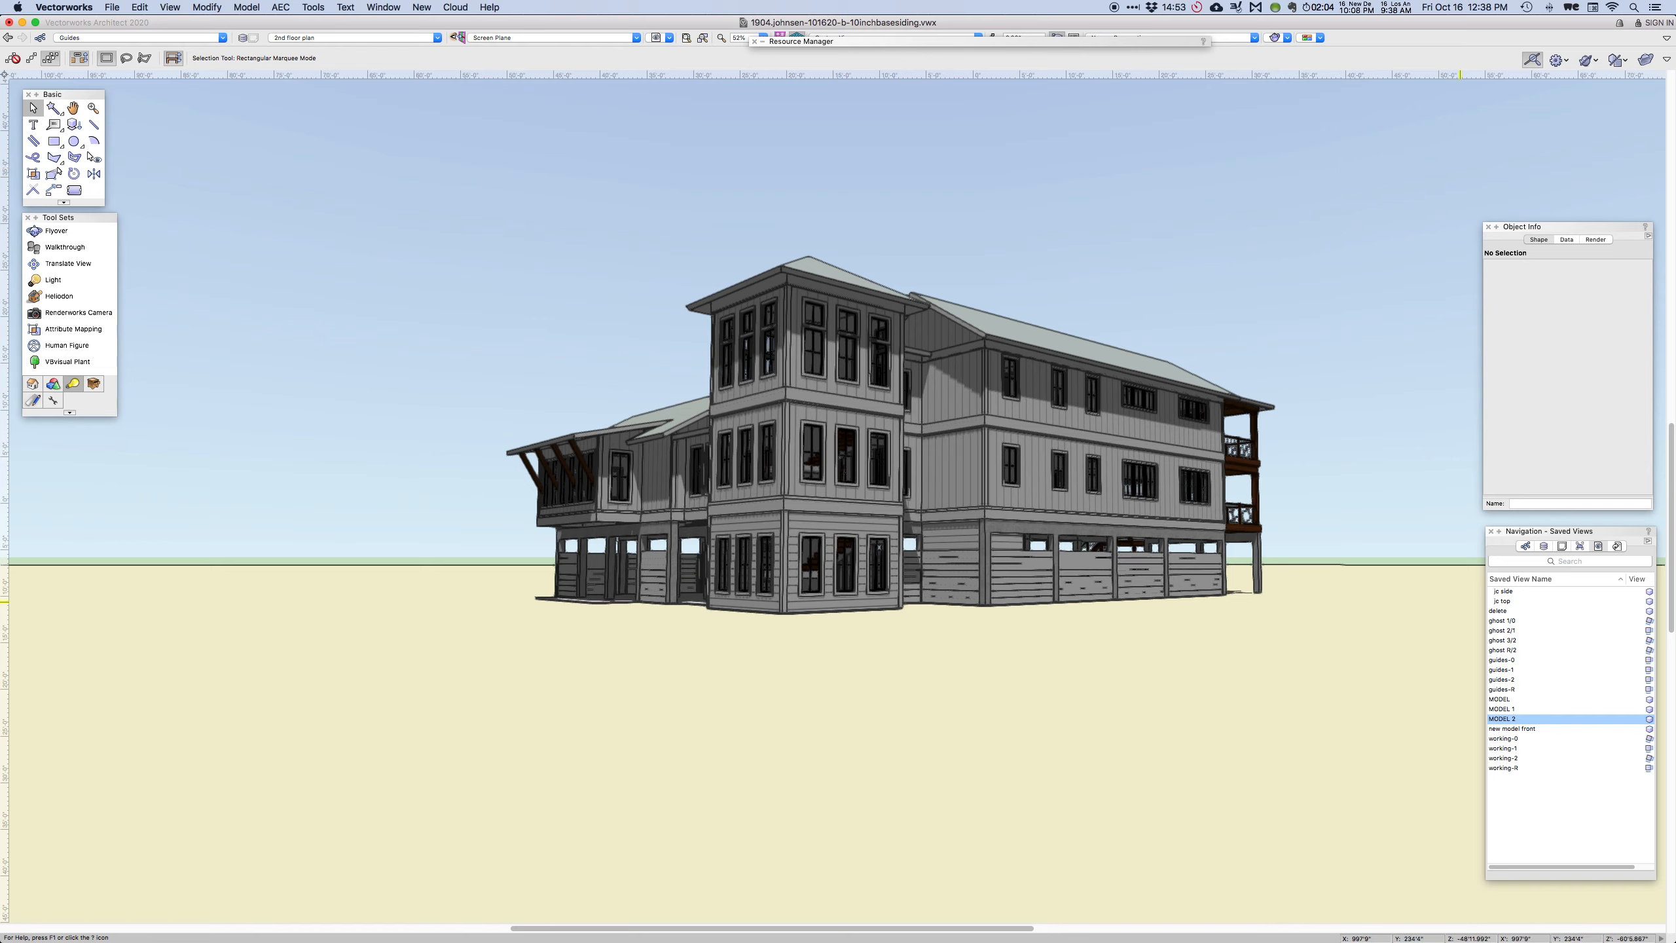
{"action": "left_click", "coordinate": [55, 231]}
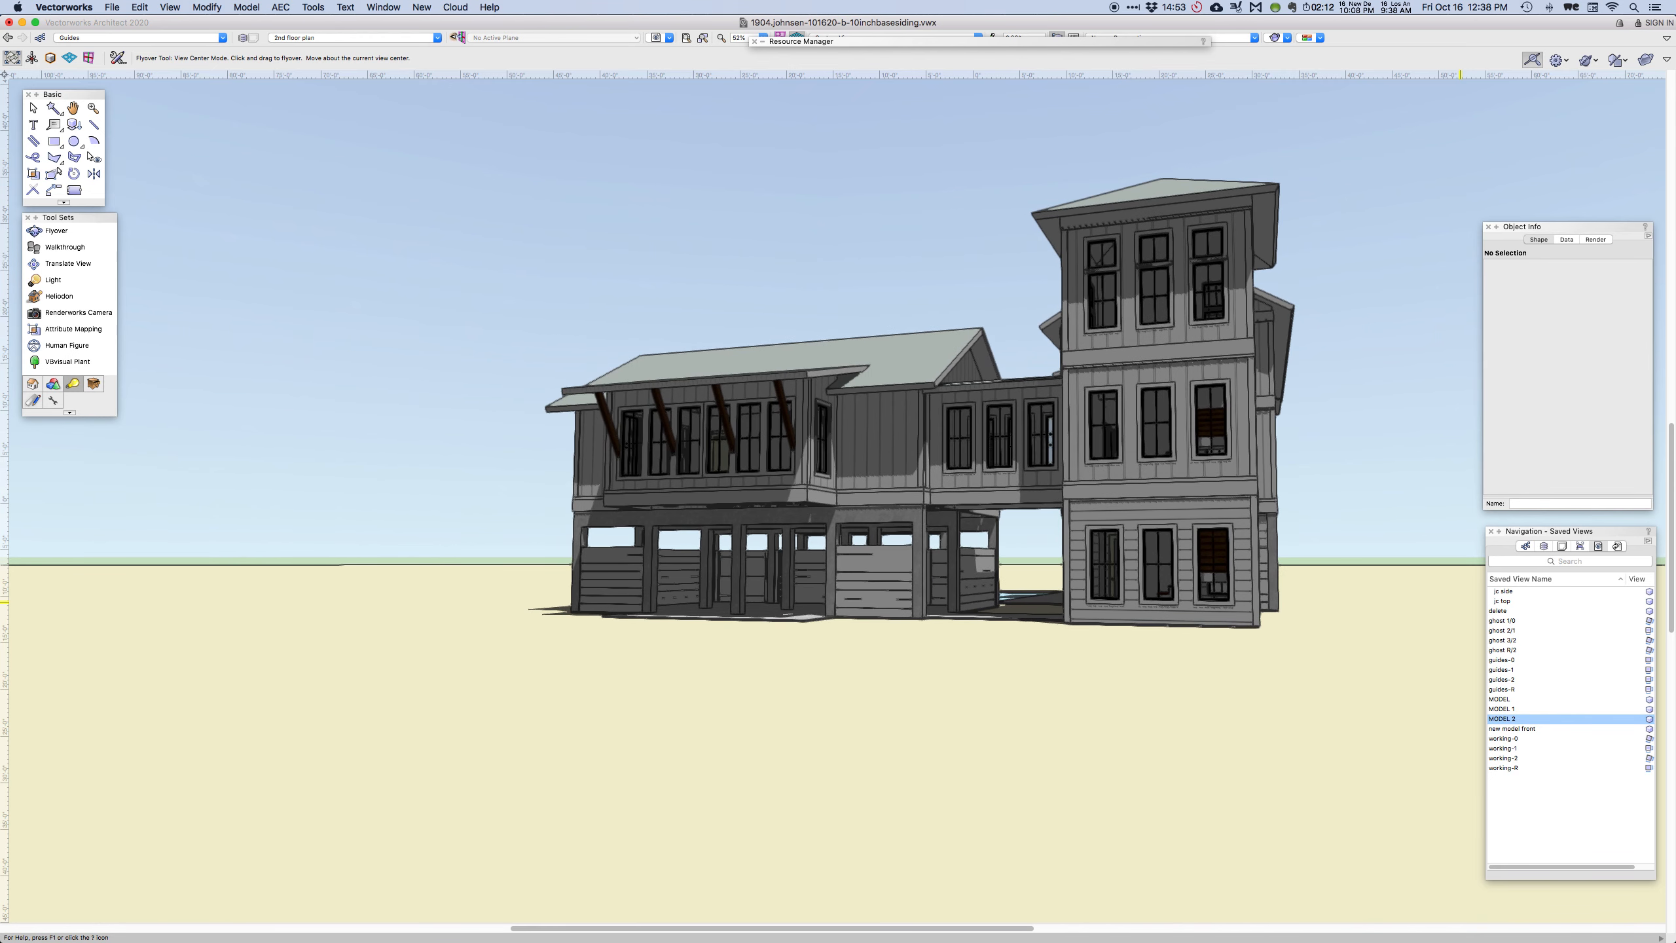
Zoom in along the house to the tower and its horizontal base siding
{"action": "left_click", "coordinate": [32, 108]}
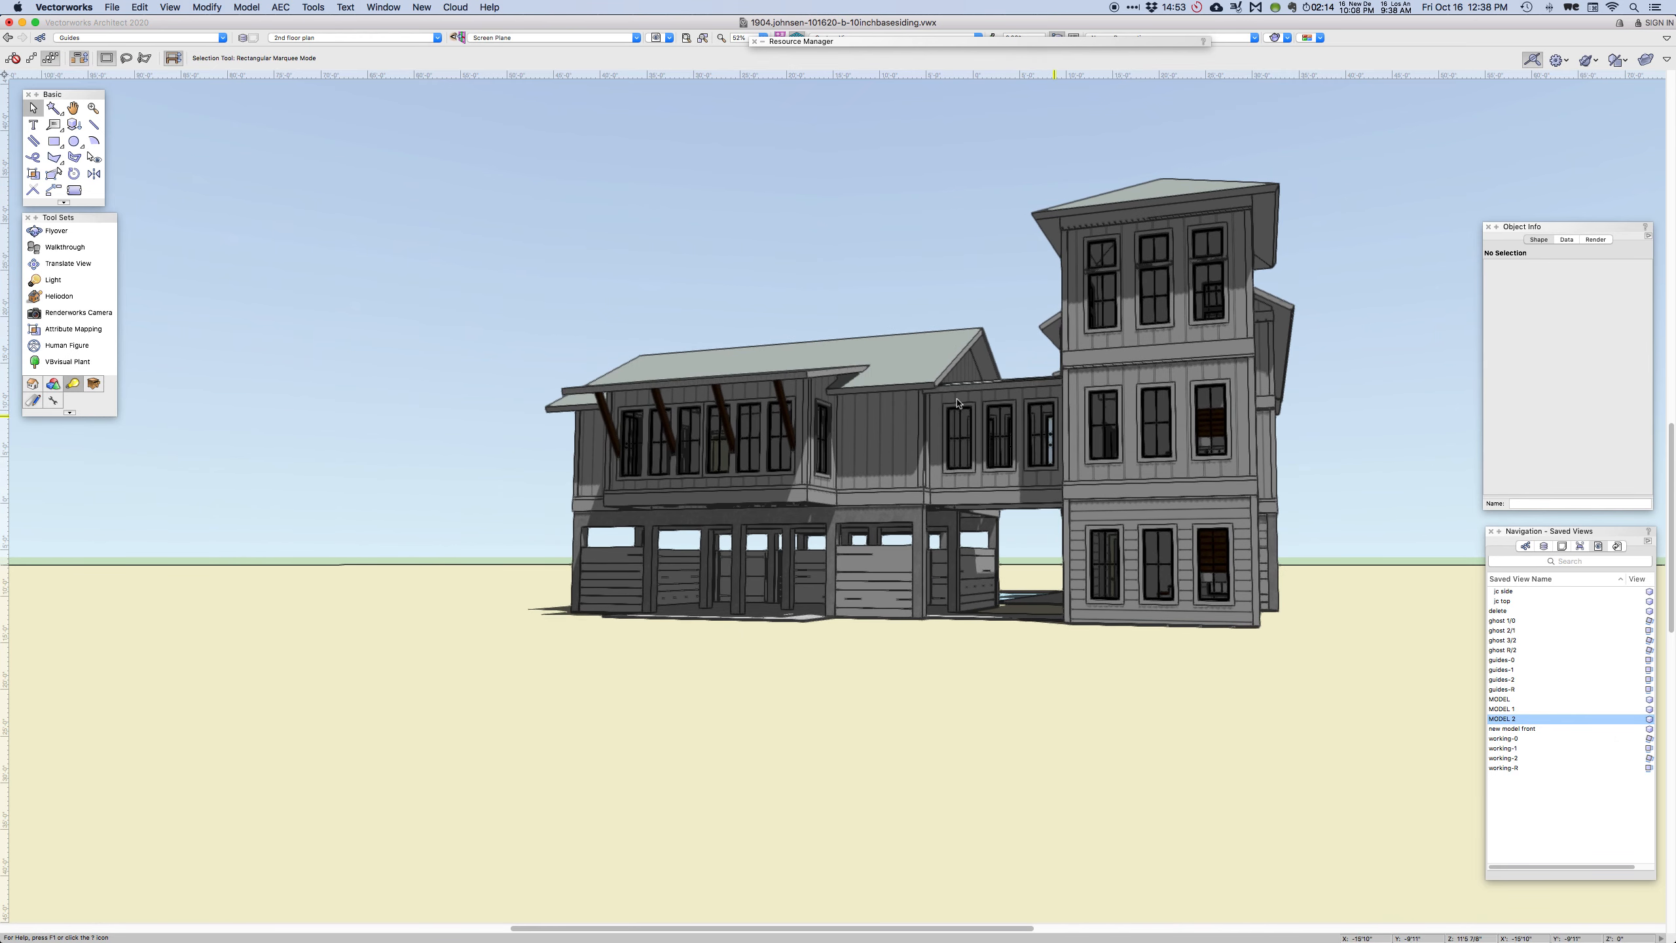
{"action": "left_click", "coordinate": [55, 231]}
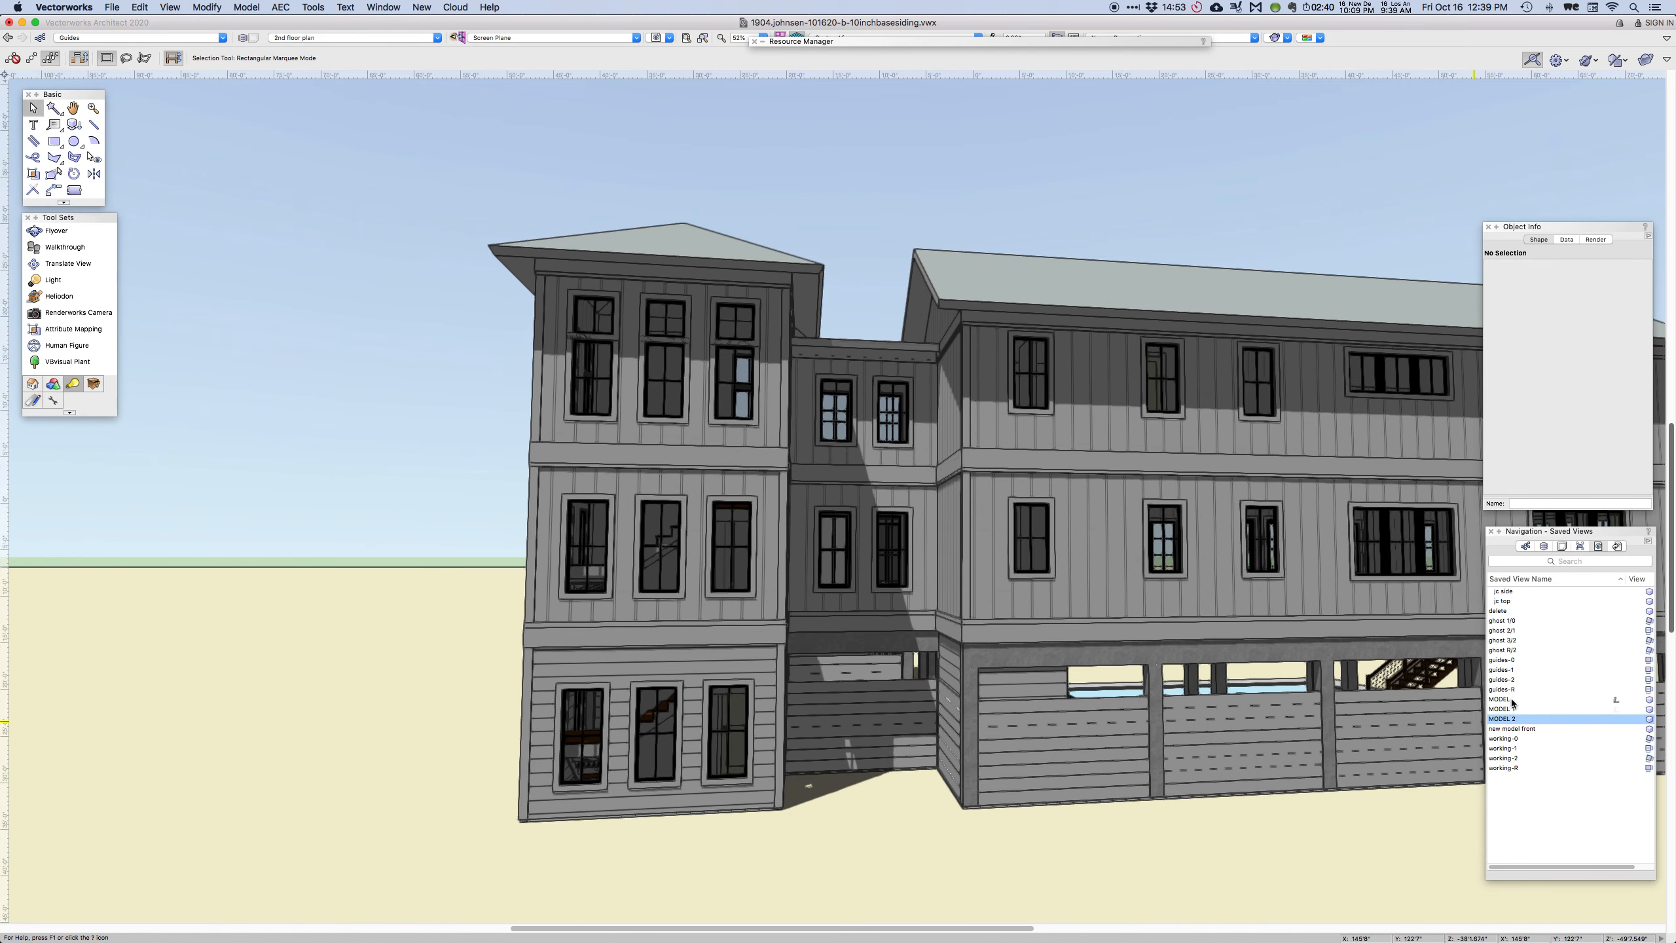
Browse the saved views, MODEL 1 then back to the MODEL 2 corner view
{"action": "double_click", "coordinate": [1502, 698]}
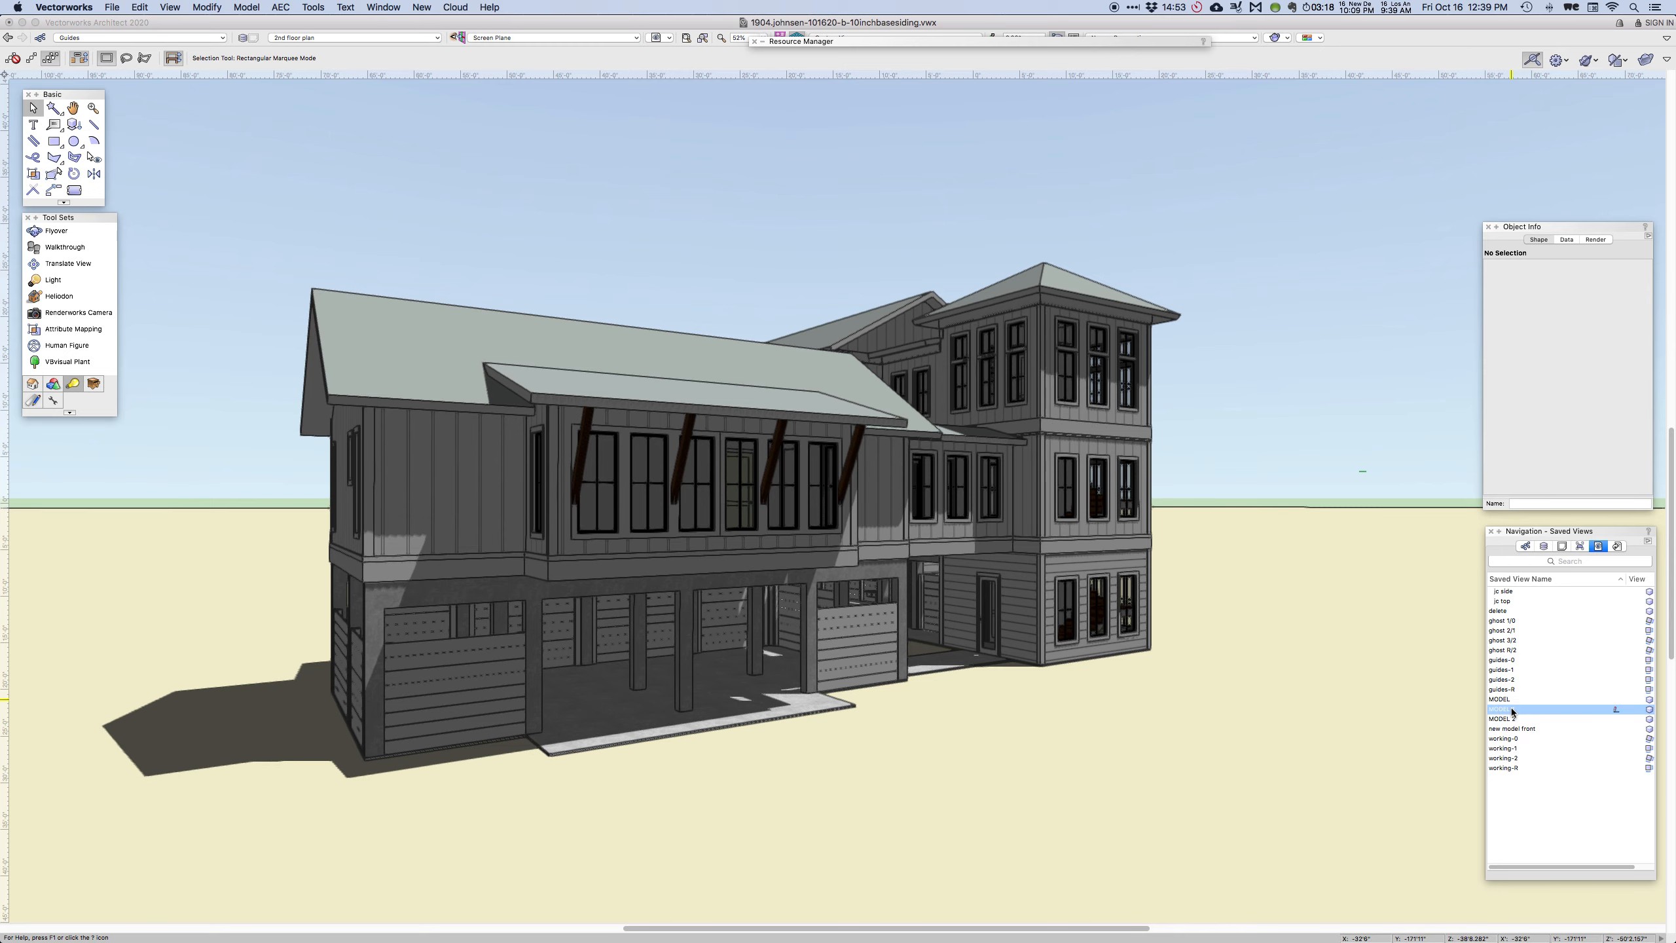
{"action": "double_click", "coordinate": [1501, 708]}
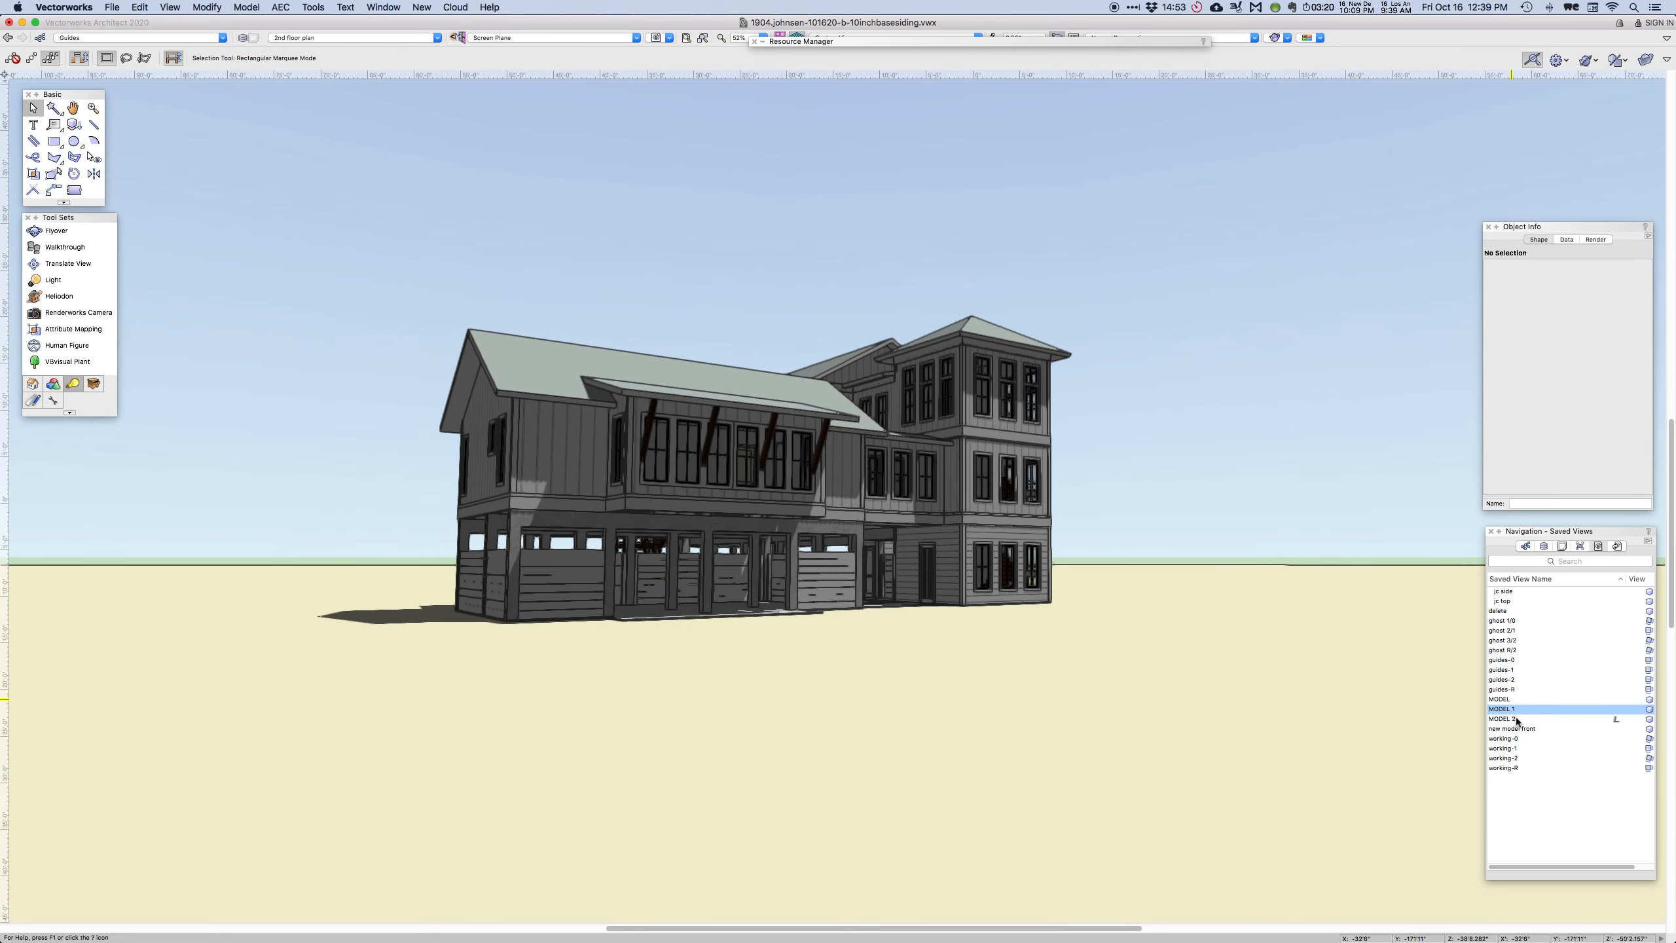
{"action": "double_click", "coordinate": [1501, 719]}
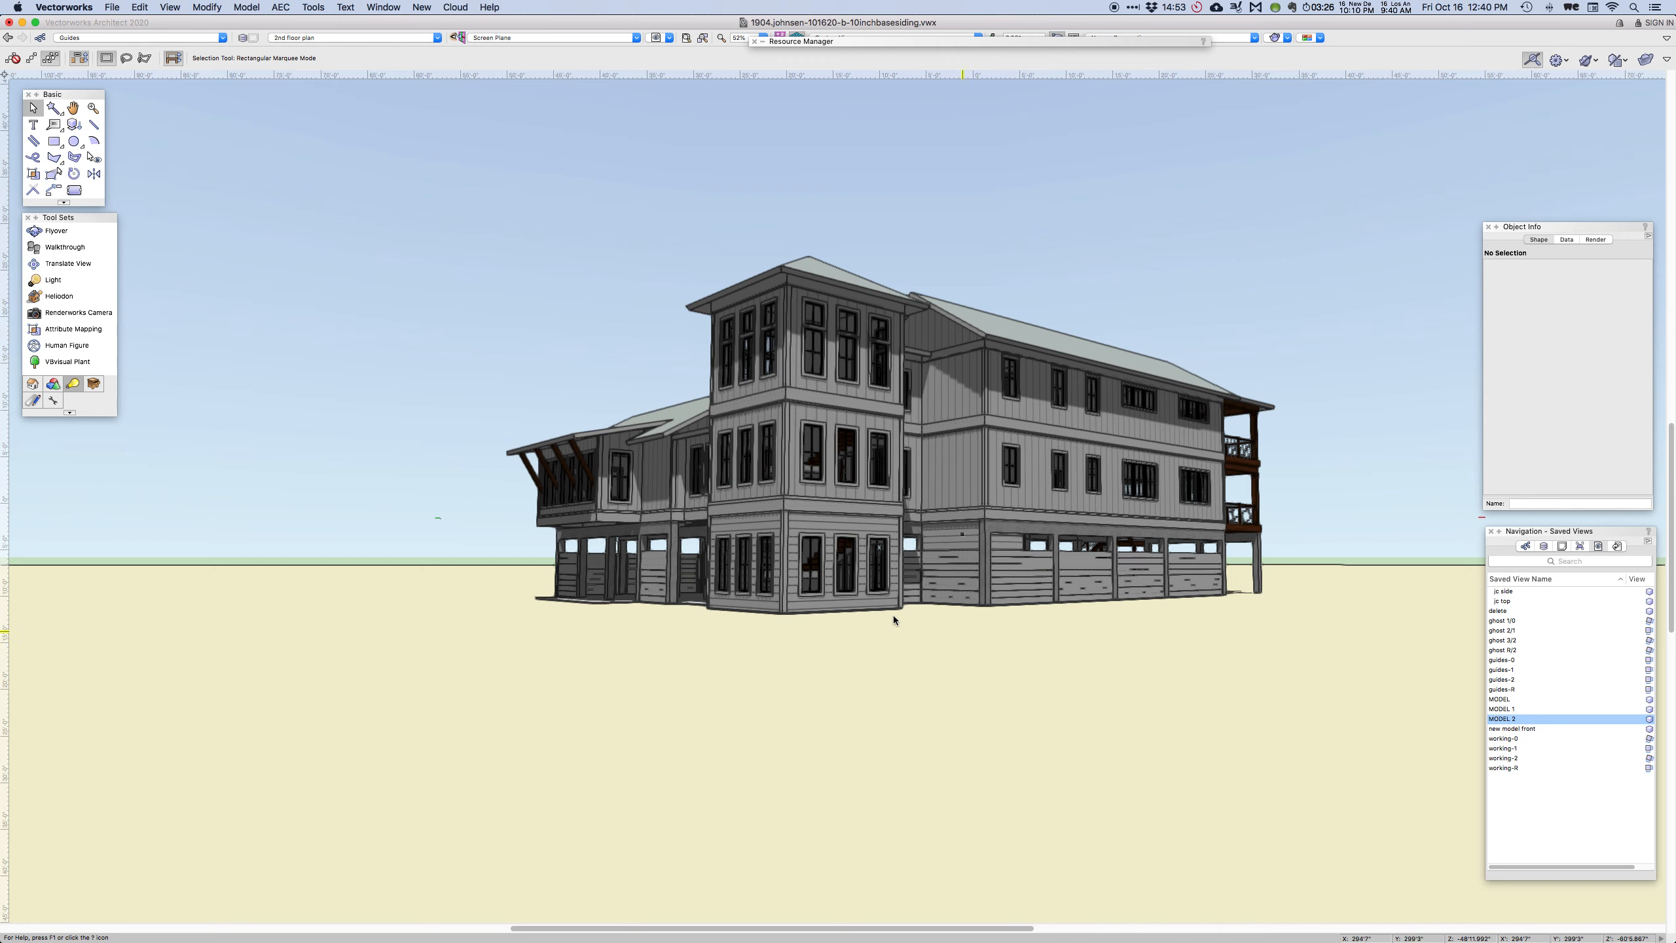
{"action": "mouse_move", "coordinate": [815, 316]}
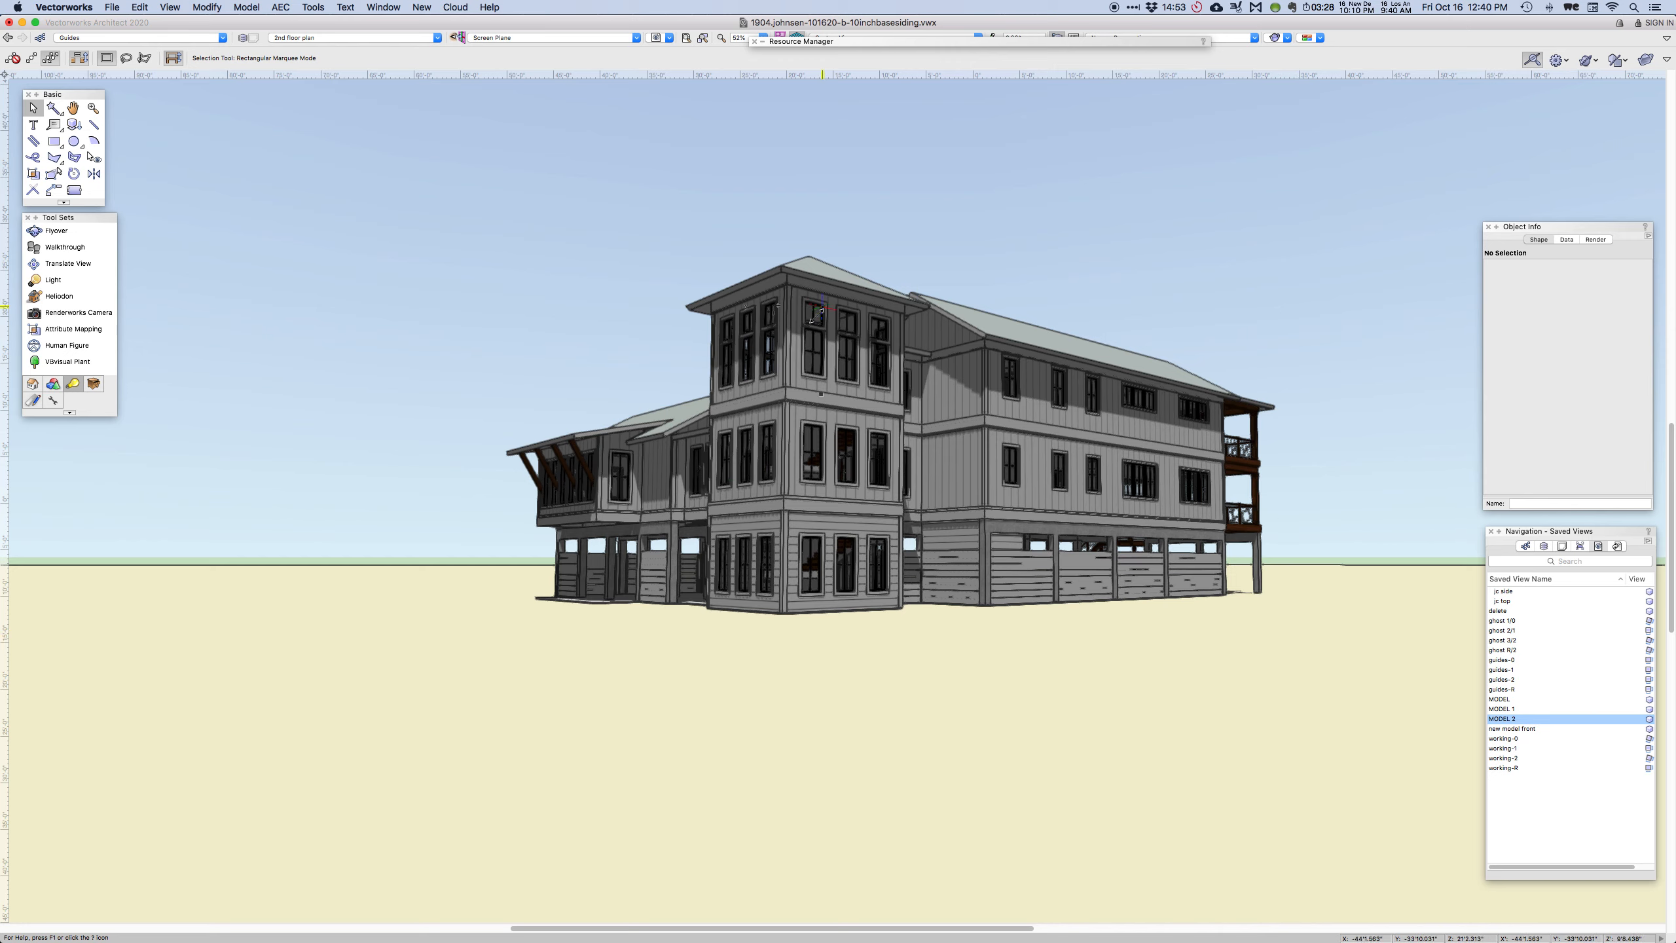
{"action": "mouse_move", "coordinate": [812, 467]}
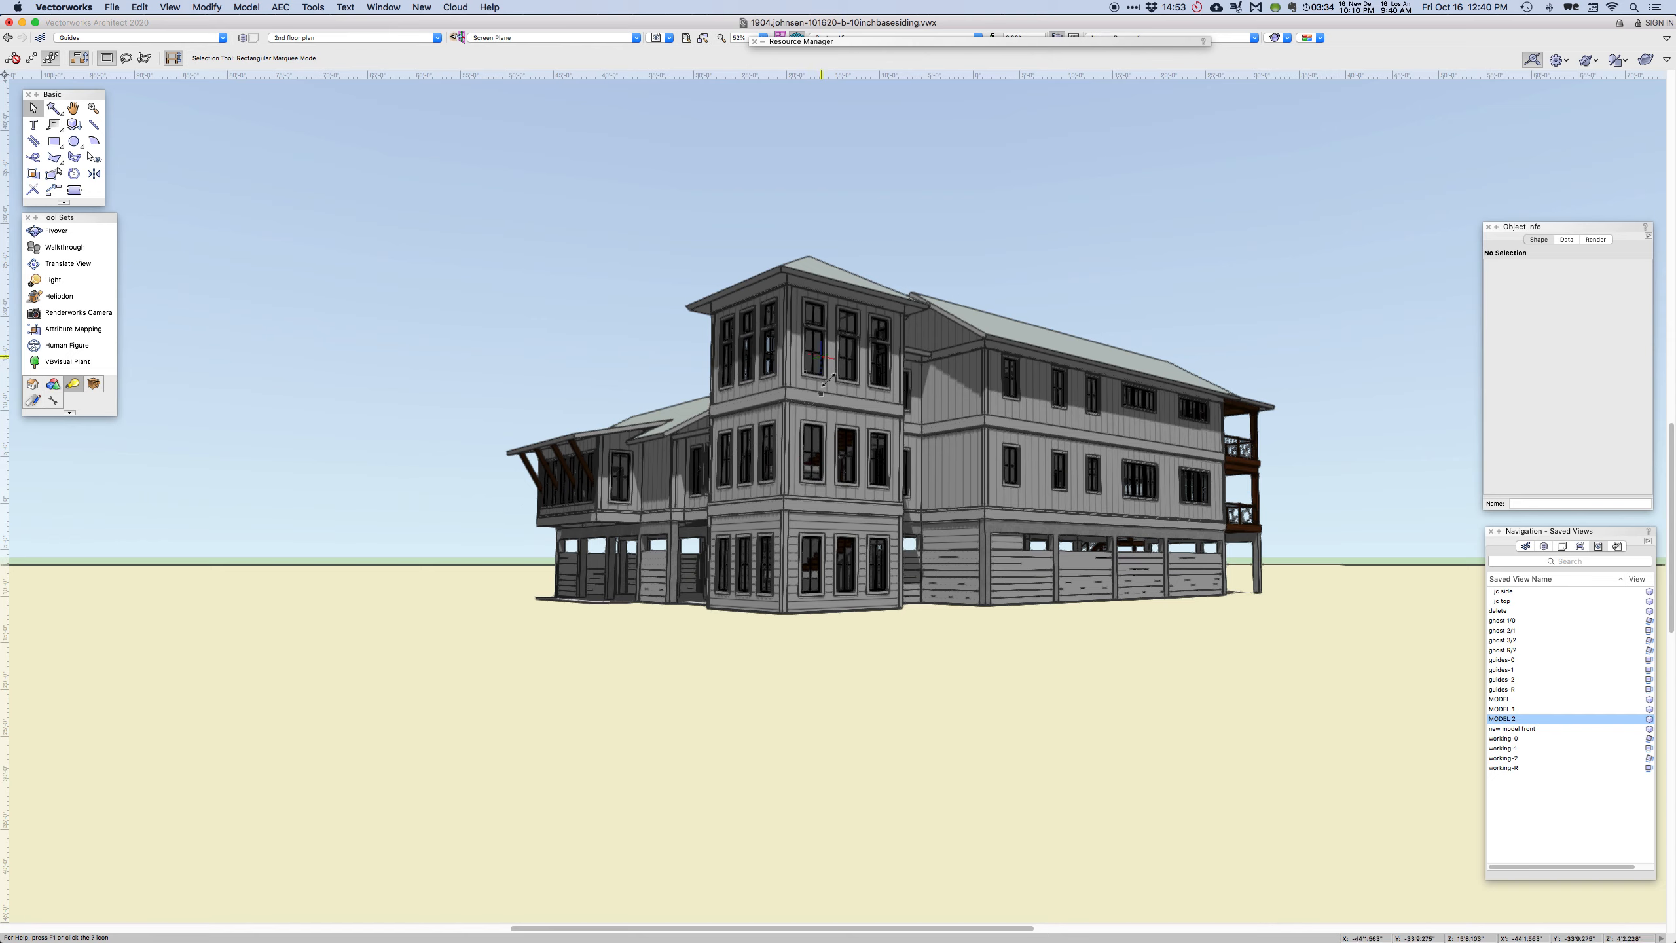
{"action": "mouse_move", "coordinate": [812, 449]}
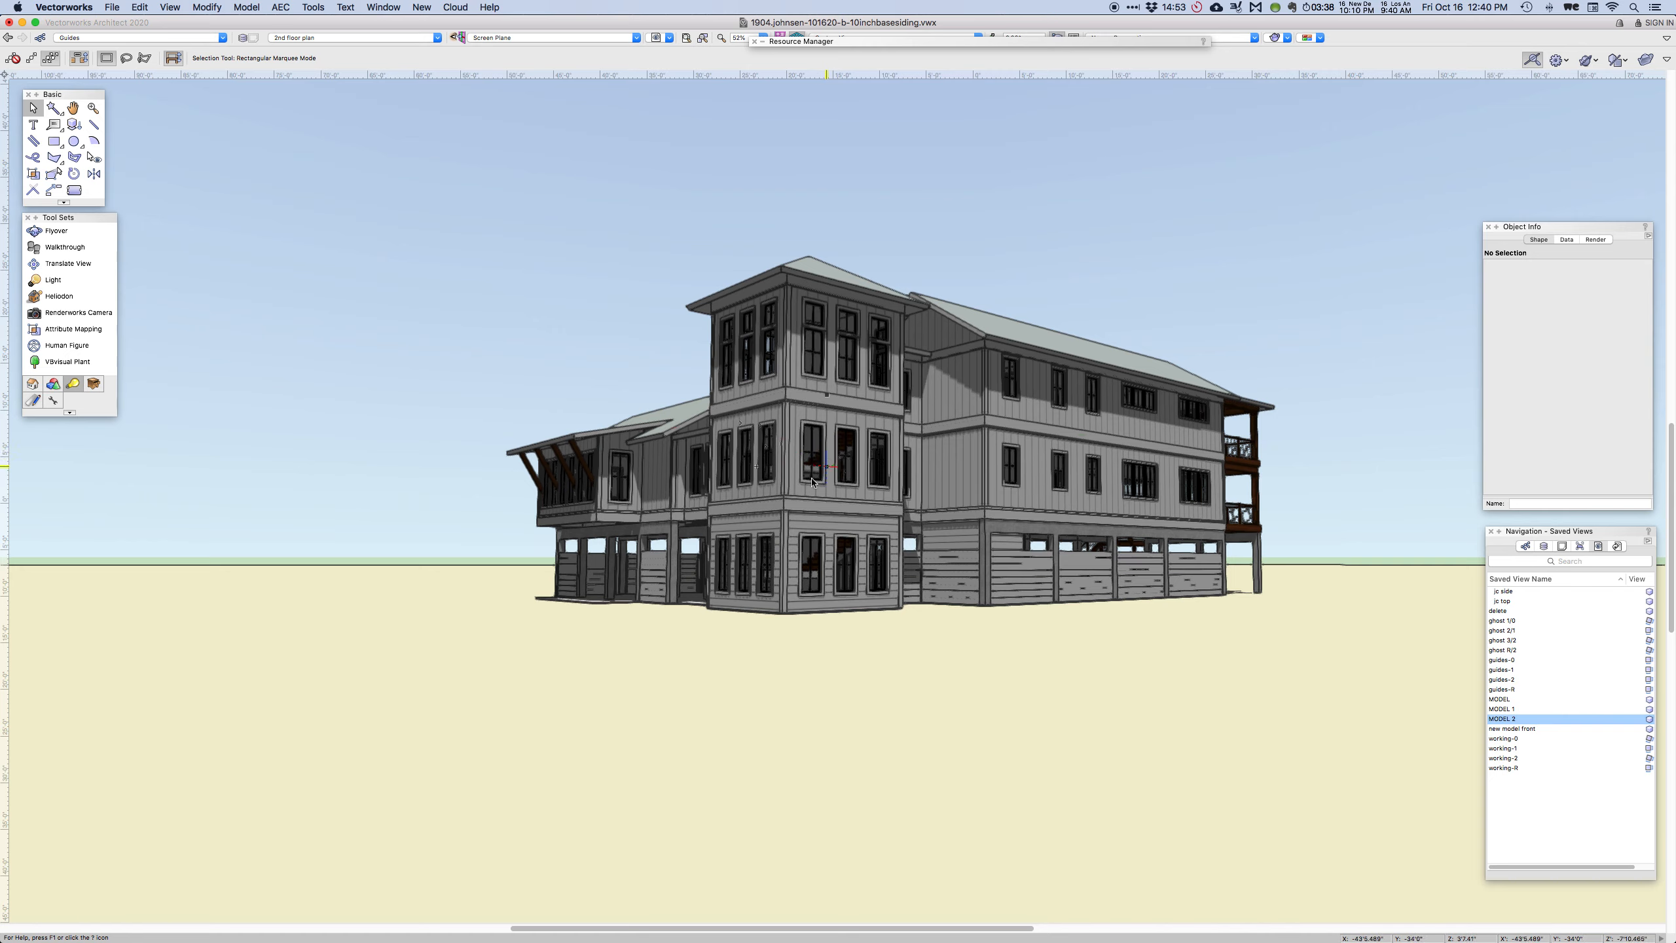
{"action": "mouse_move", "coordinate": [870, 534]}
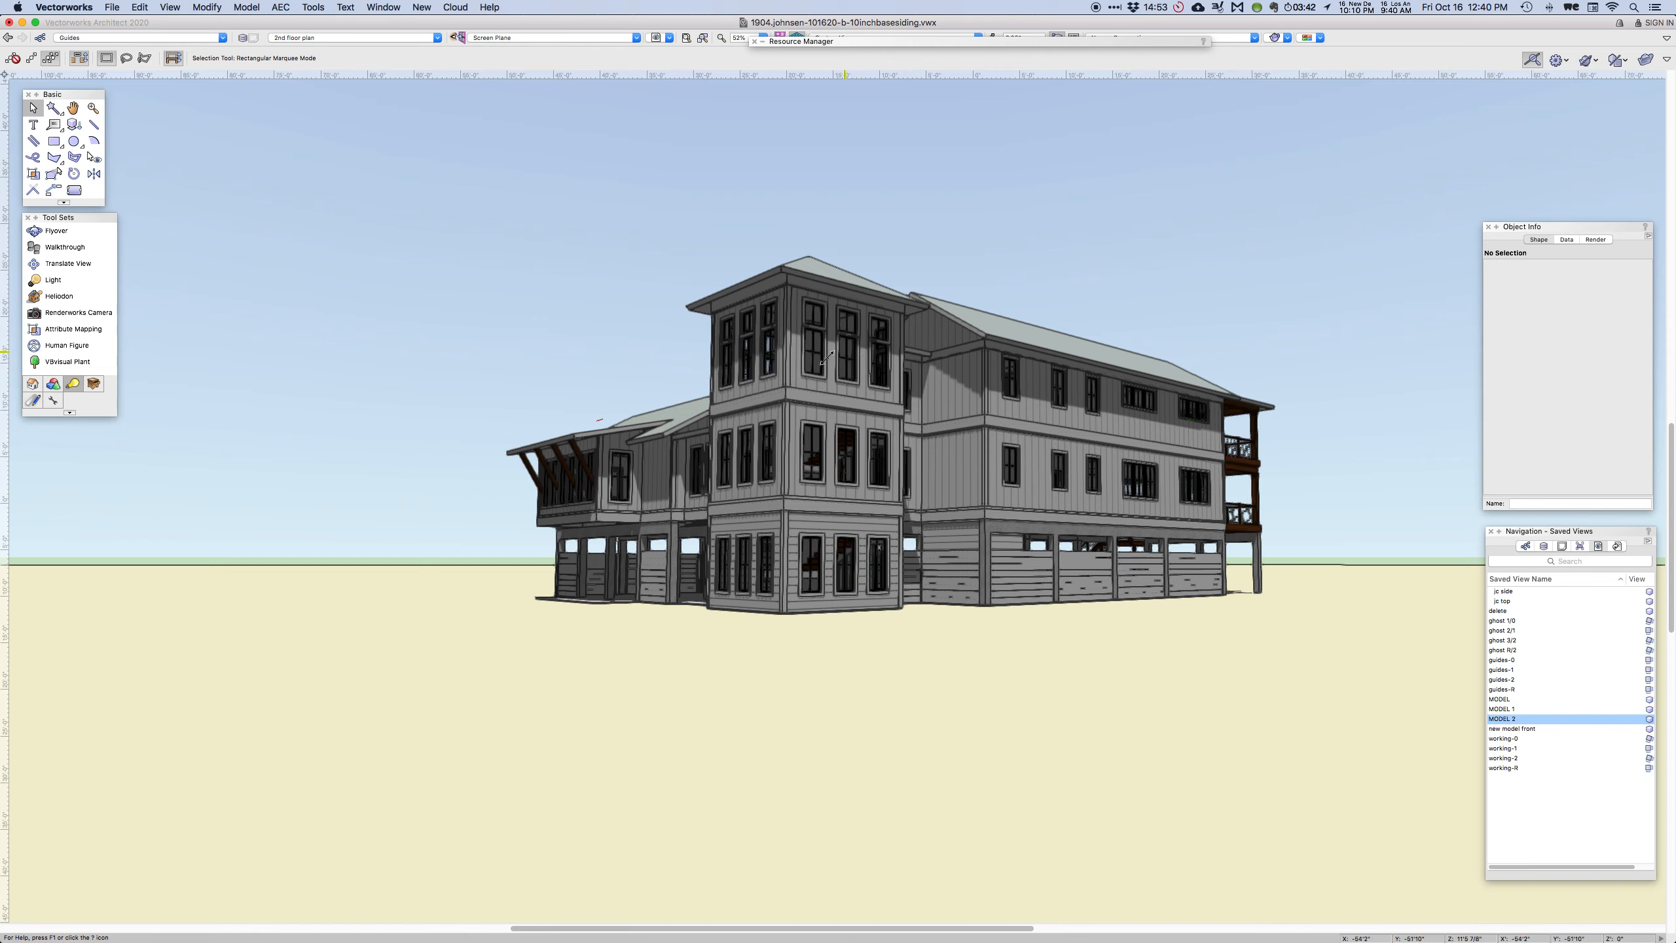
Show the Worksheets submenu of the tower option file in the Window menu
{"action": "left_click", "coordinate": [812, 313]}
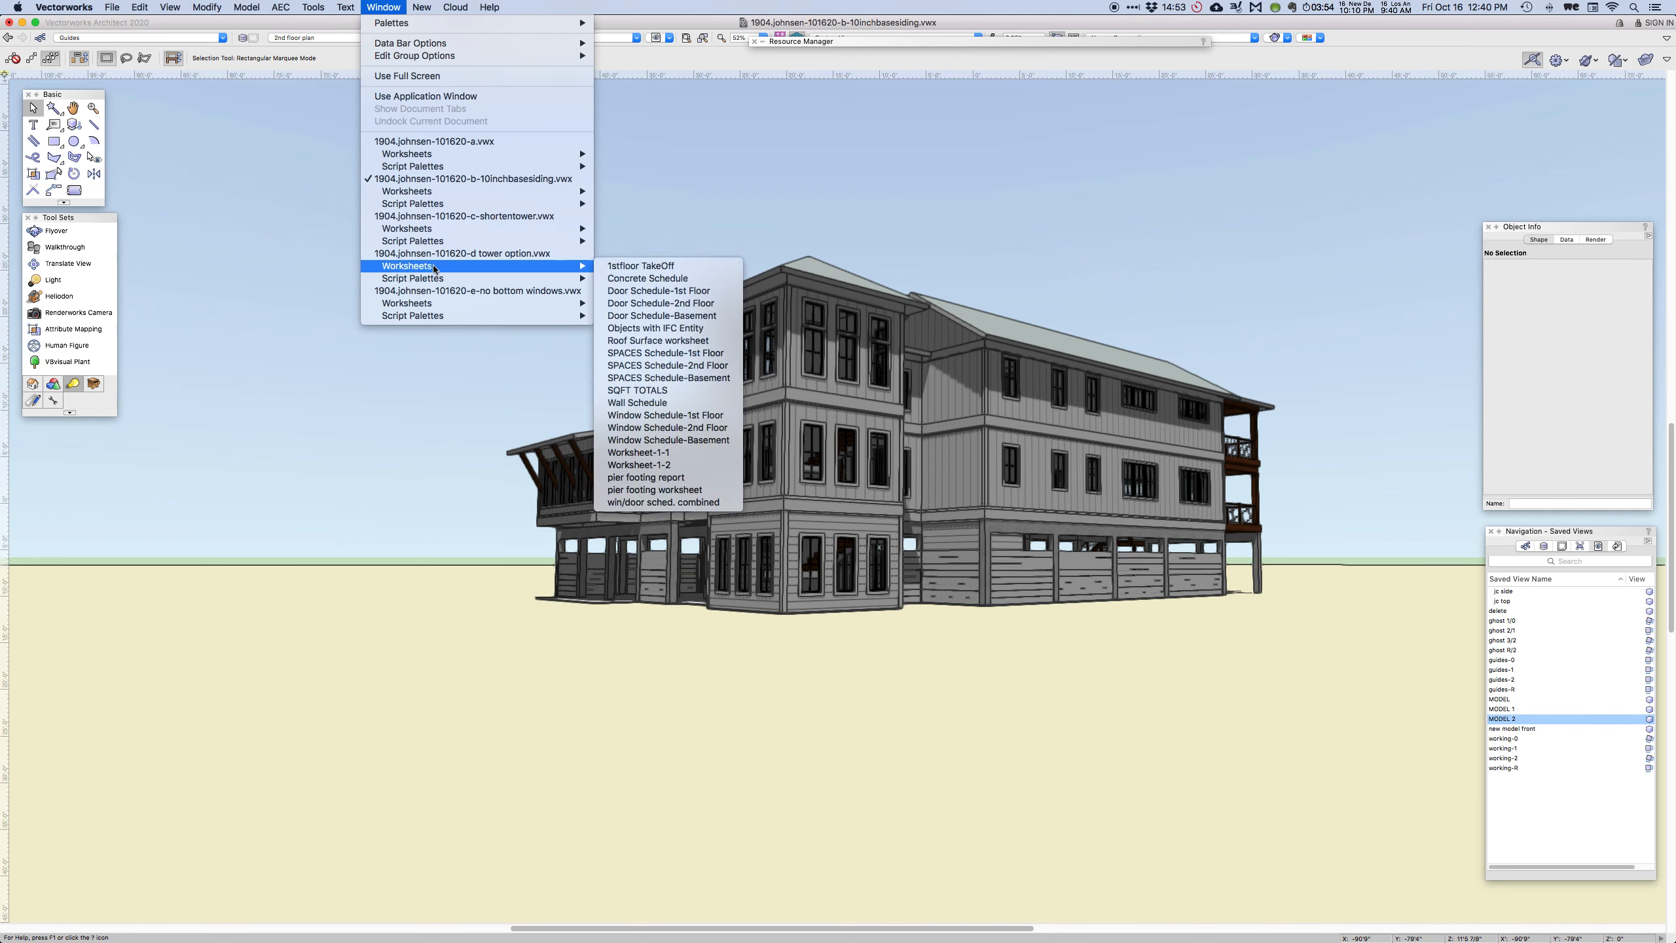
Switch to 1904.johnsen-101620-d tower option.vwx and orbit to its other end, tower at right
{"action": "left_click", "coordinate": [462, 253]}
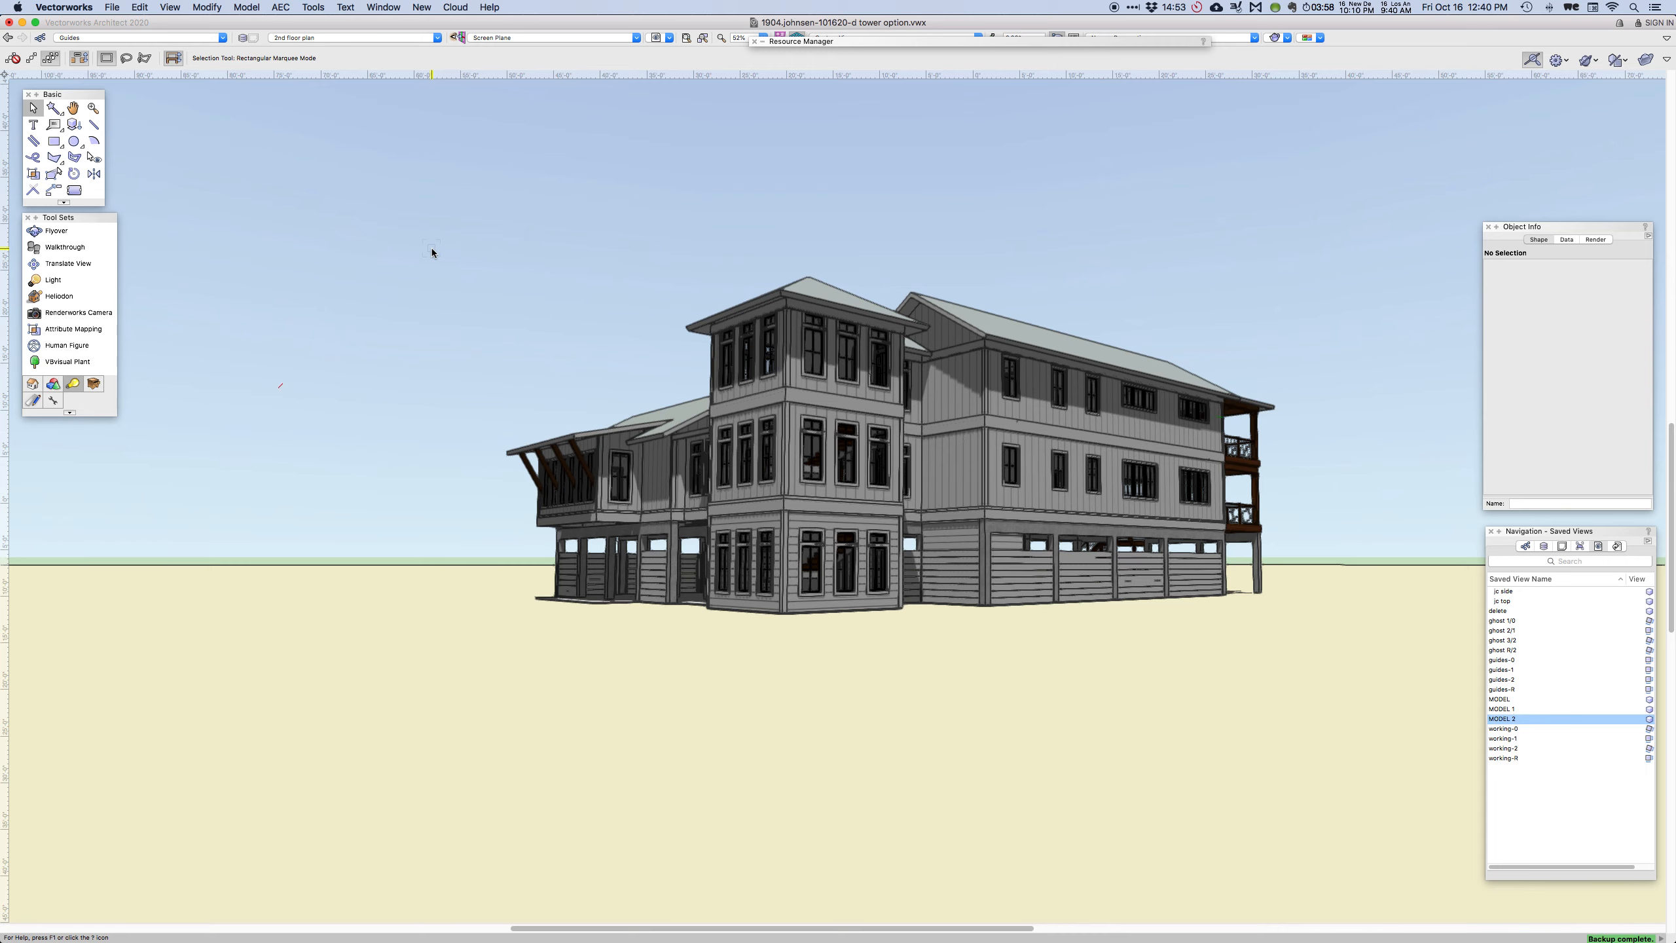
{"action": "left_click", "coordinate": [55, 230]}
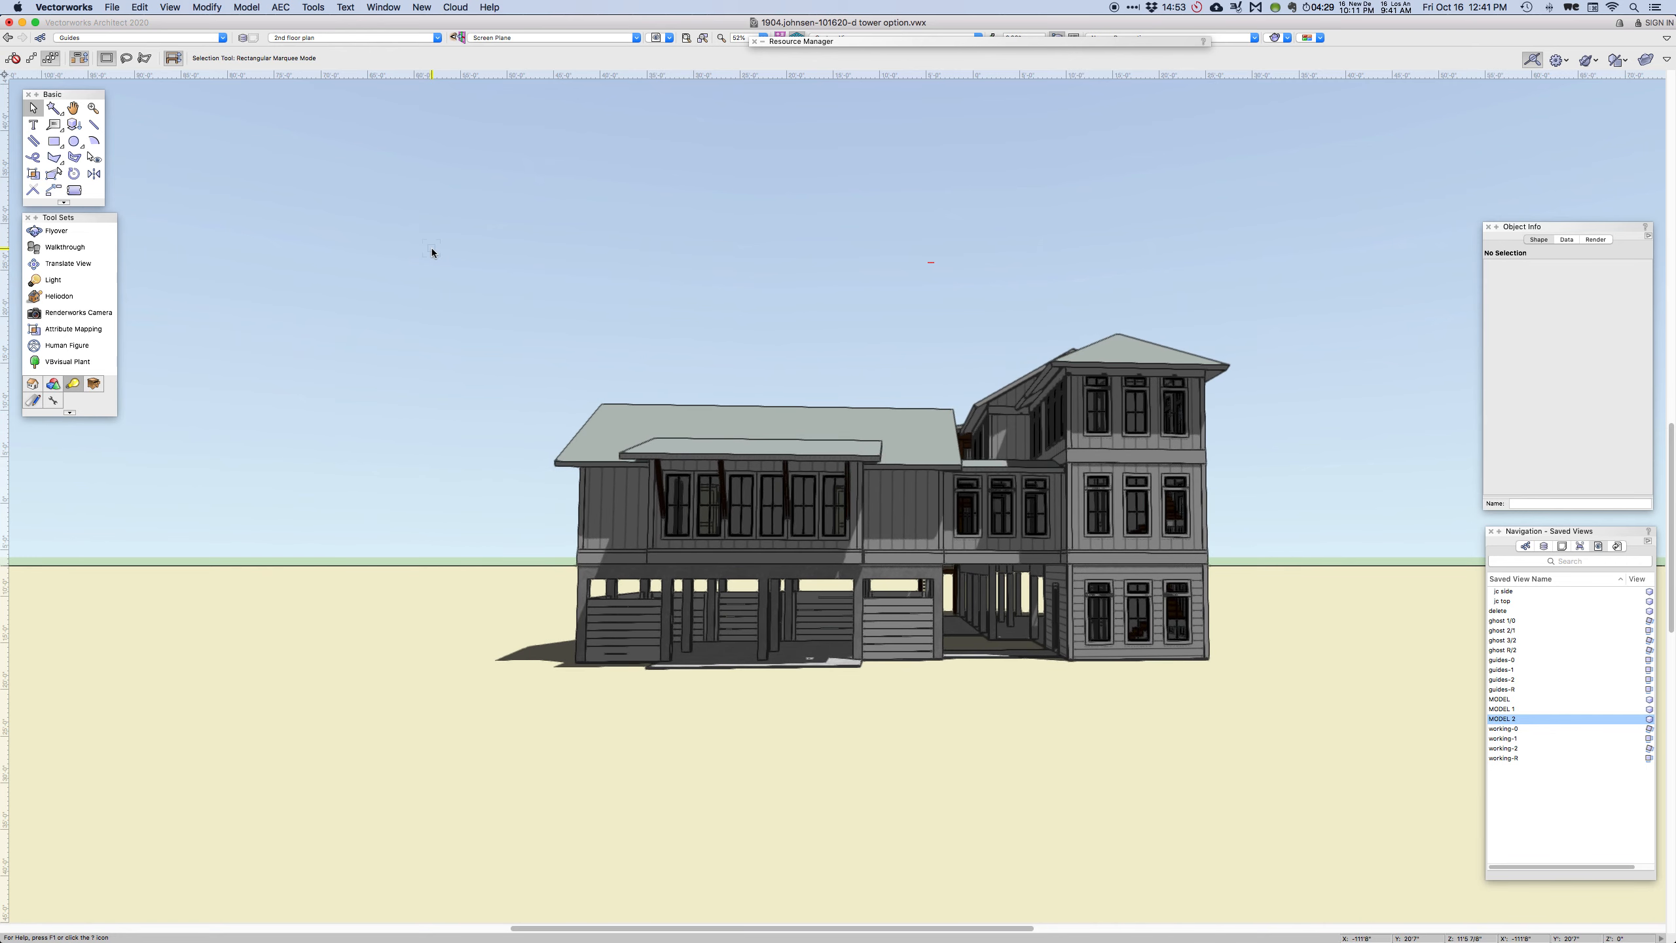
Orbit above the tower-option house to a raised corner angle looking down on its roofs
{"action": "left_click", "coordinate": [55, 231]}
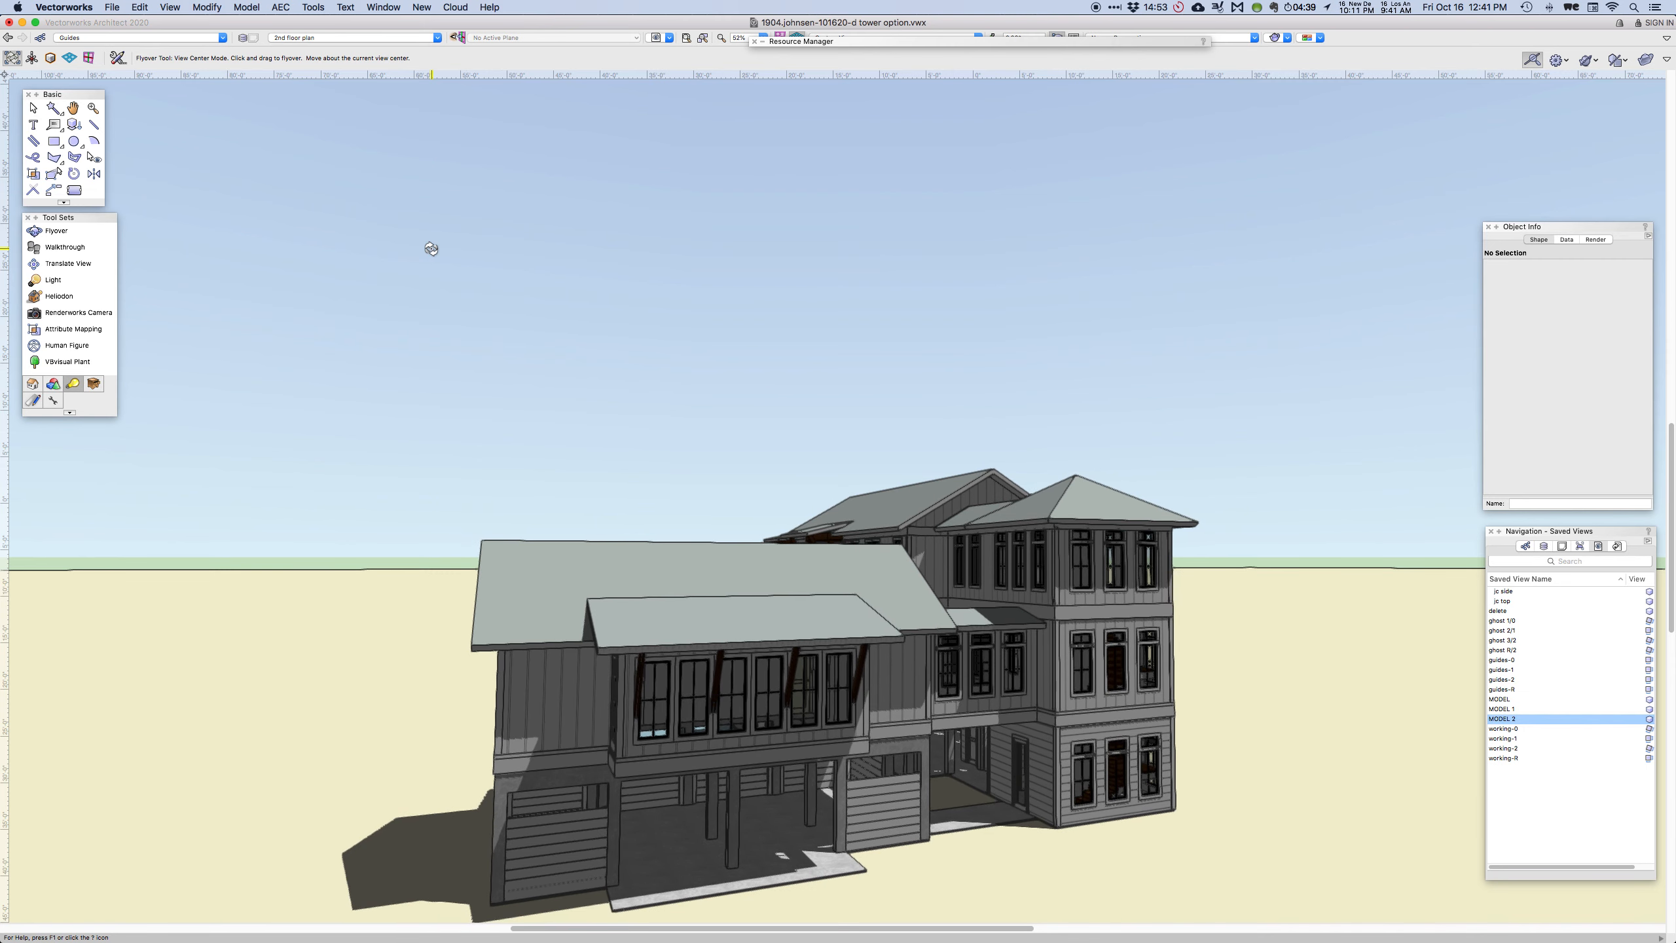
{"action": "left_click", "coordinate": [32, 107]}
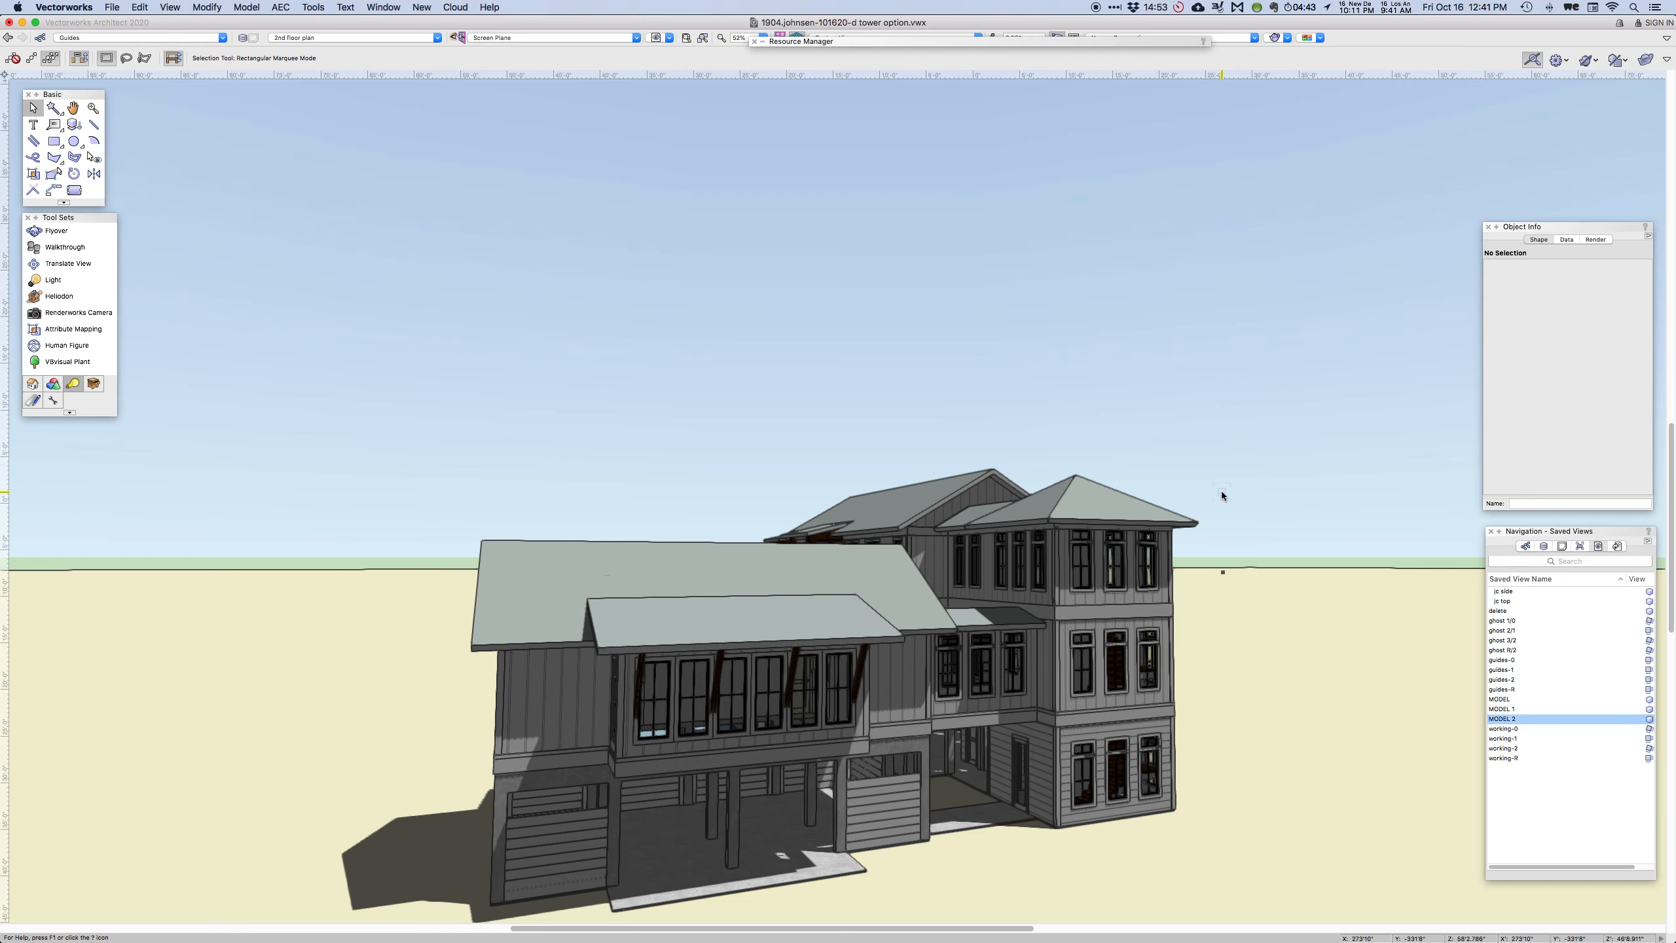
{"action": "mouse_move", "coordinate": [416, 7]}
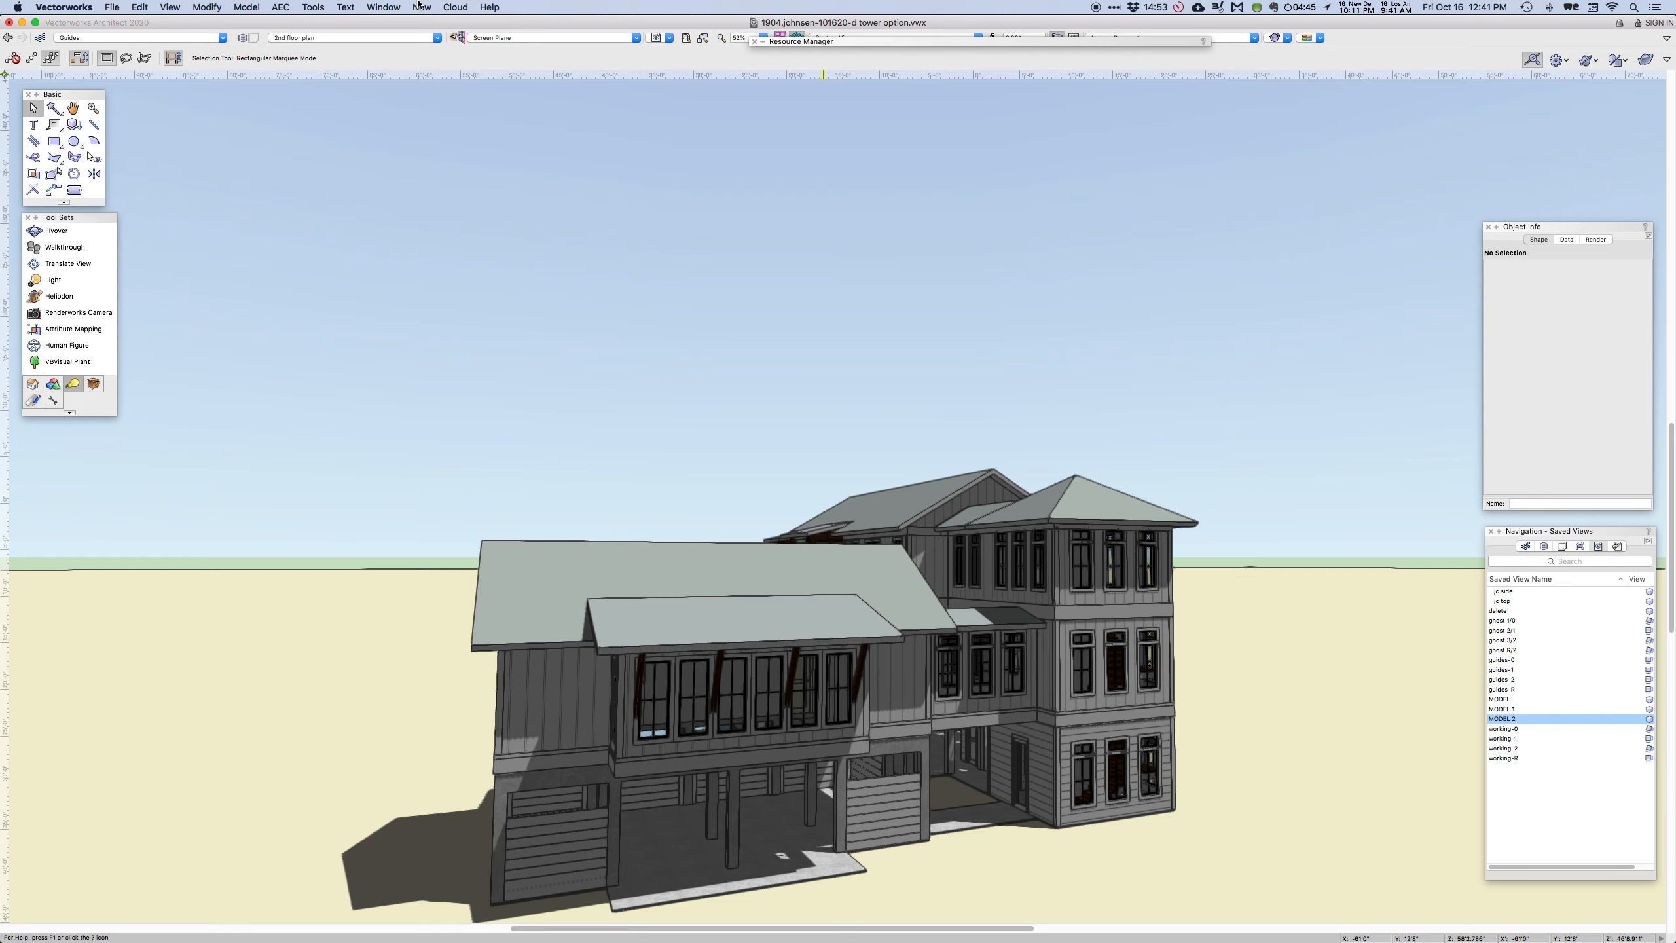
Switch to the open 1904.johnsen-101620-b-10inchbasesiding.vwx document via the Window menu
{"action": "left_click", "coordinate": [383, 8]}
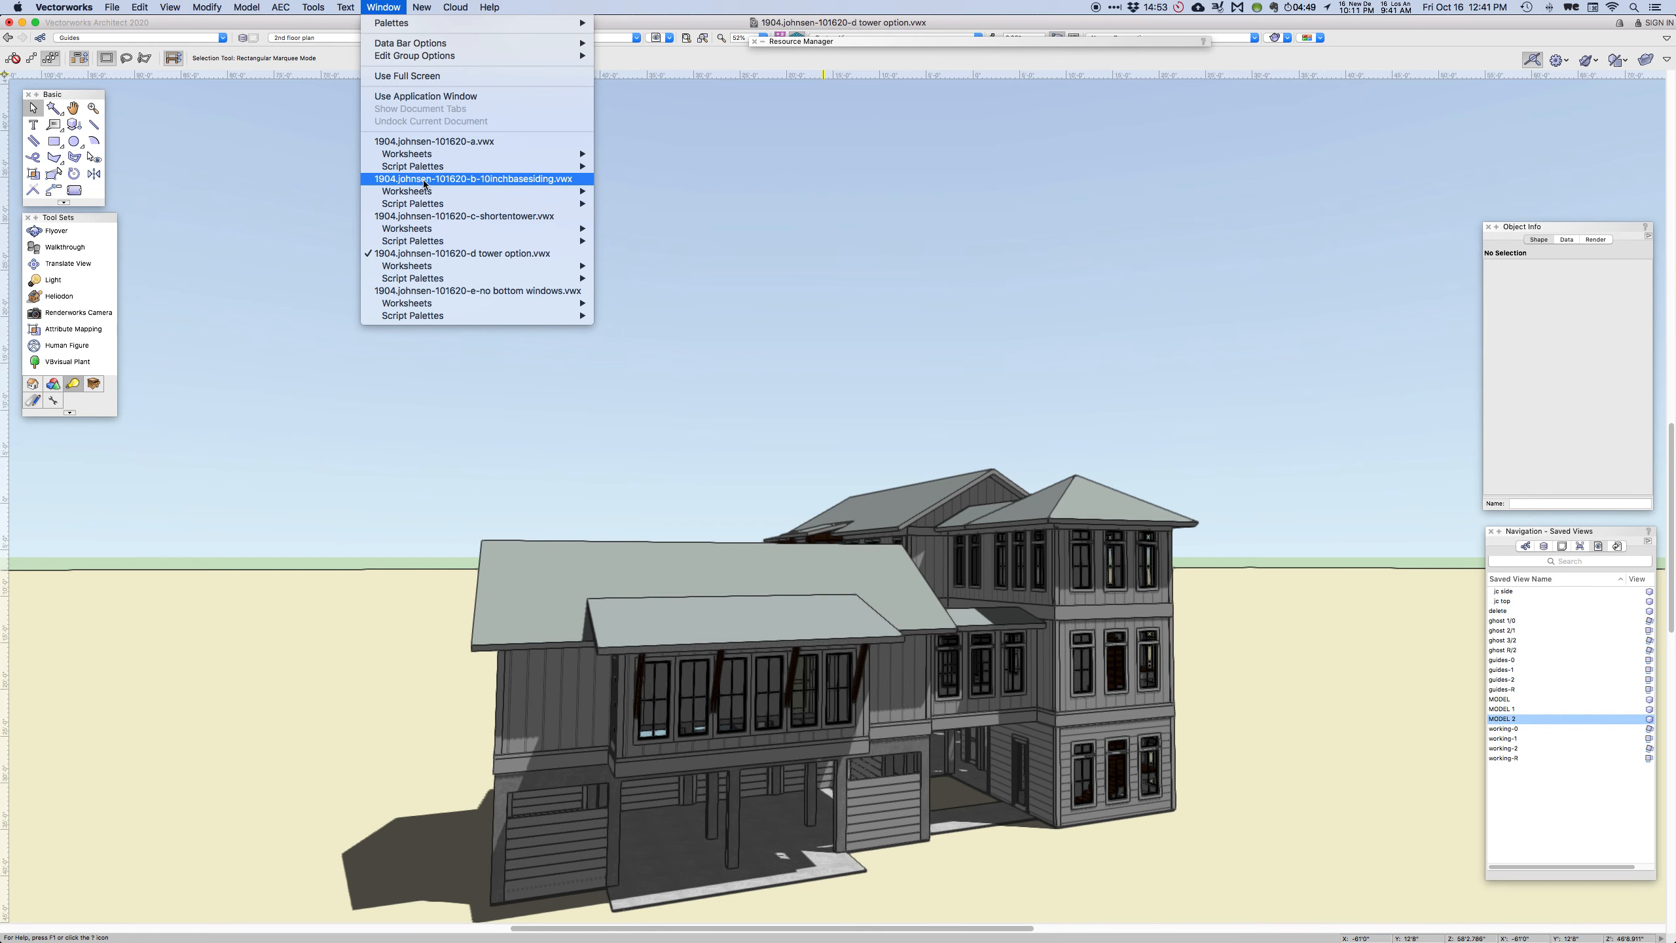
{"action": "left_click", "coordinate": [477, 178]}
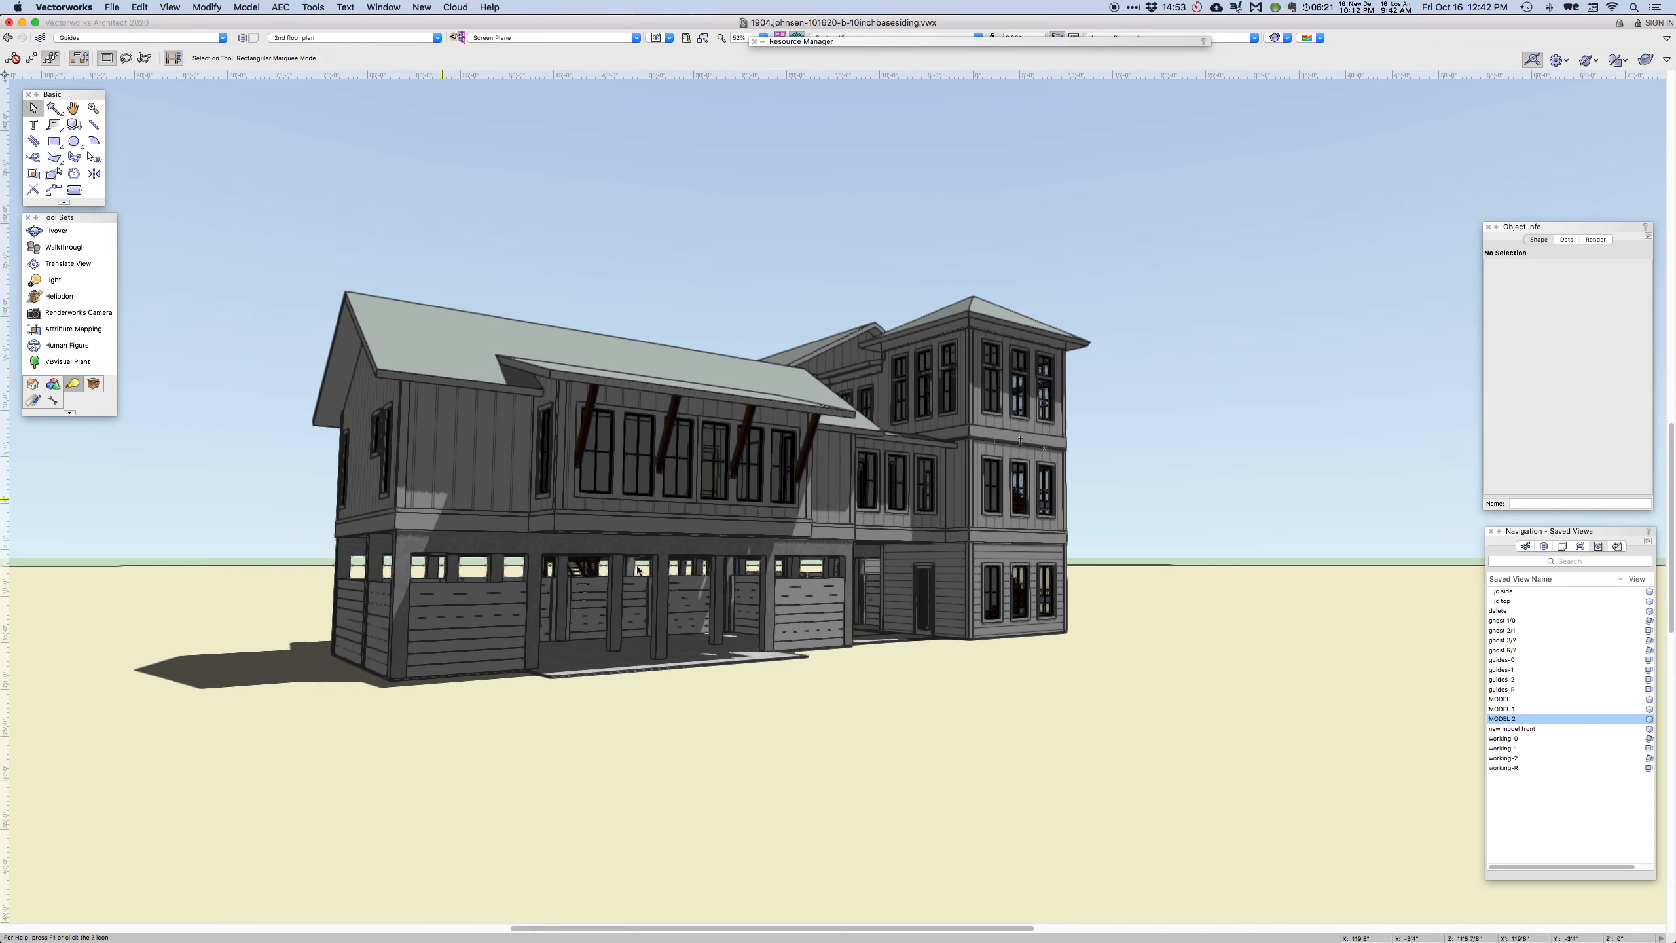
{"action": "mouse_move", "coordinate": [944, 585]}
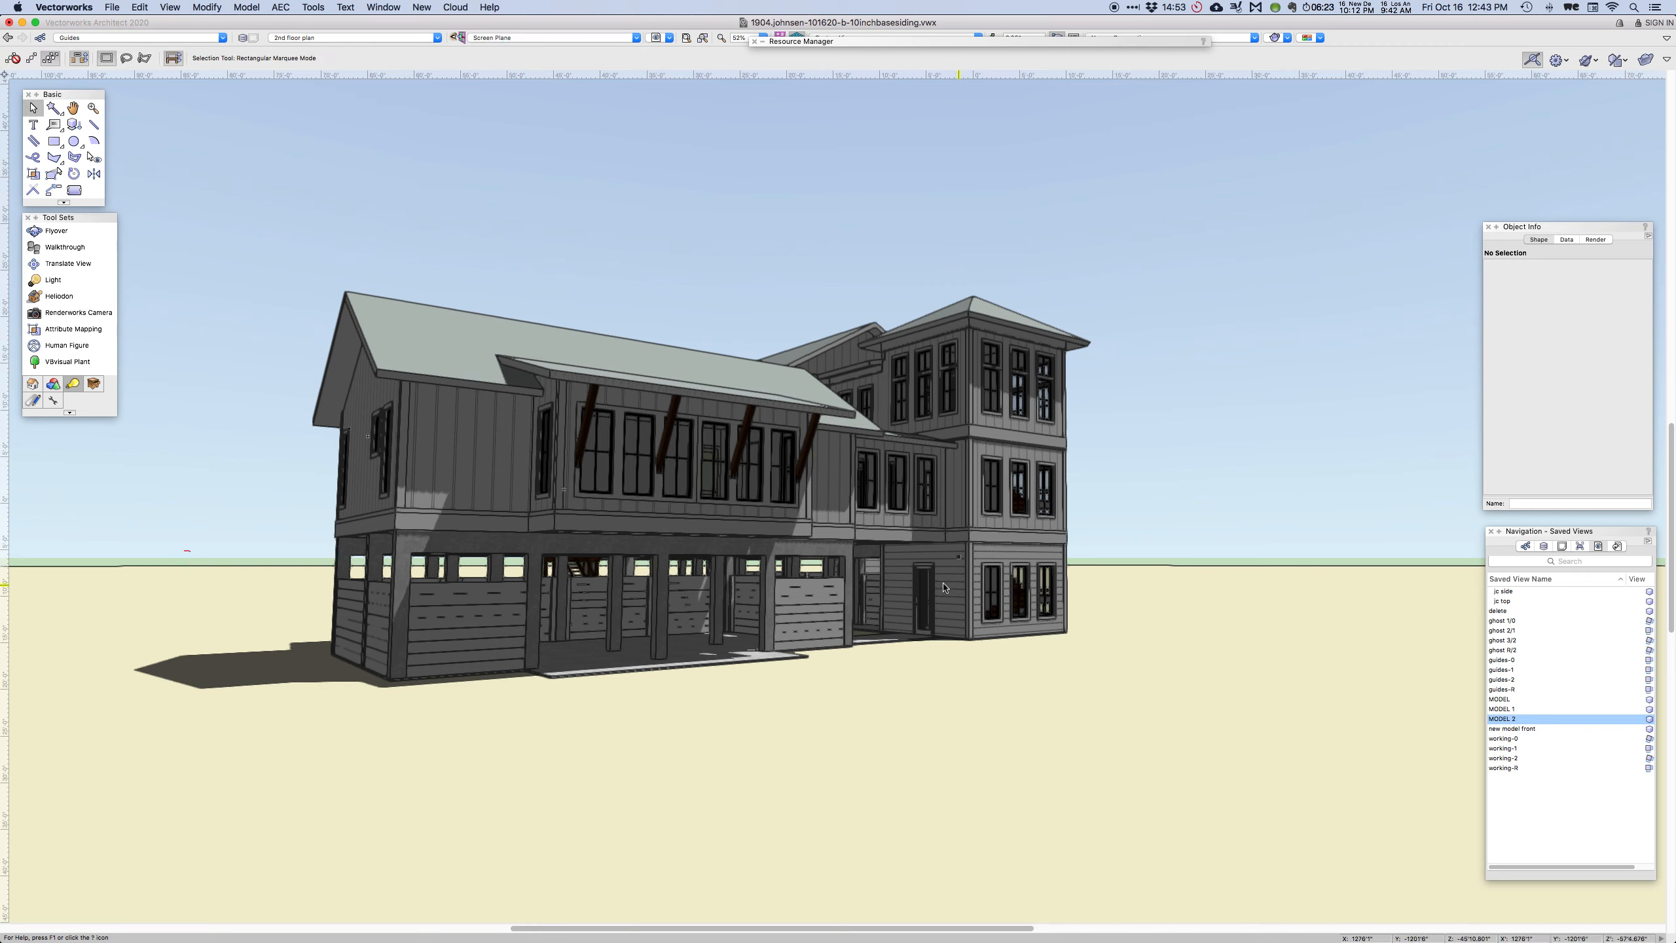
{"action": "mouse_move", "coordinate": [952, 591]}
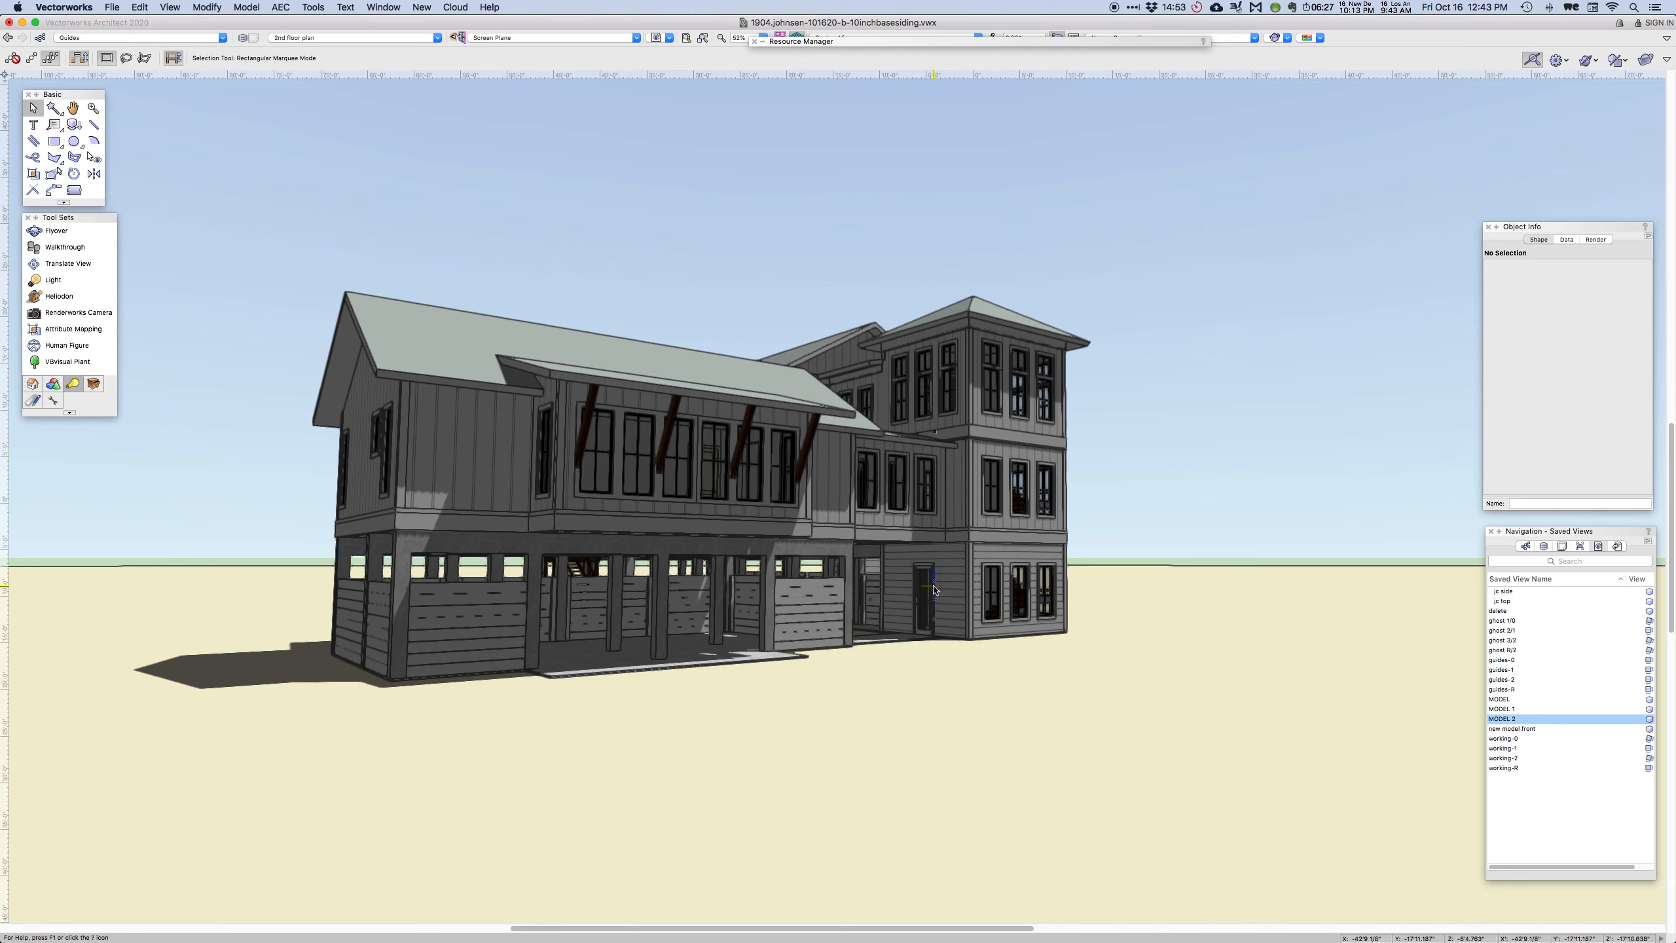
{"action": "mouse_move", "coordinate": [958, 609]}
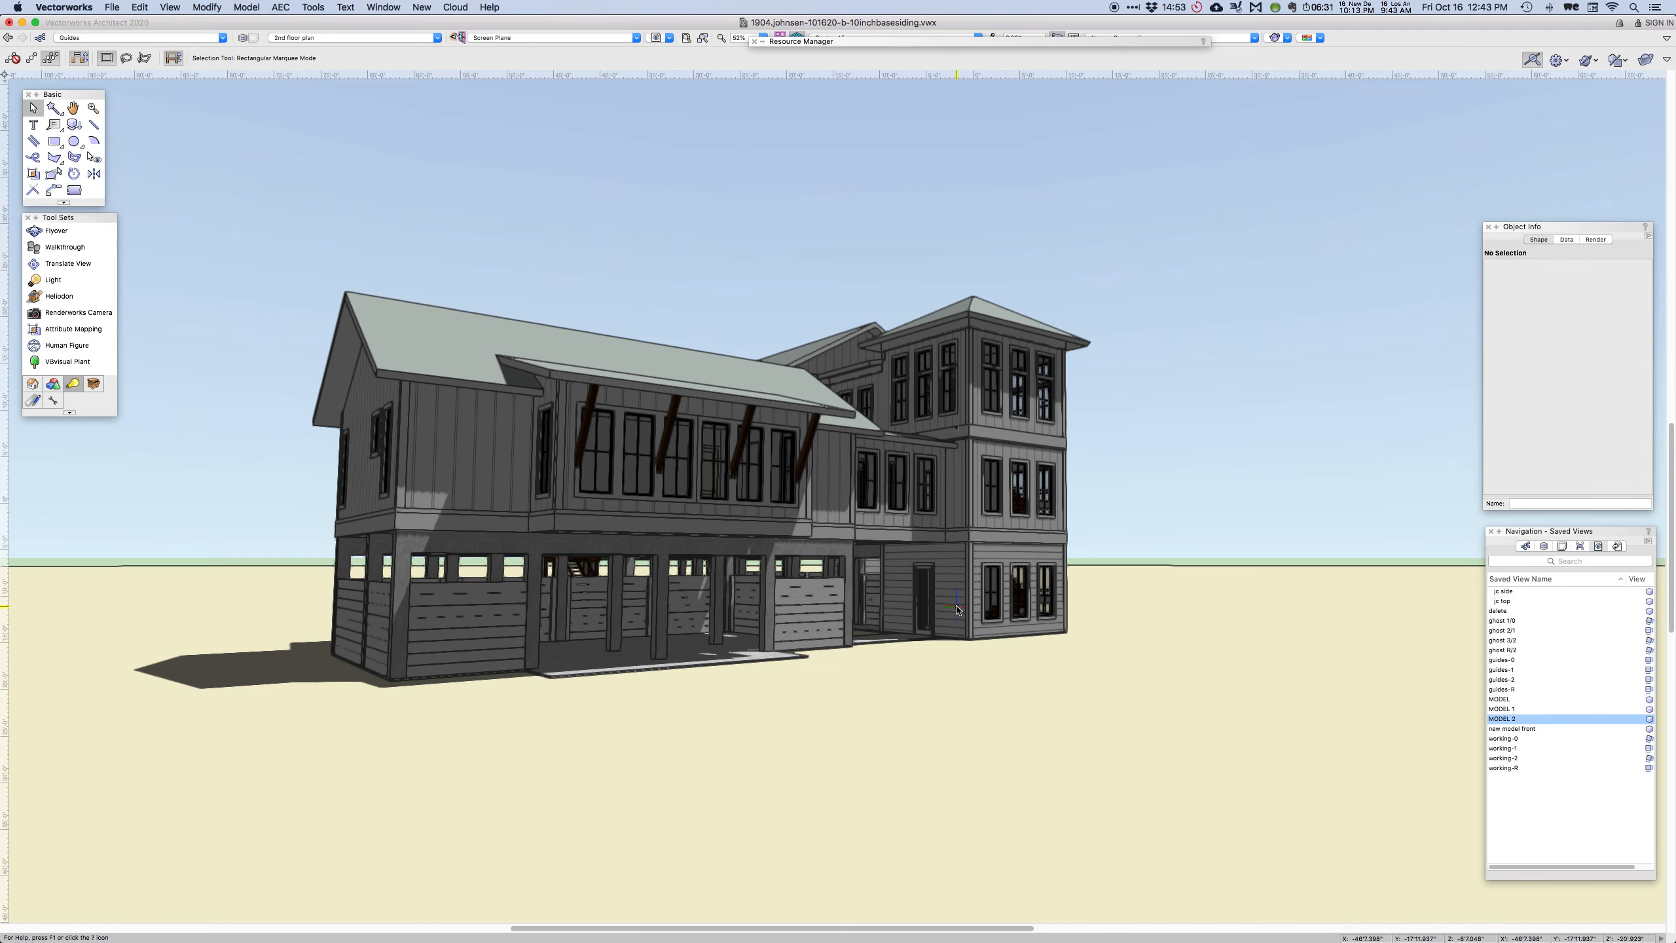
Select the door at the tower's ground level with the Selection tool
{"action": "left_click", "coordinate": [924, 593]}
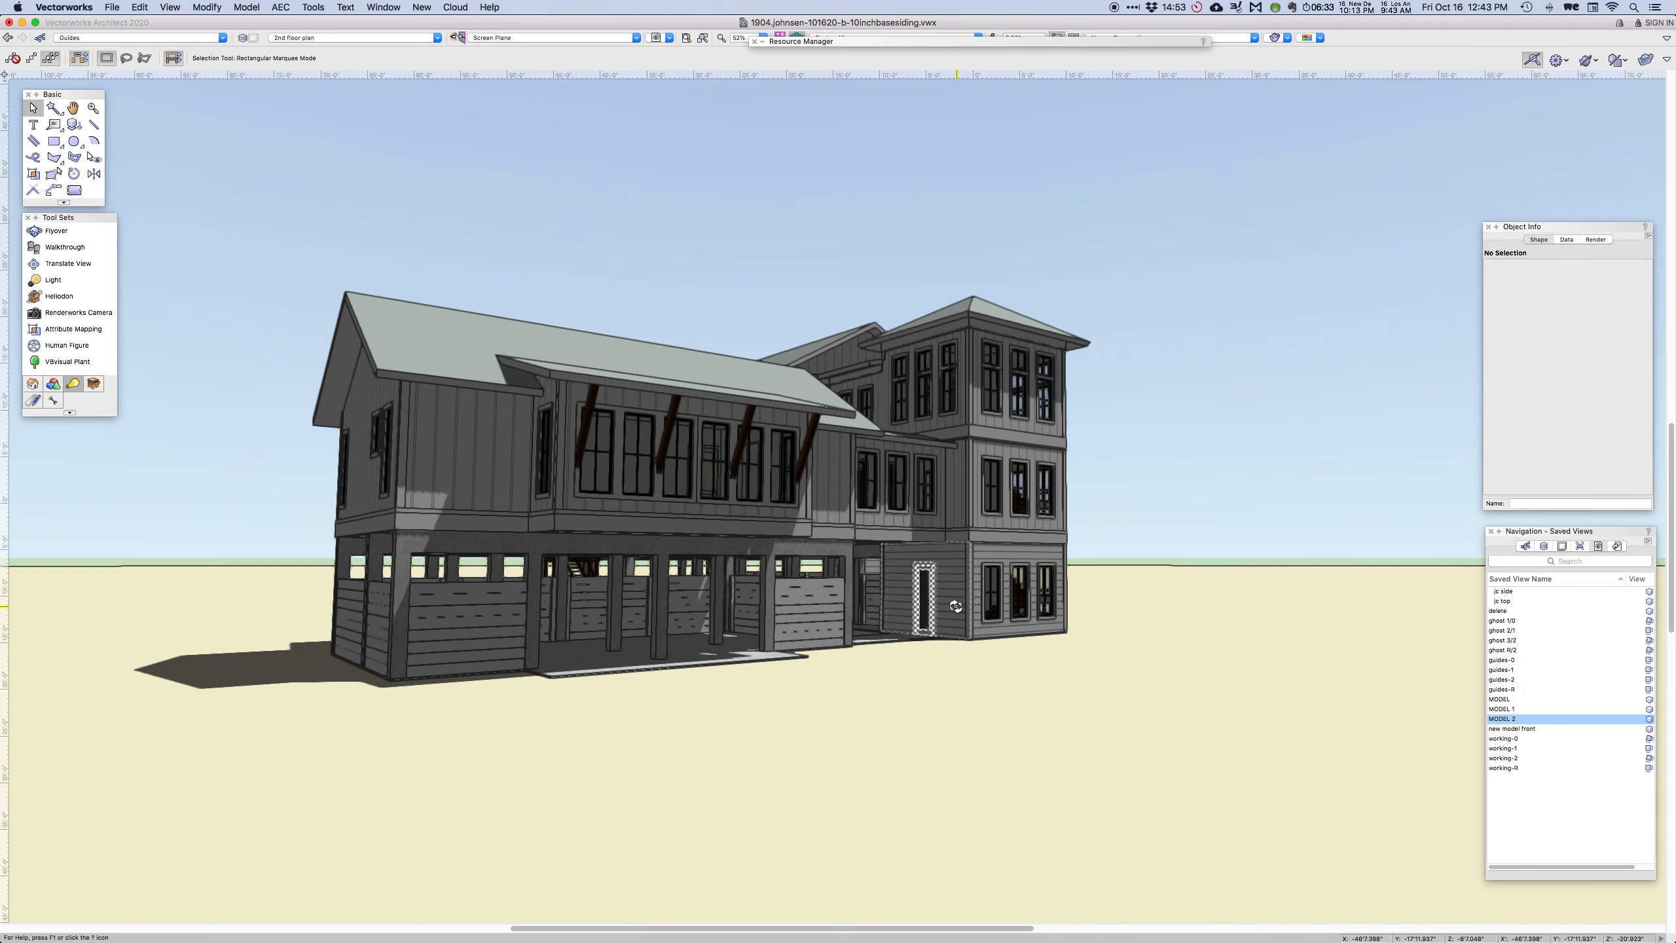